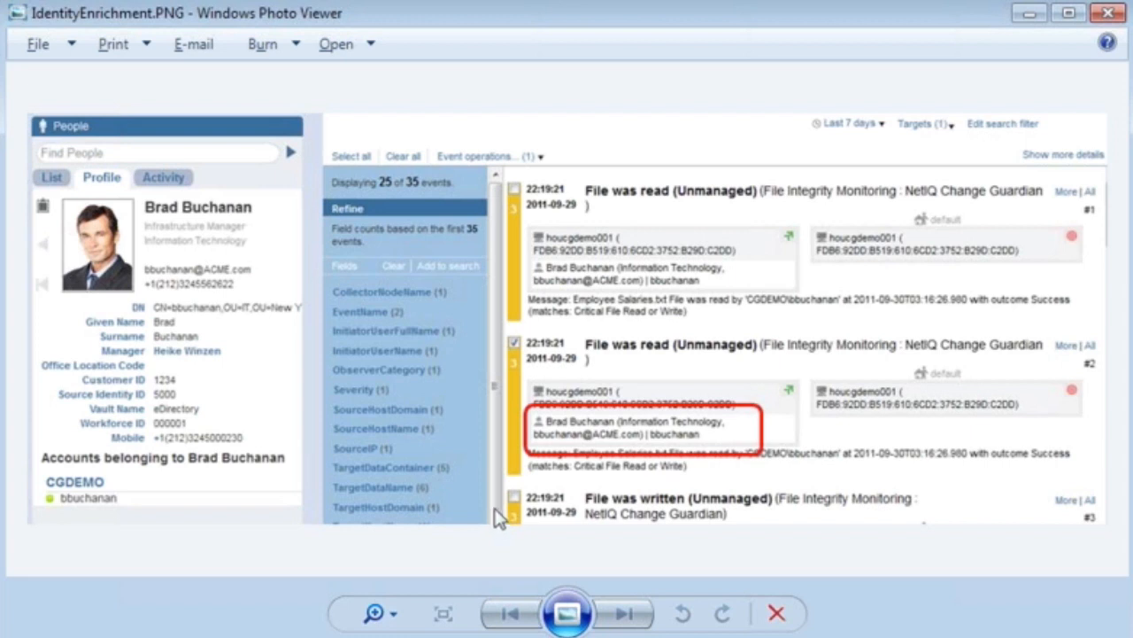
mouse_move(518, 509)
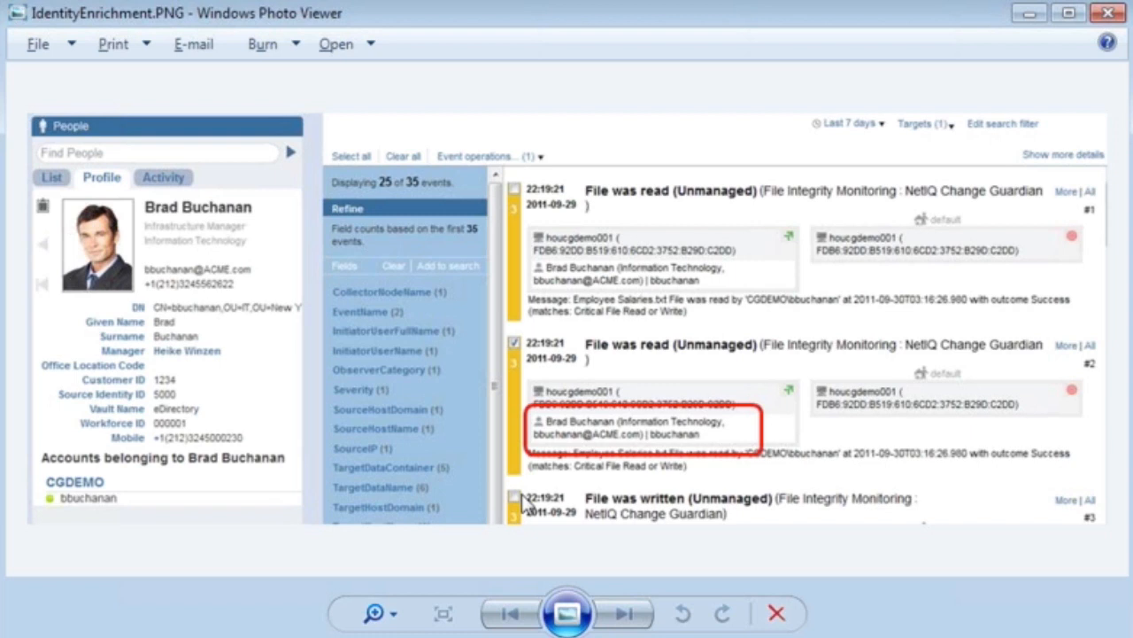
mouse_move(614, 410)
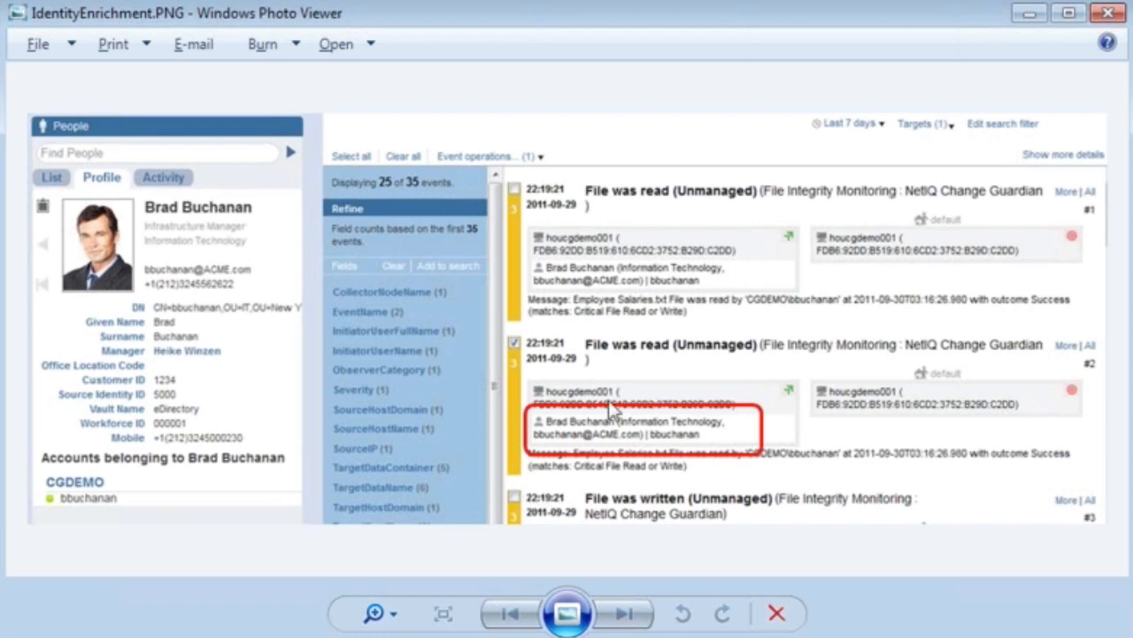
mouse_move(651, 445)
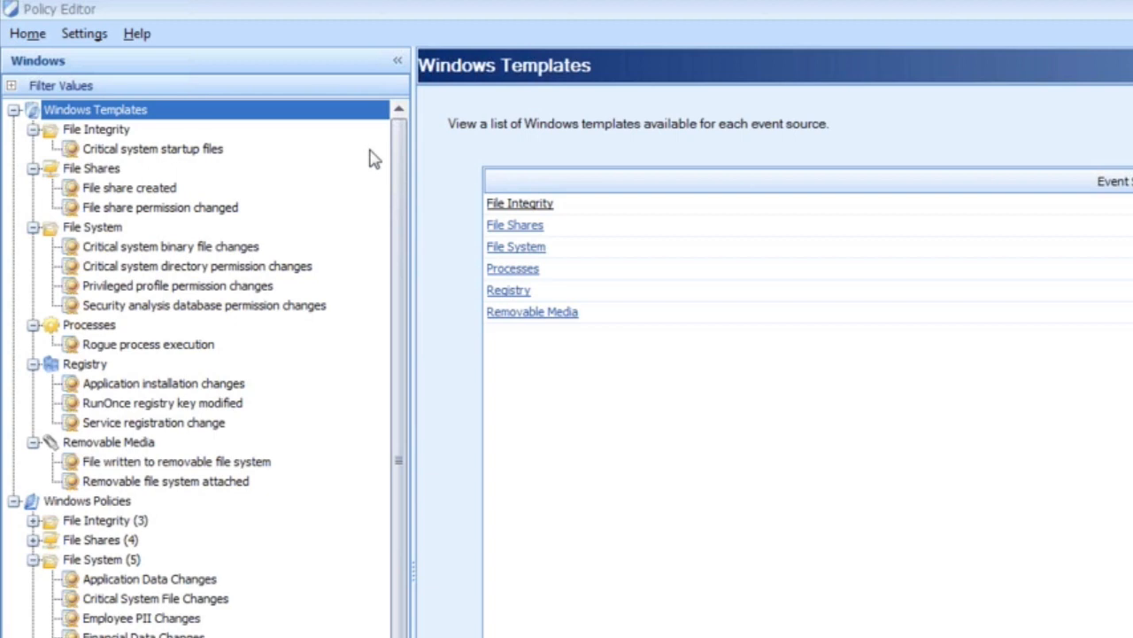
mouse_move(389, 170)
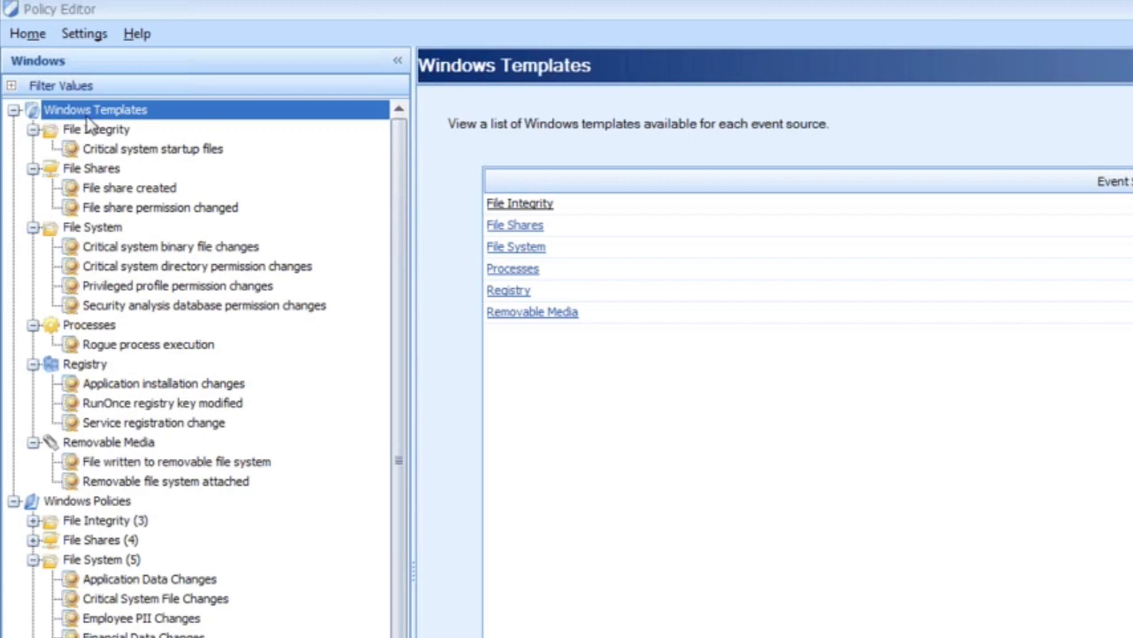
mouse_move(208, 317)
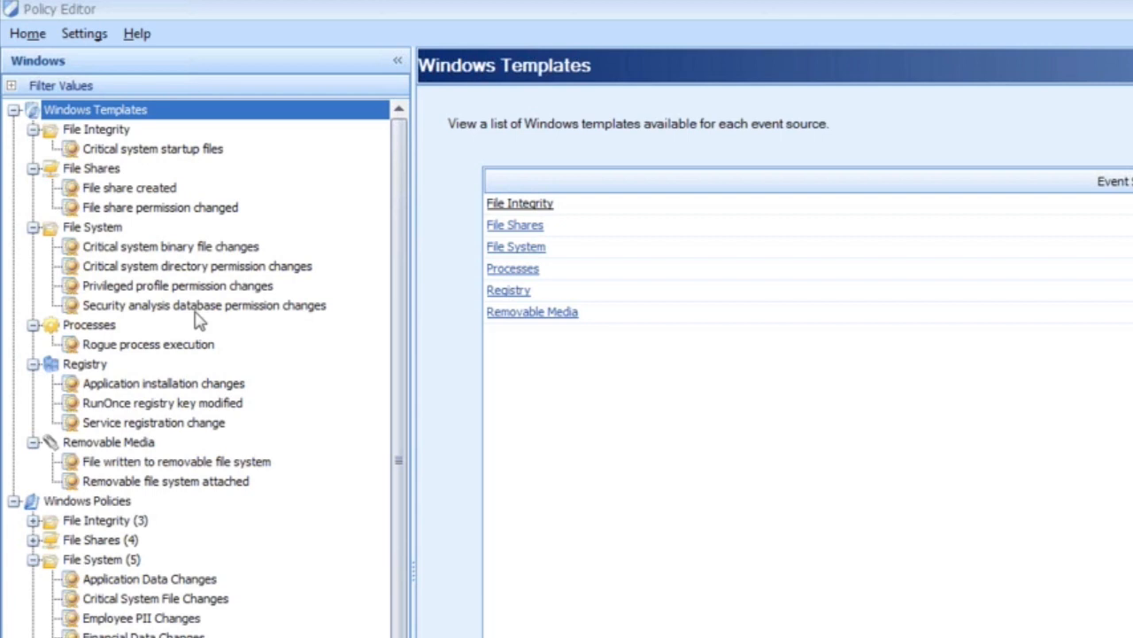
mouse_move(217, 406)
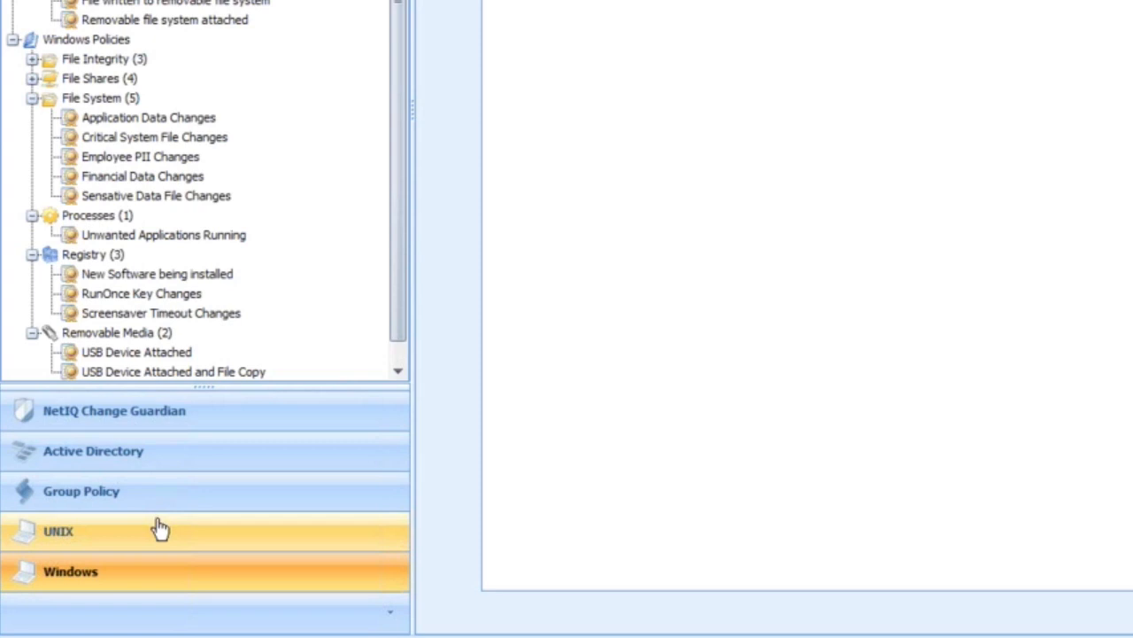
mouse_move(148, 531)
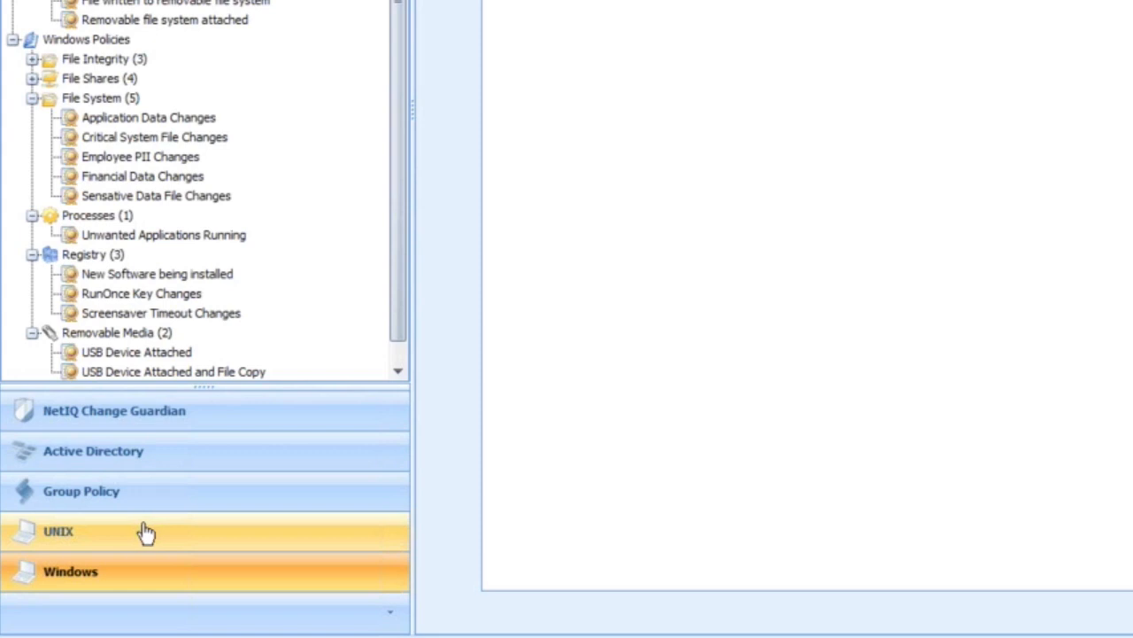
View the Critical system binary file changes template monitoring .msc and .exe files in system32 and sysWOW64
click(58, 531)
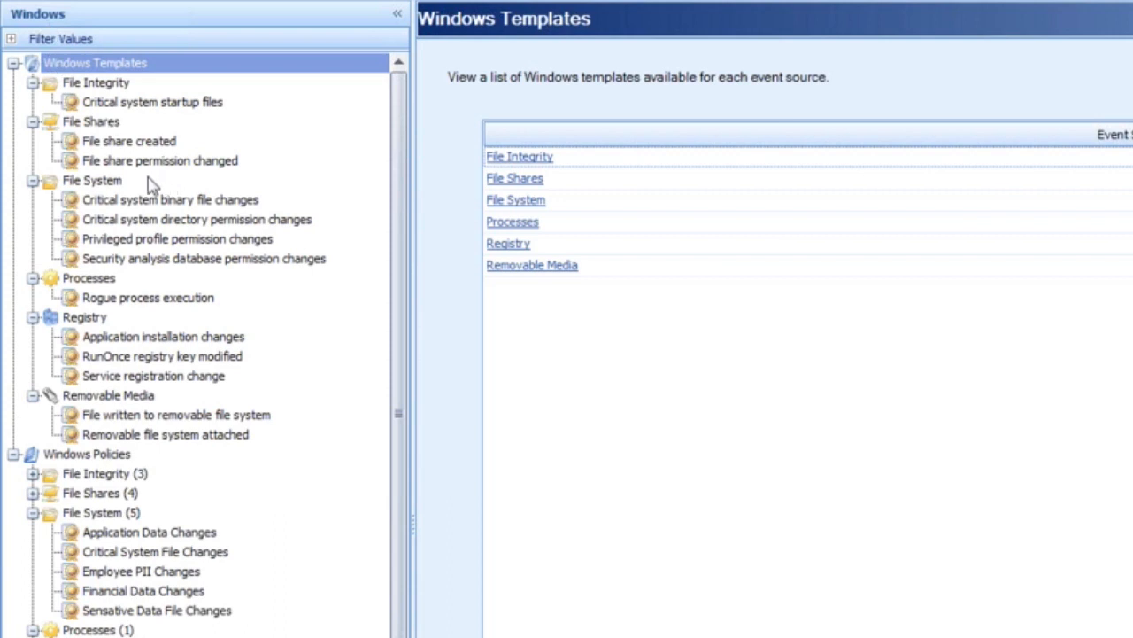
mouse_move(124, 230)
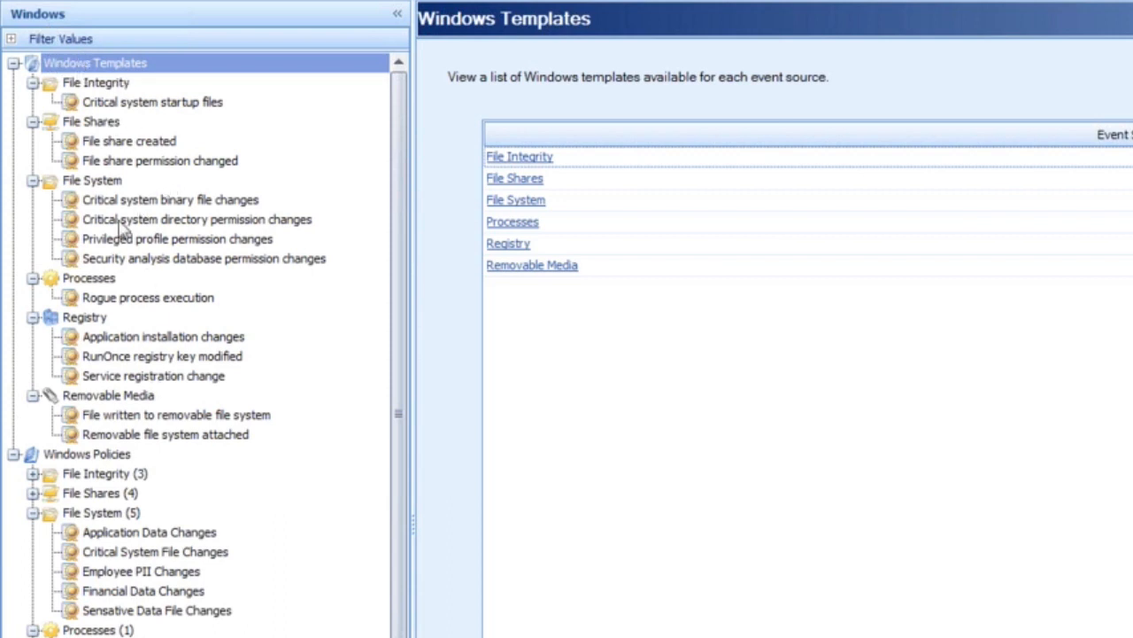
mouse_move(114, 221)
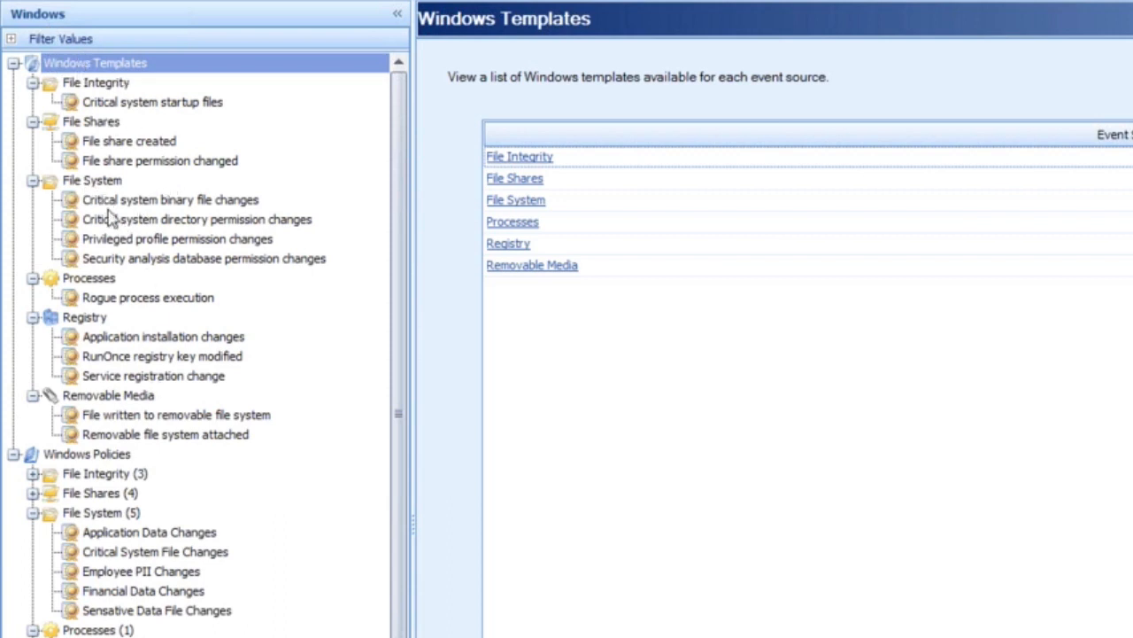
mouse_move(111, 213)
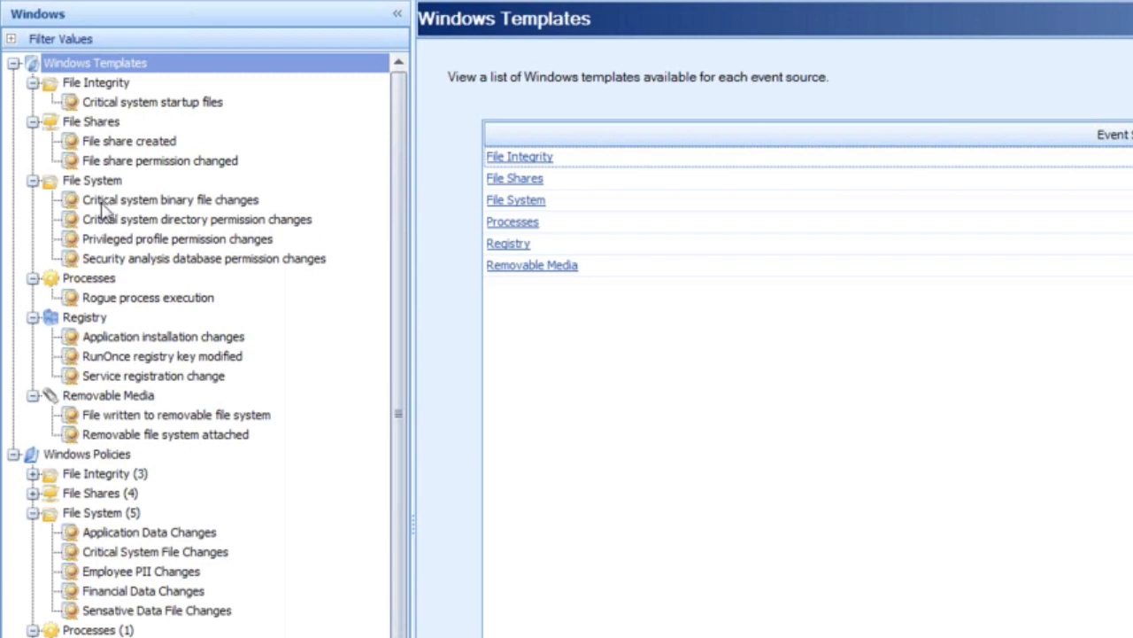
click(169, 200)
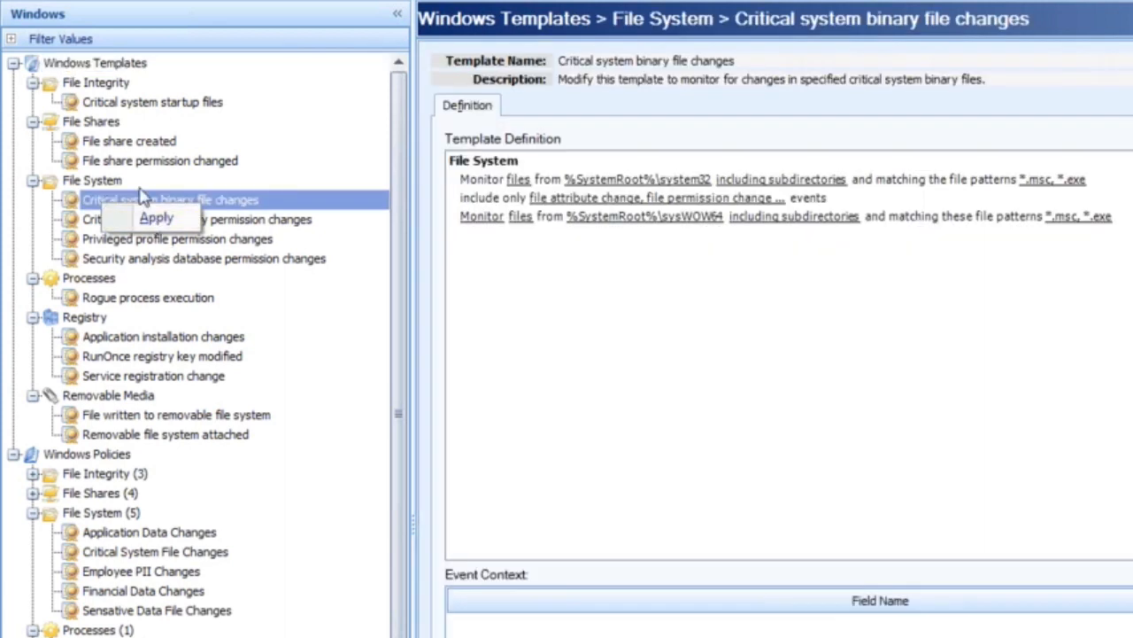
mouse_move(84, 80)
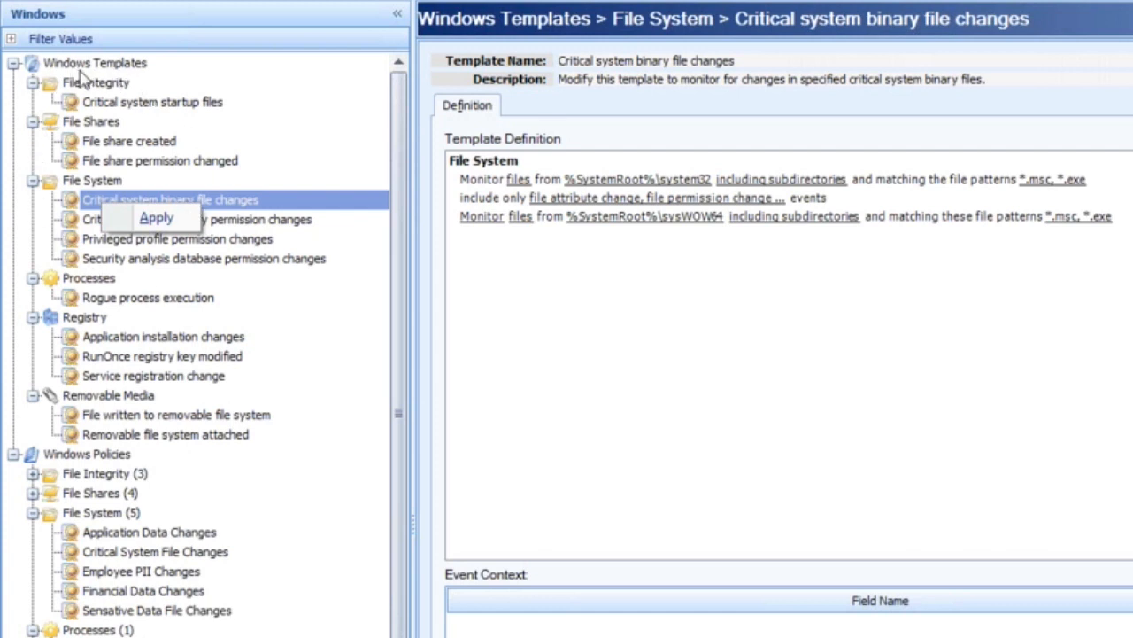
mouse_move(131, 448)
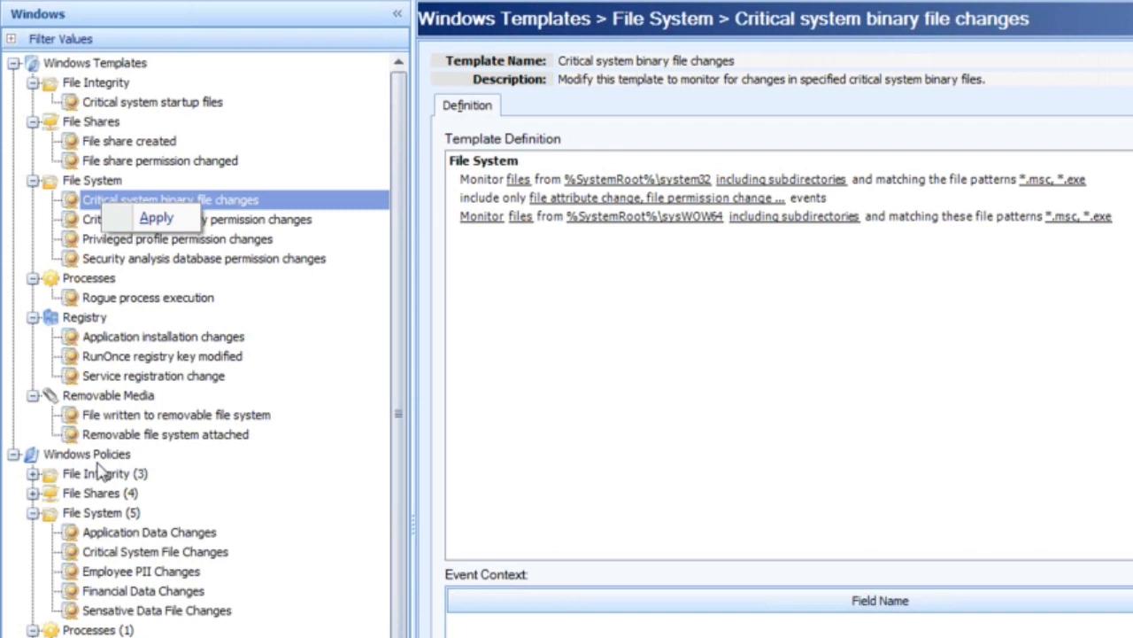
mouse_move(111, 595)
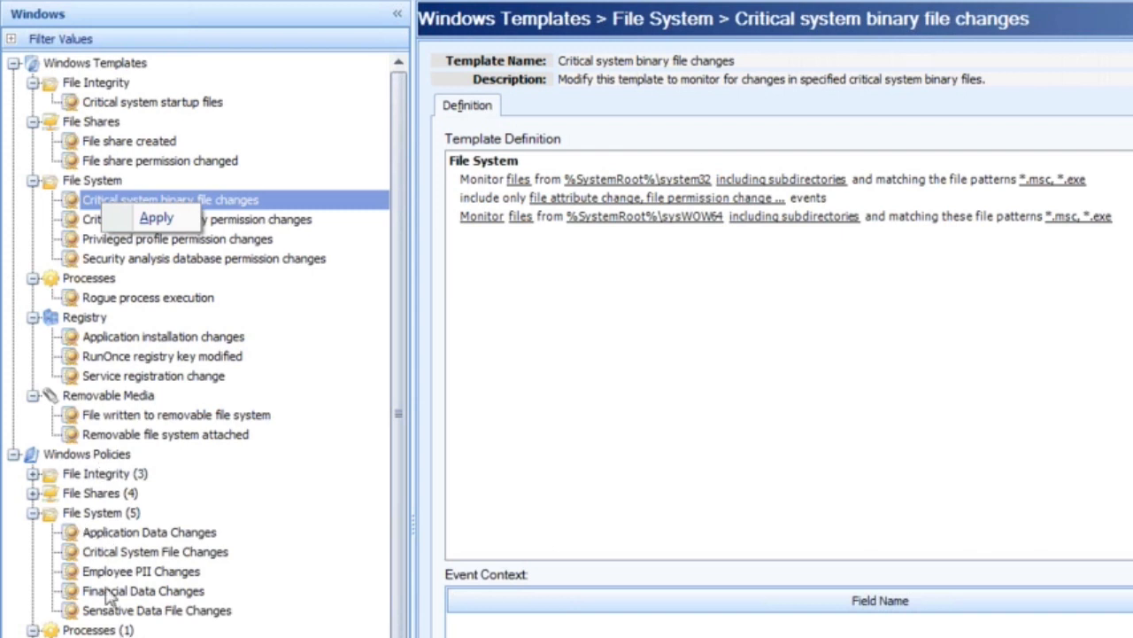
mouse_move(104, 549)
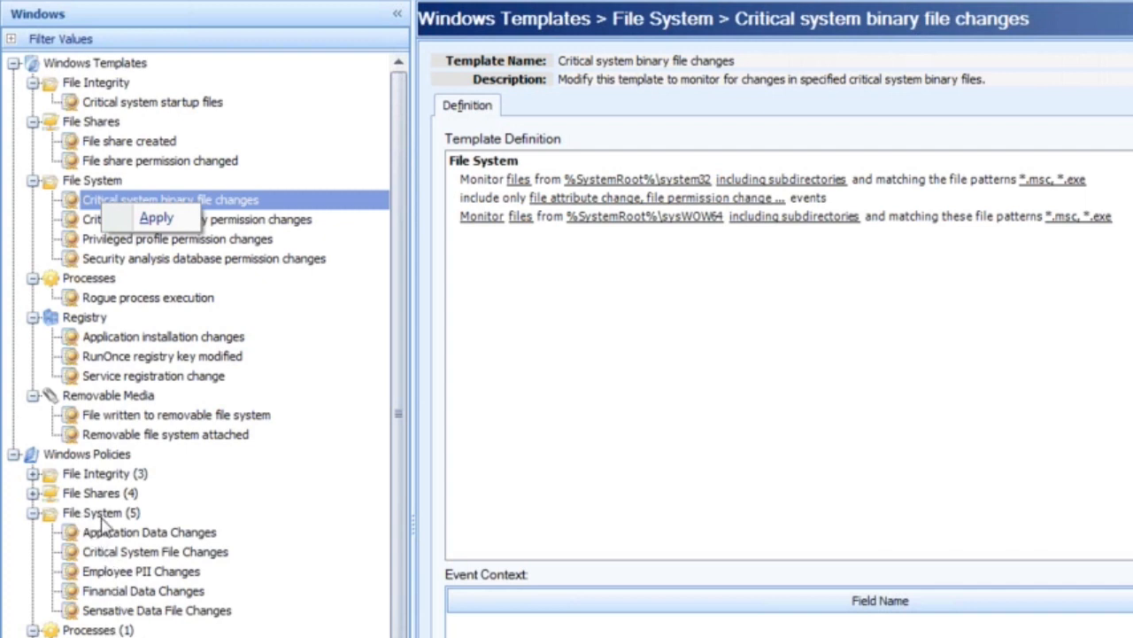
Open the Critical System File Changes policy in edit mode from its context menu
right_click(155, 550)
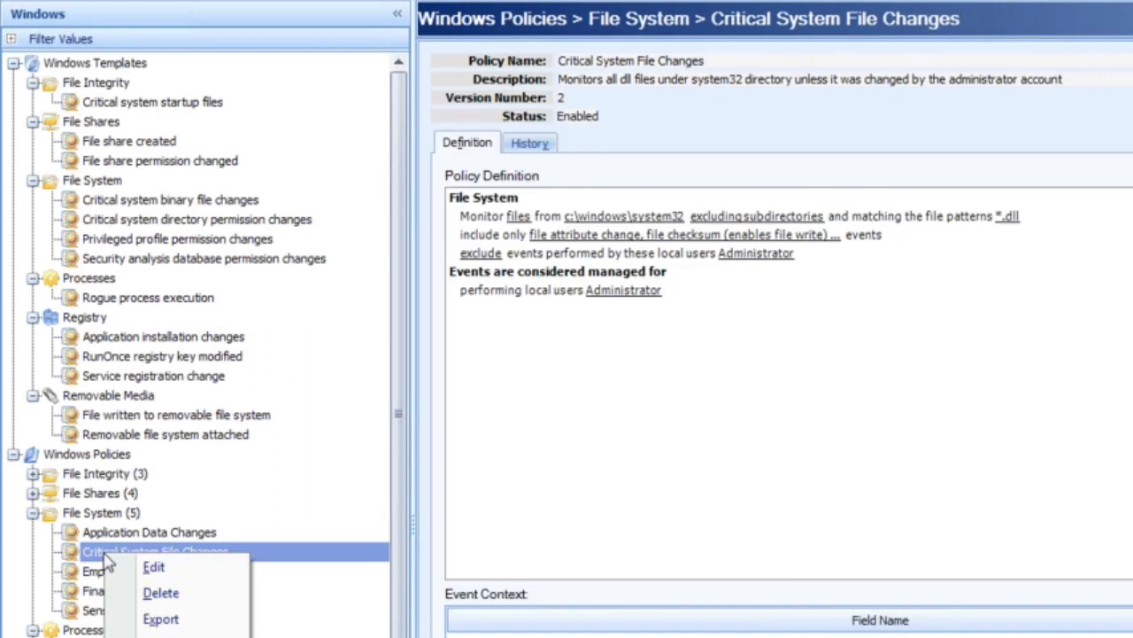
mouse_move(153, 566)
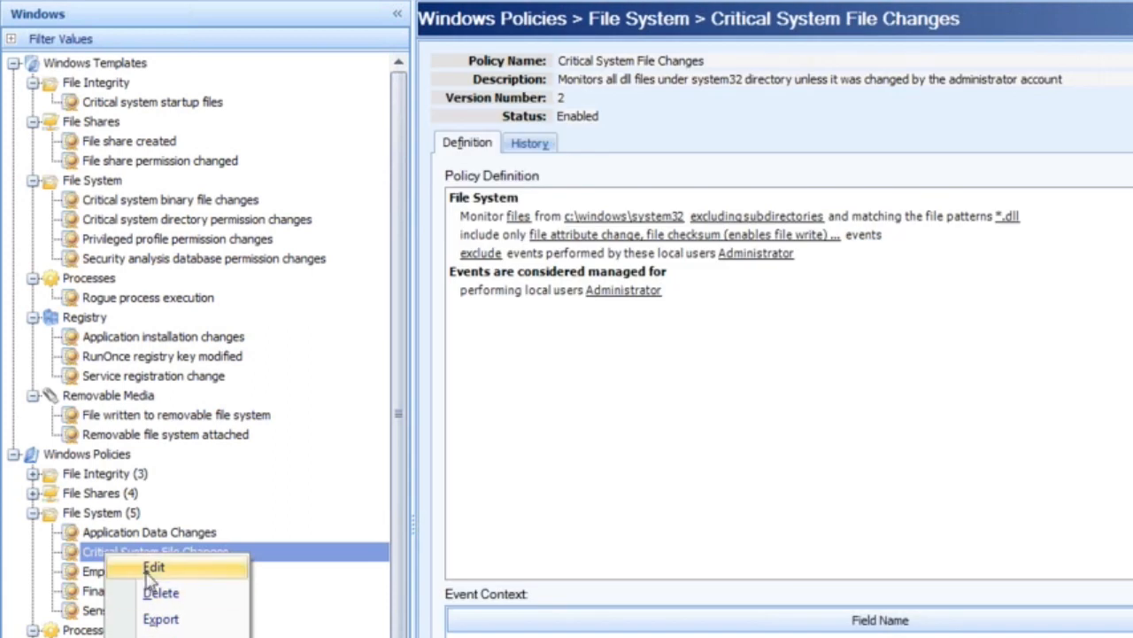
click(154, 567)
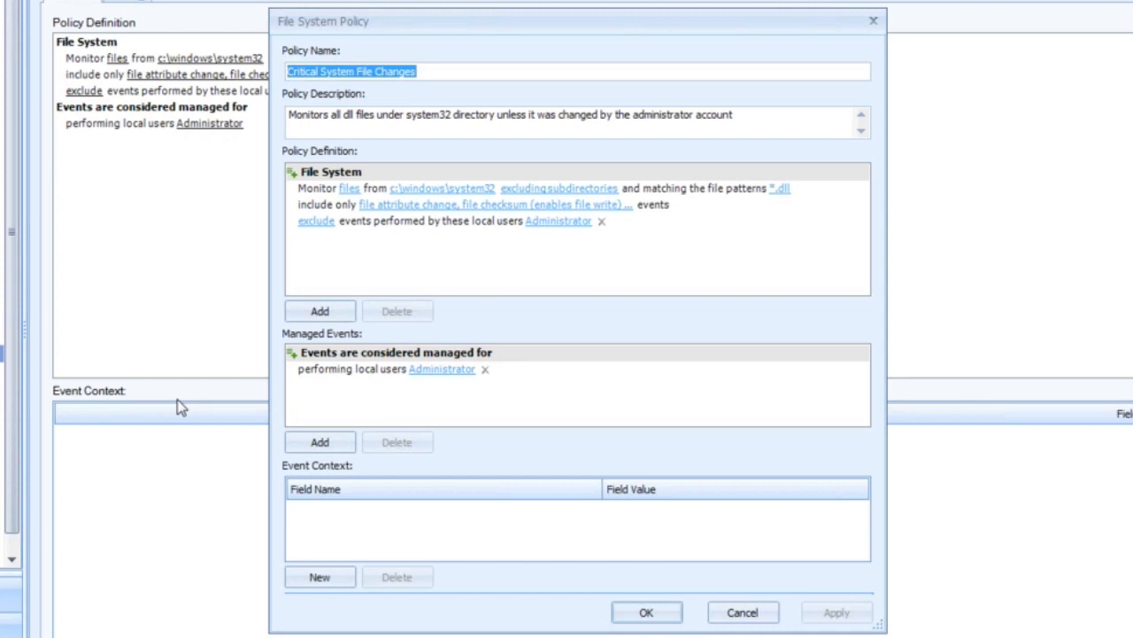
mouse_move(299, 265)
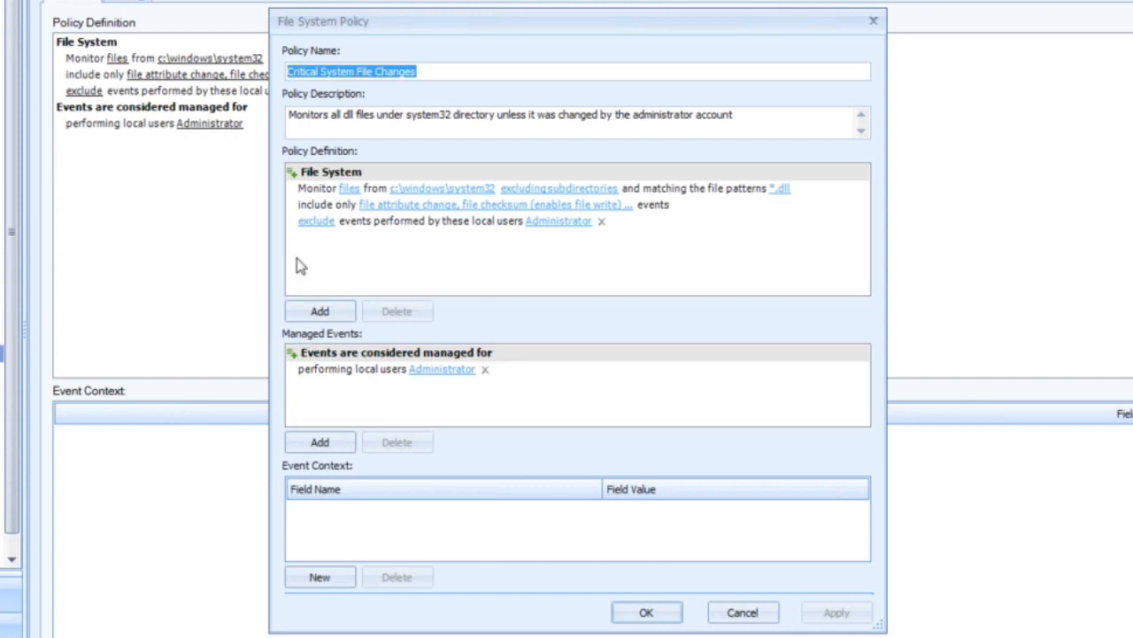
mouse_move(317, 199)
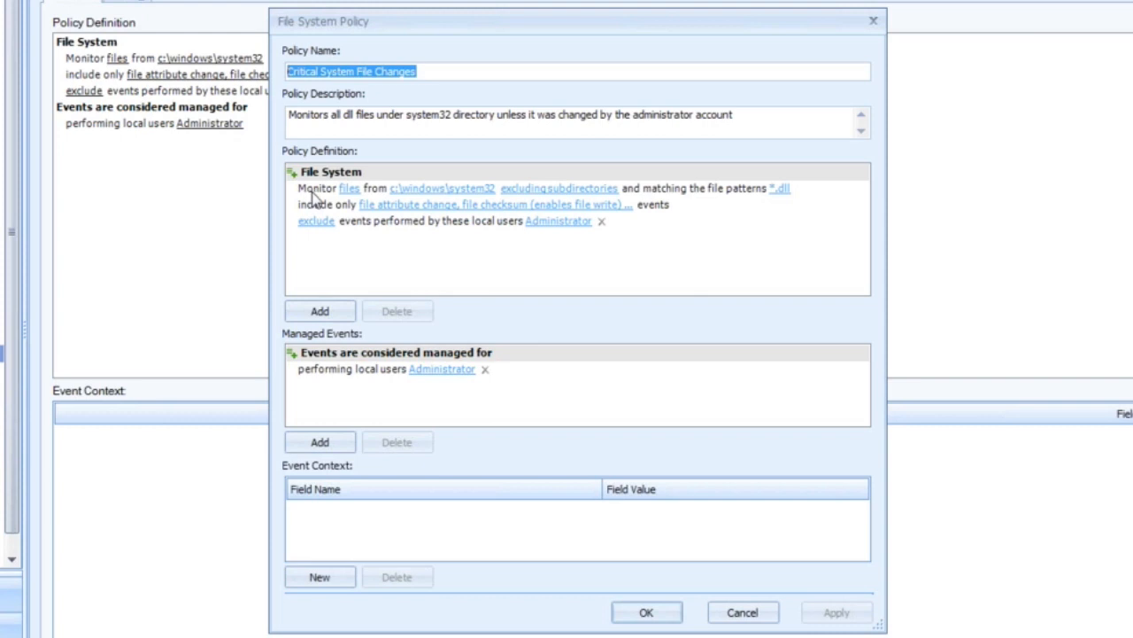
mouse_move(348, 198)
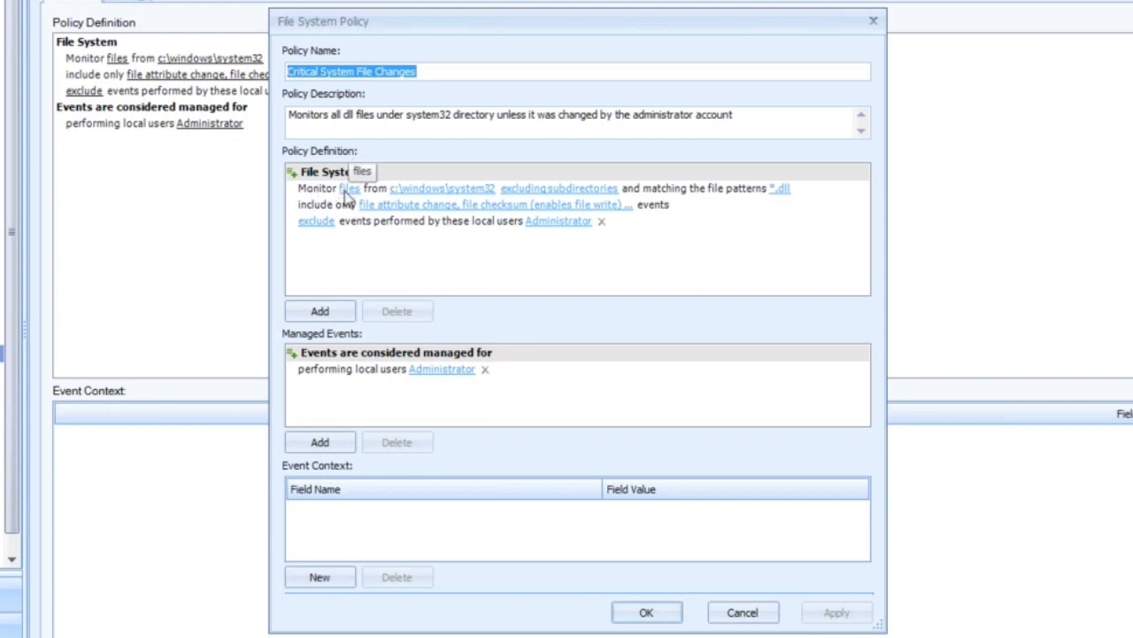
Keep c:\windows\system32 as the monitored directory and review the subdirectory inclusion options
click(349, 187)
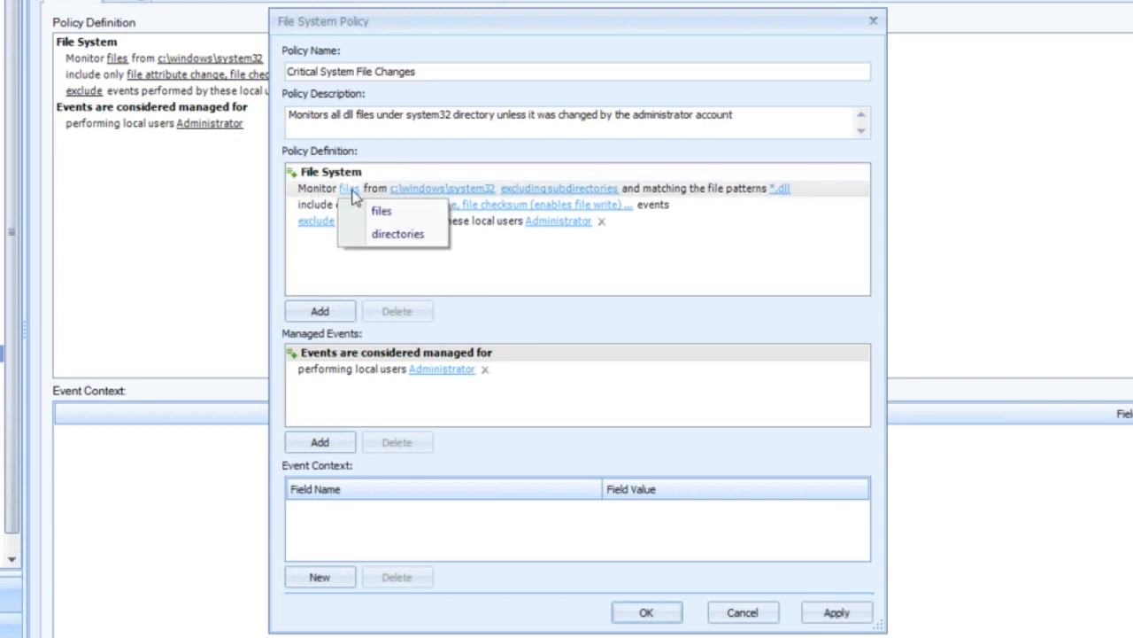
mouse_move(380, 212)
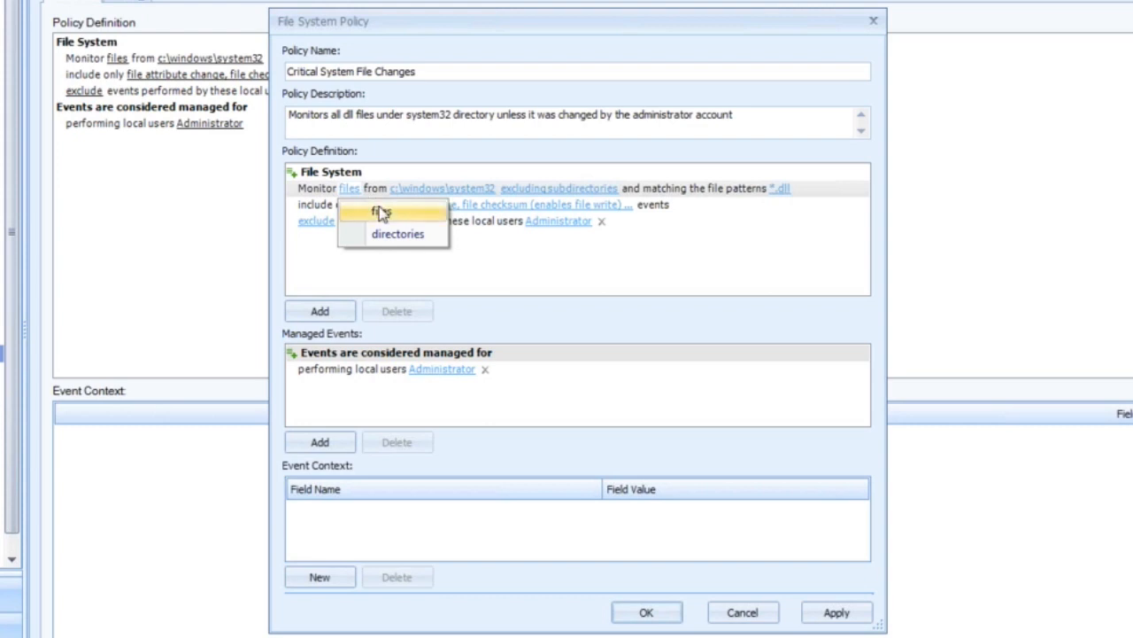
mouse_move(382, 221)
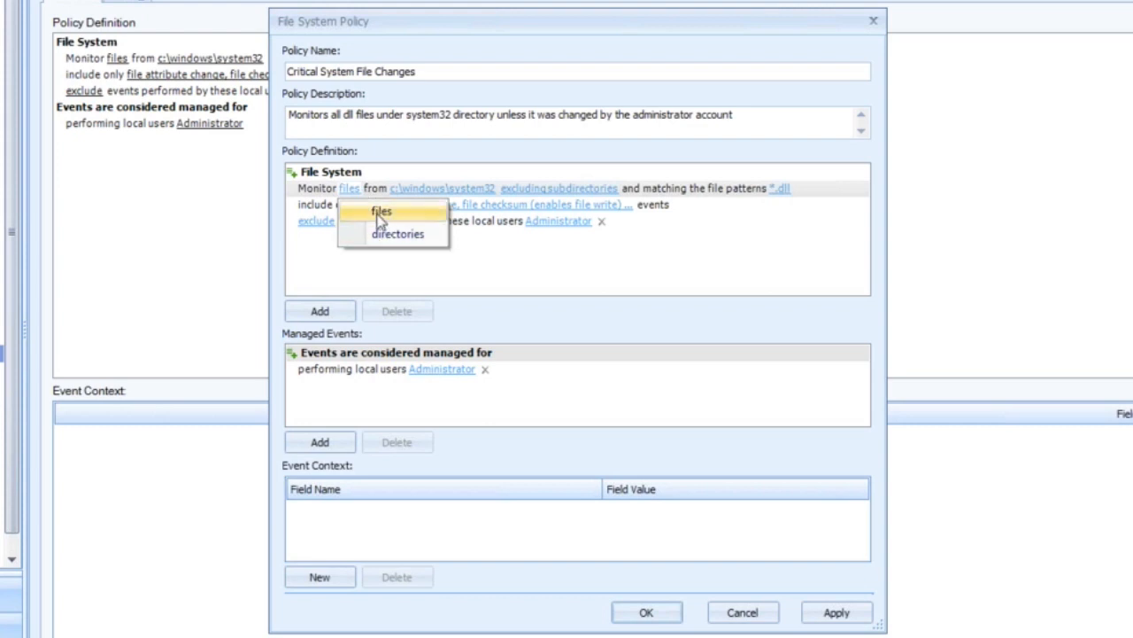
mouse_move(390, 214)
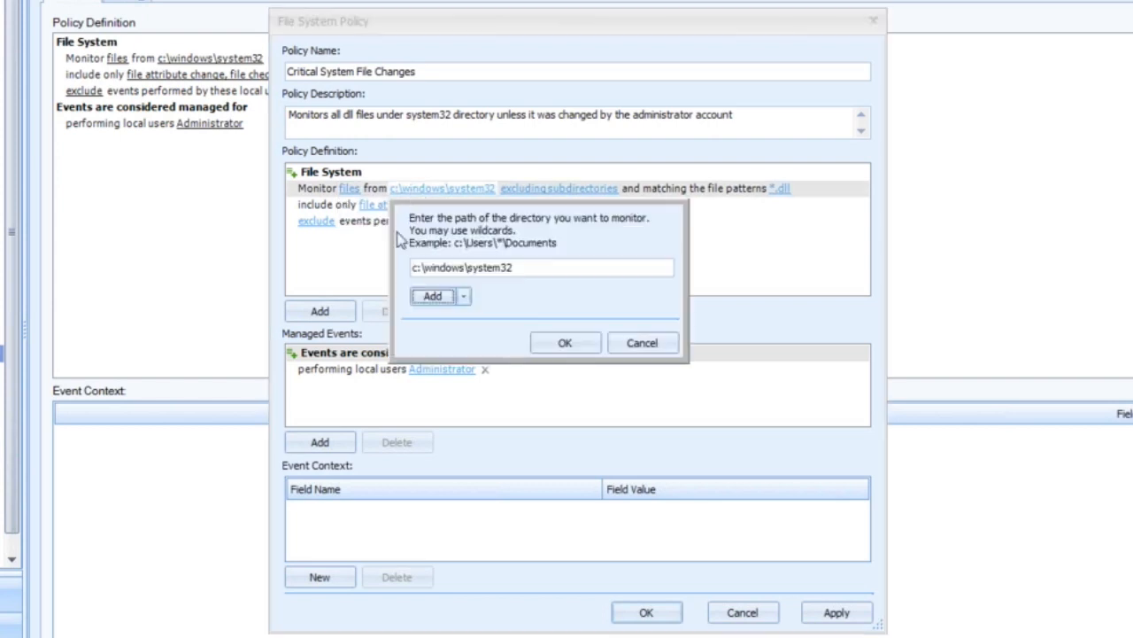
mouse_move(520, 281)
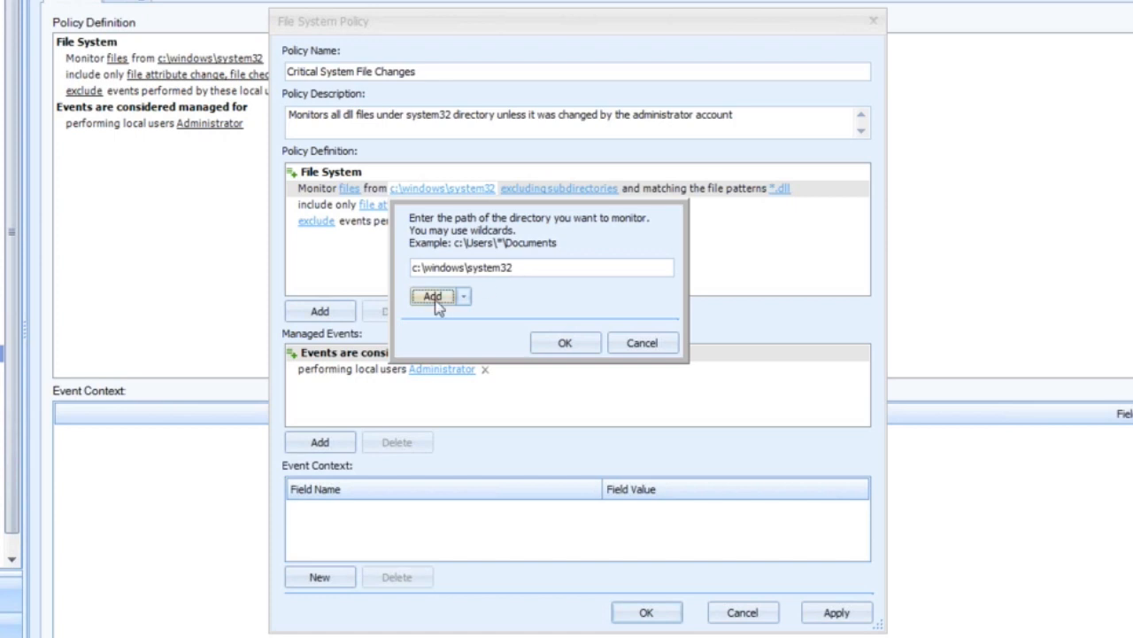
mouse_move(529, 282)
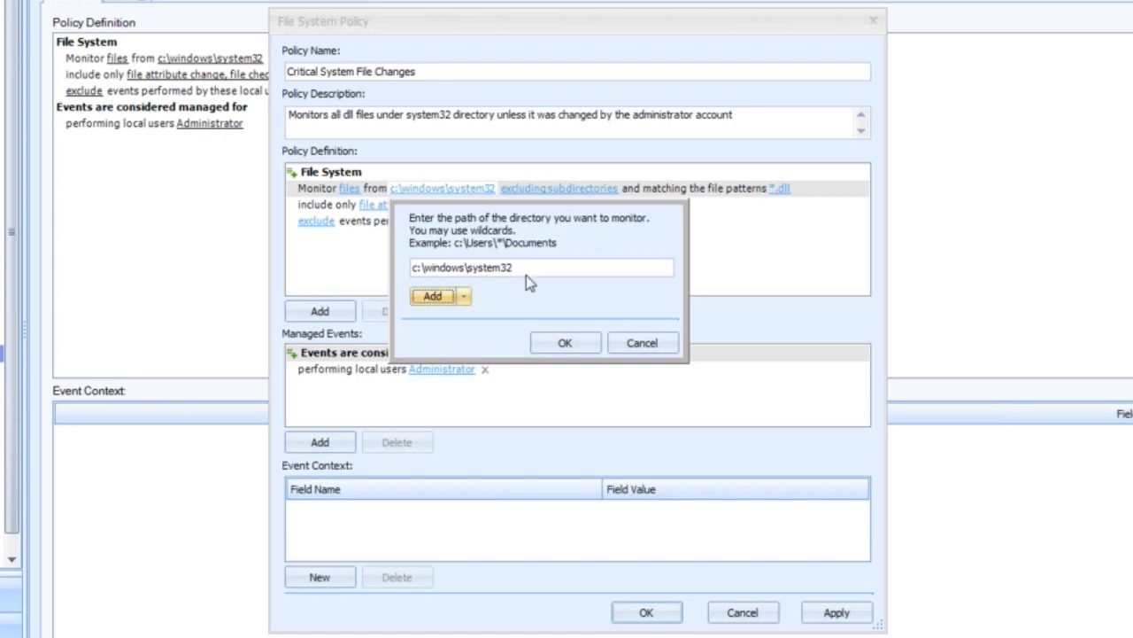
mouse_move(565, 342)
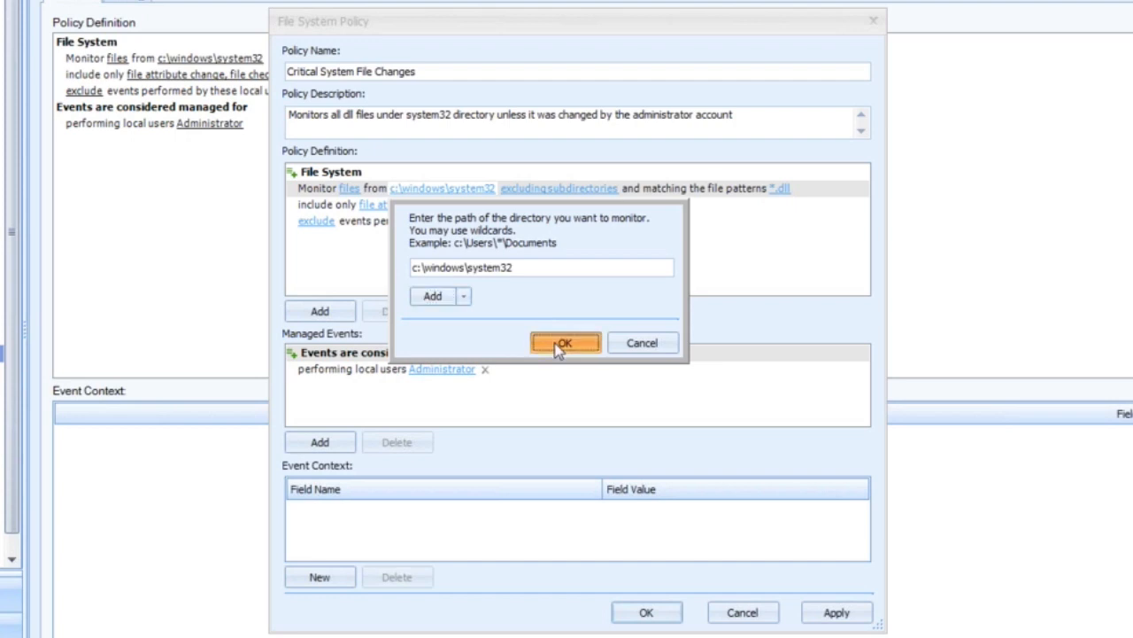
click(565, 343)
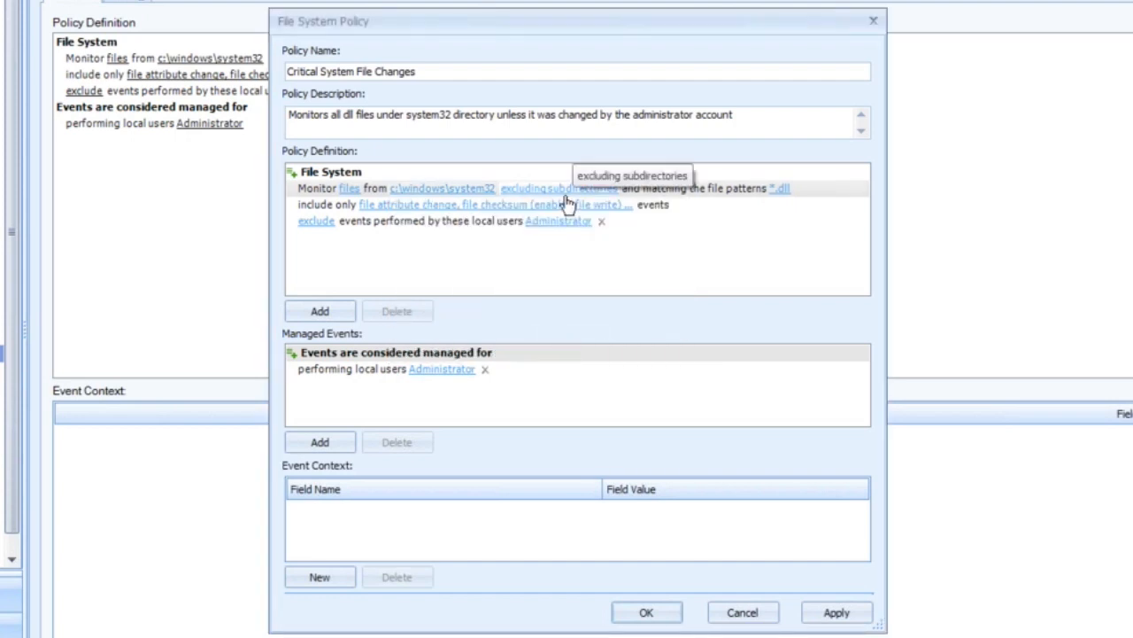
click(558, 188)
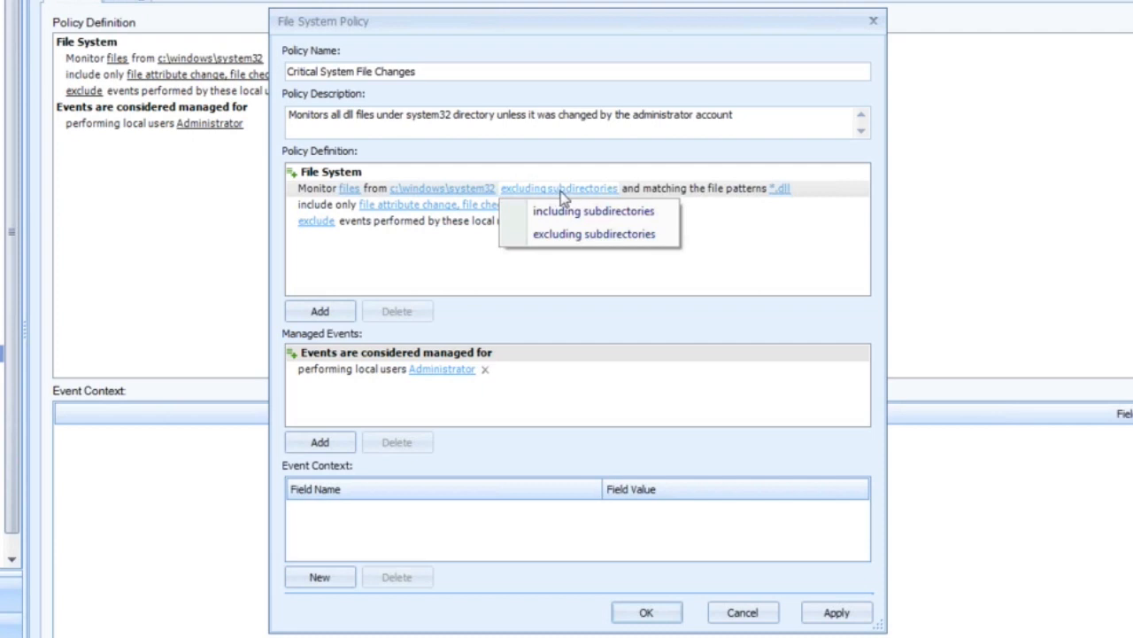
mouse_move(567, 211)
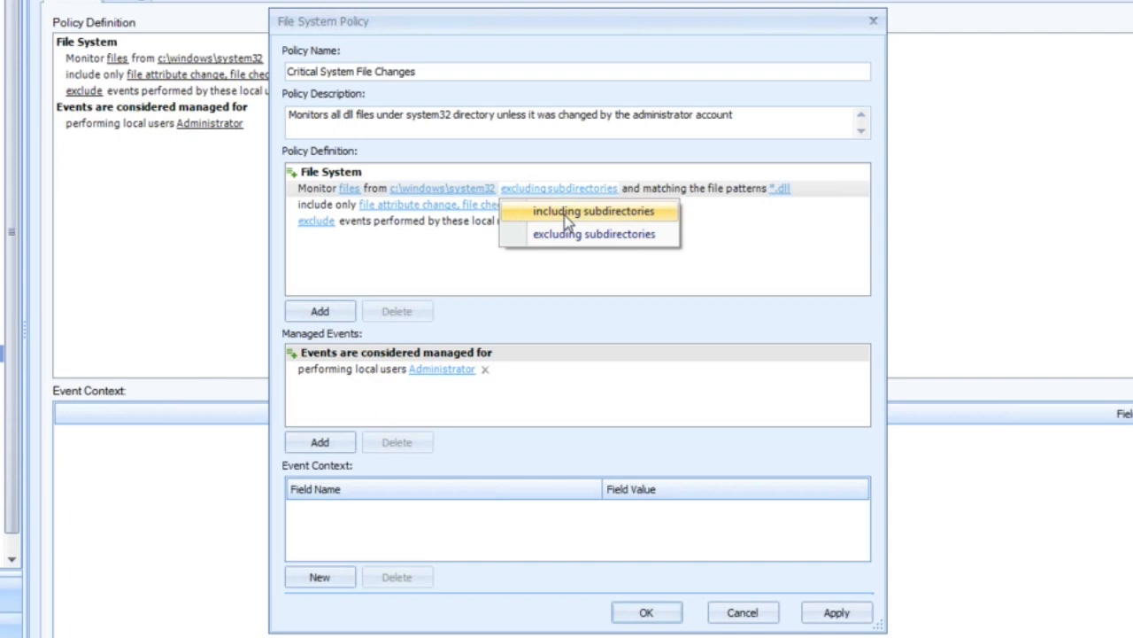
mouse_move(577, 223)
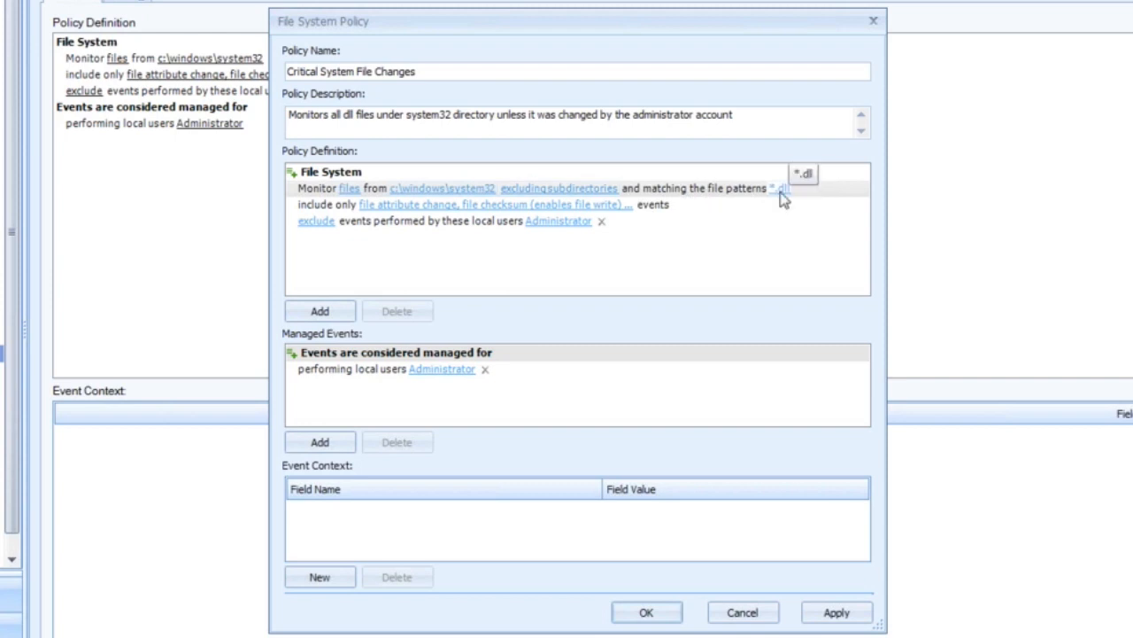
Confirm the included event types, starting with file attribute change and file delete
click(779, 188)
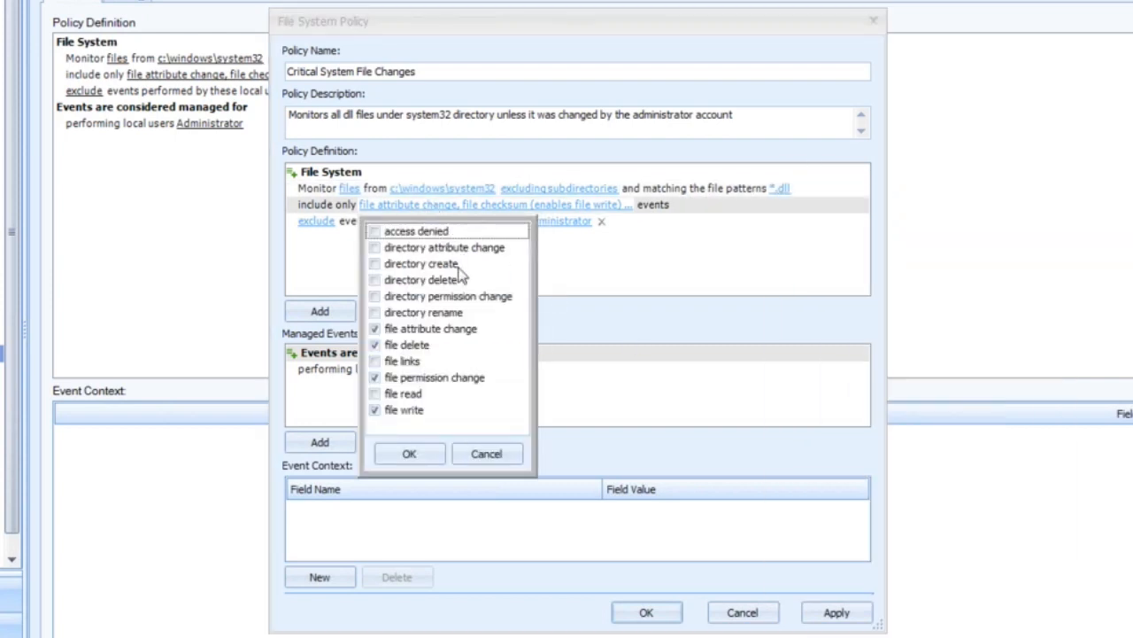
mouse_move(376, 282)
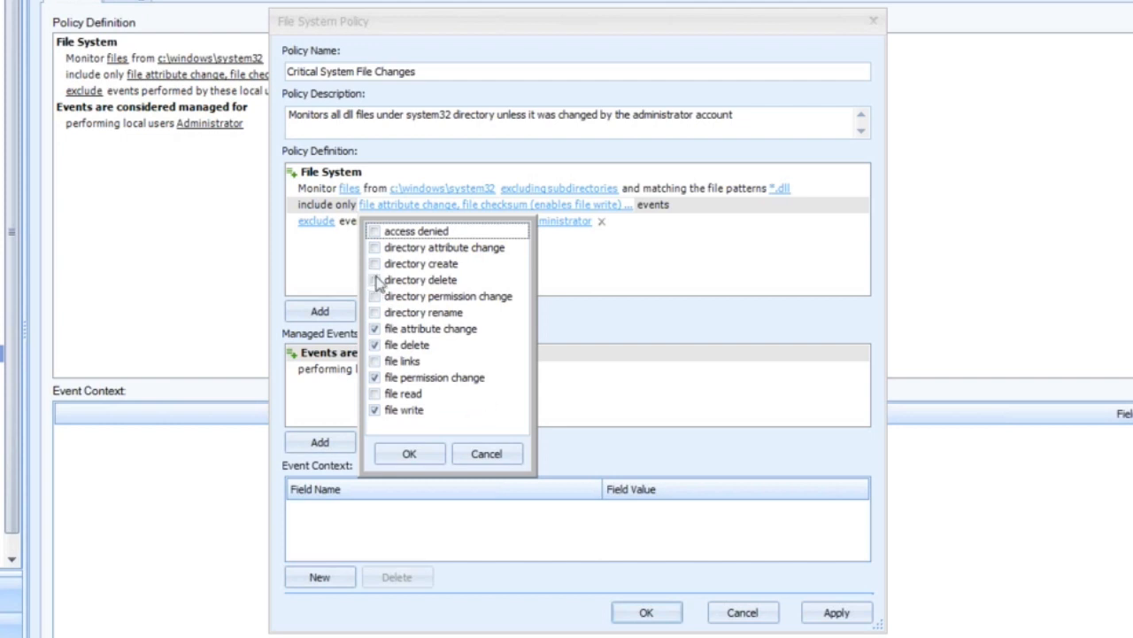
mouse_move(432, 270)
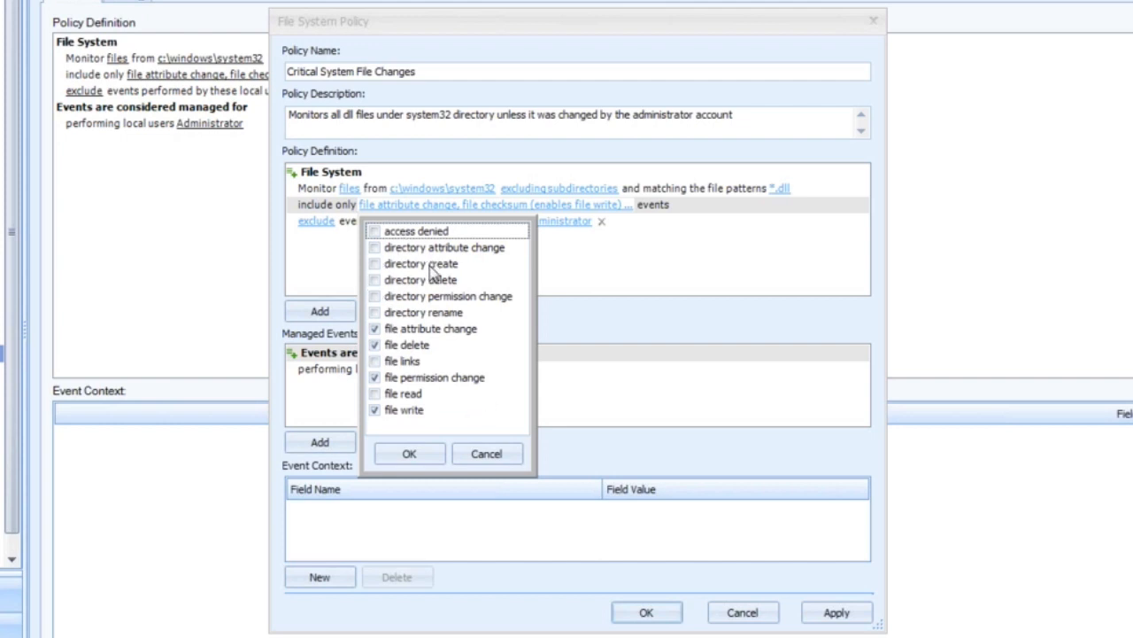
mouse_move(589, 254)
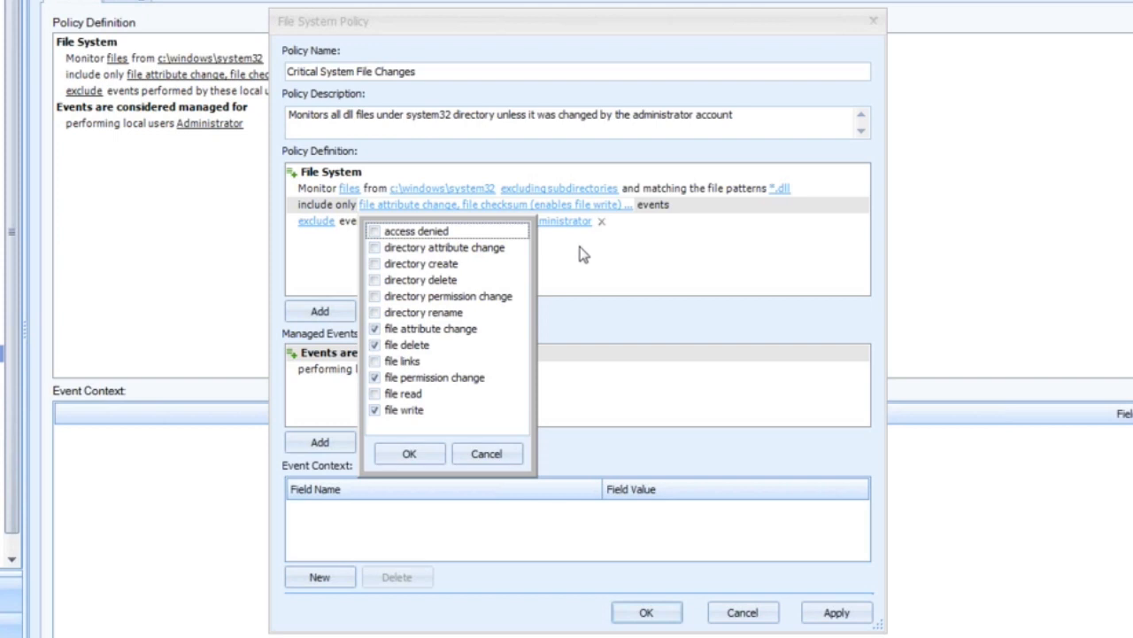
click(408, 453)
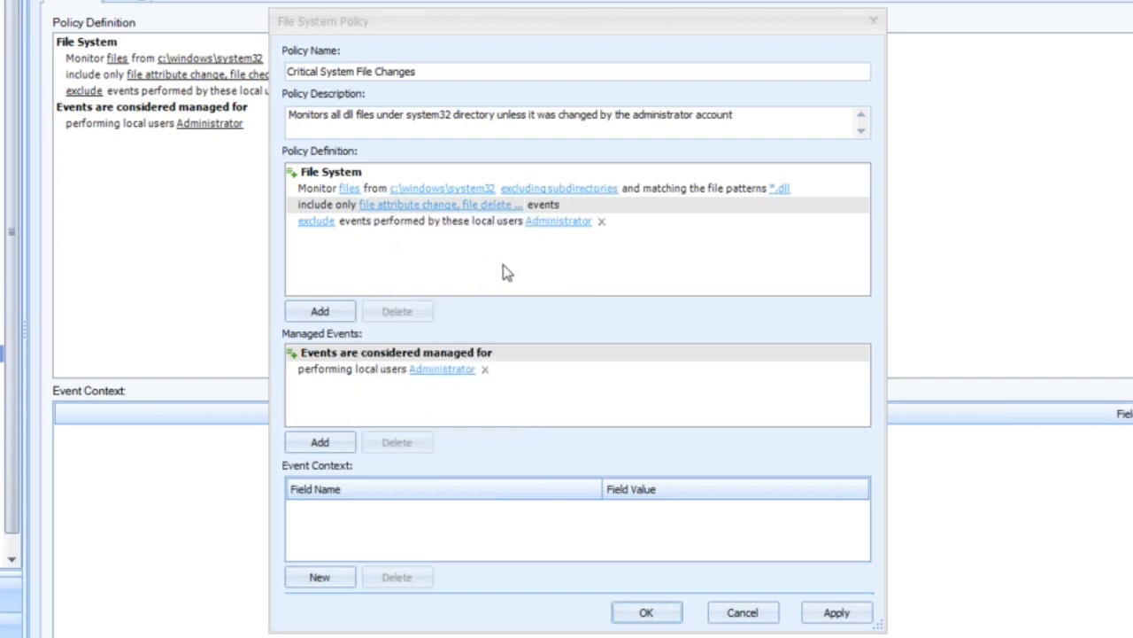
mouse_move(504, 269)
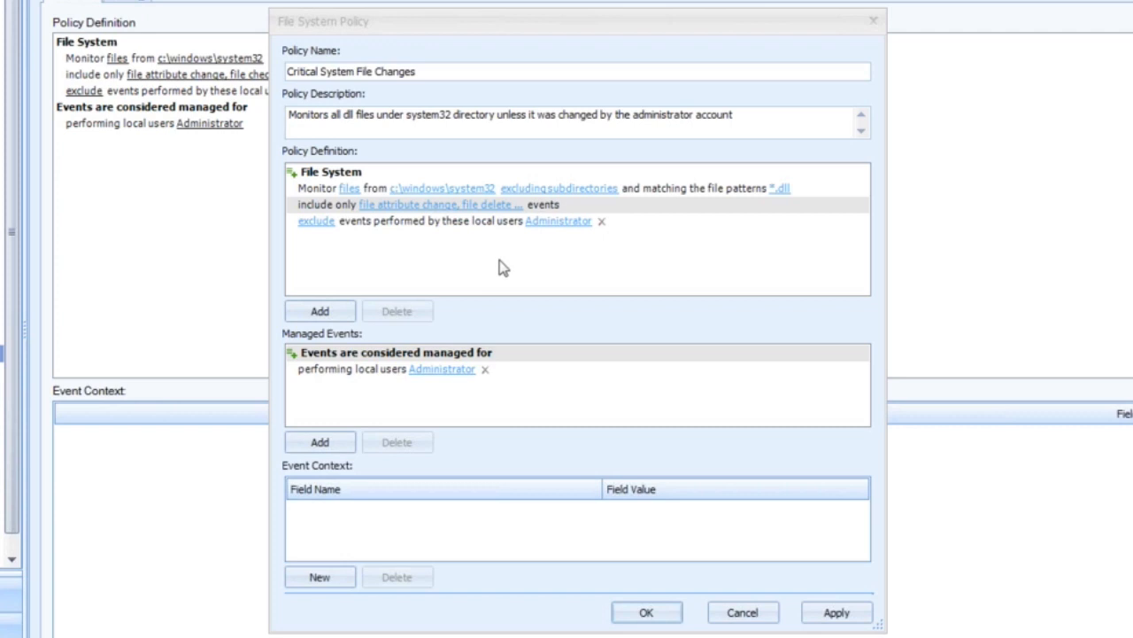
mouse_move(321, 241)
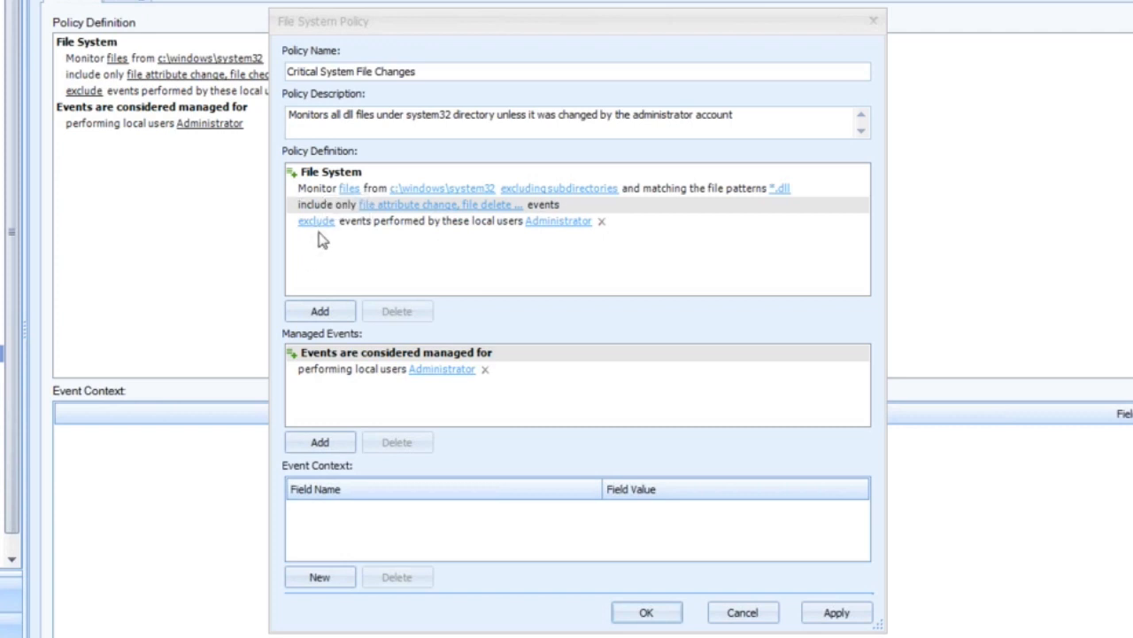
mouse_move(387, 242)
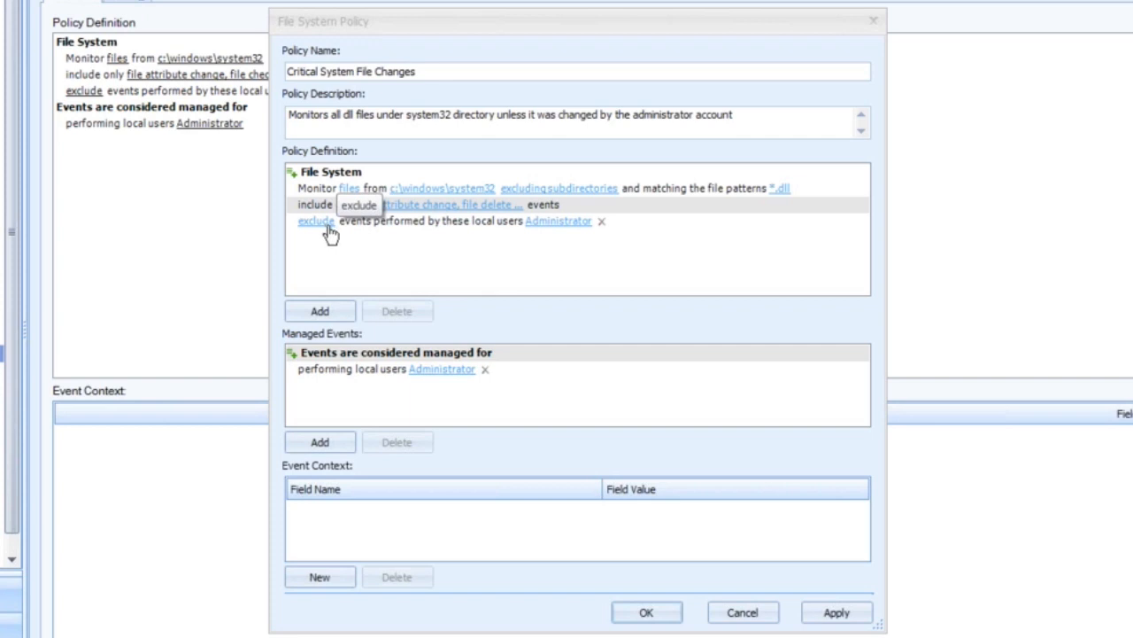
mouse_move(319, 311)
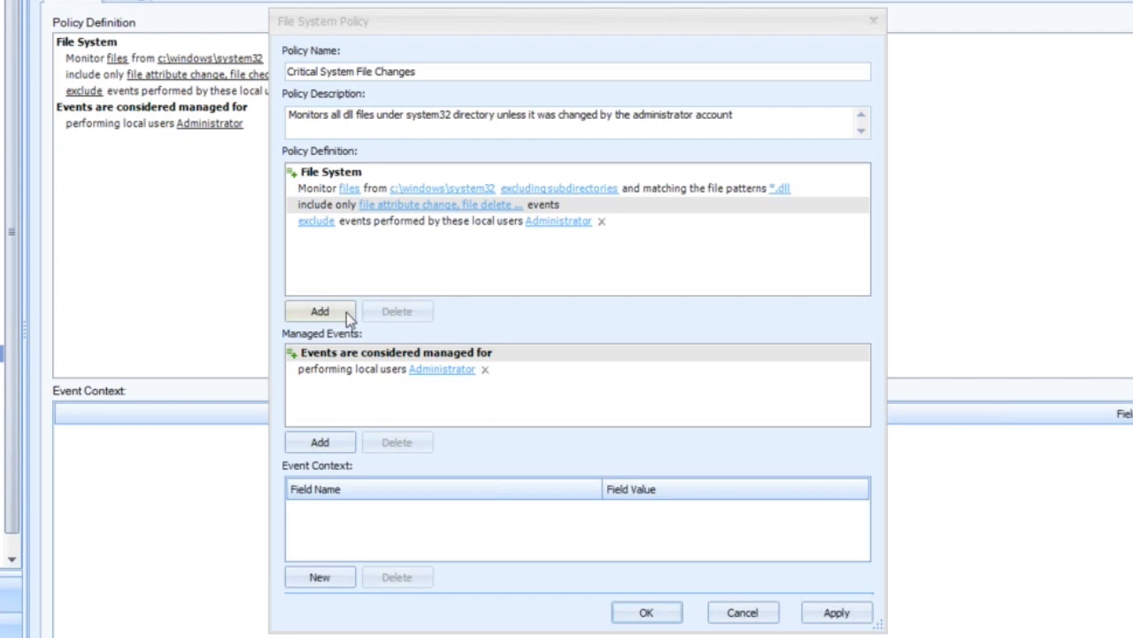
click(320, 311)
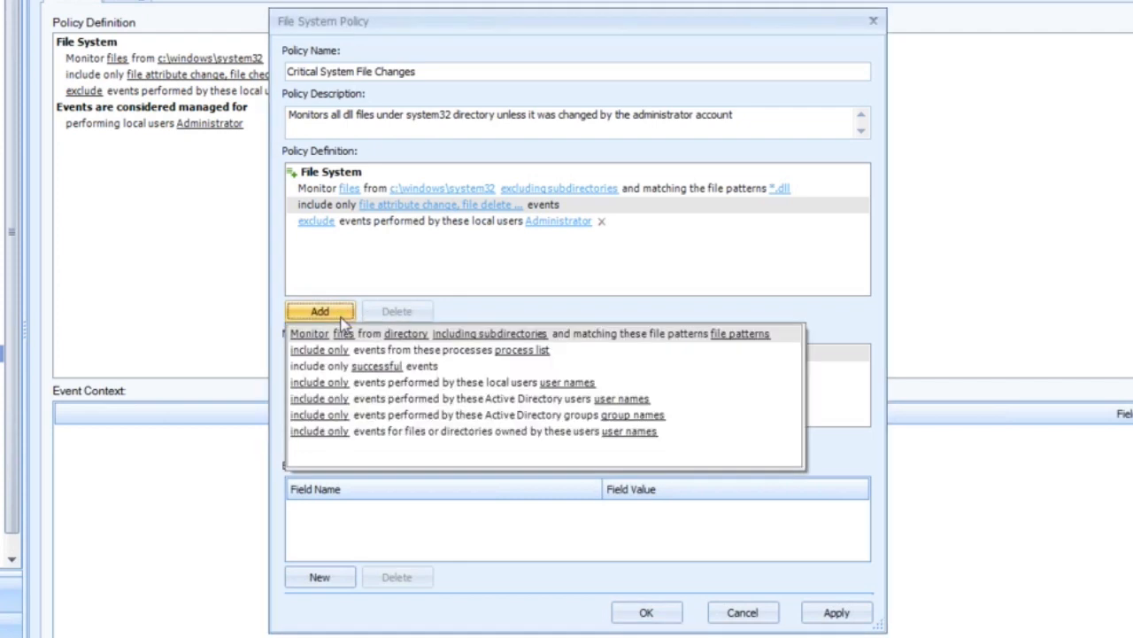
mouse_move(496, 389)
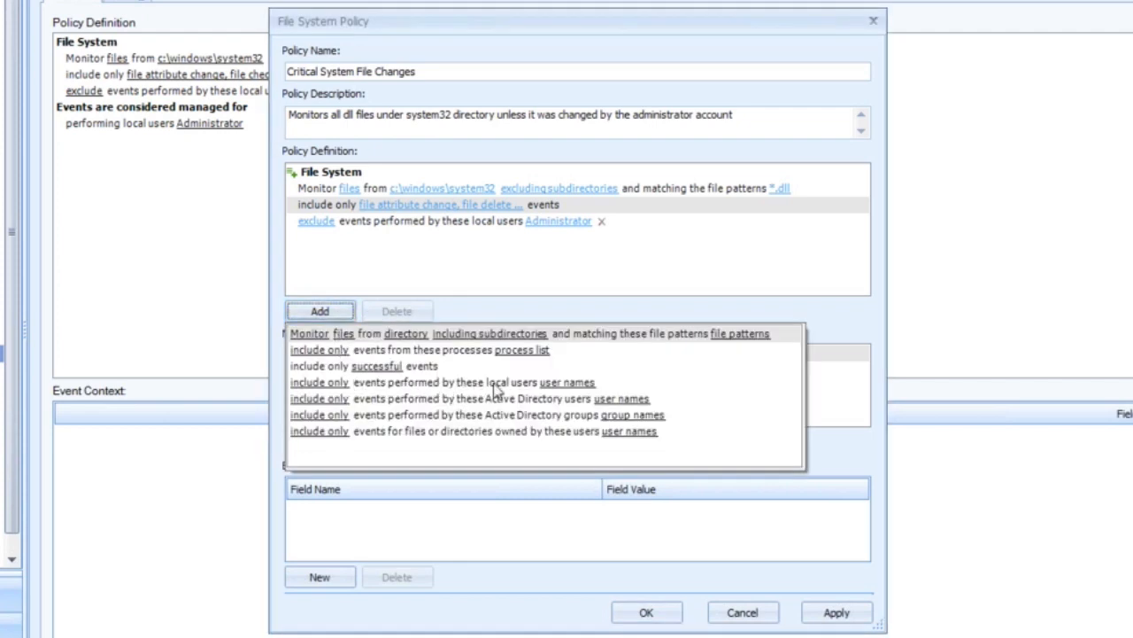
mouse_move(520, 408)
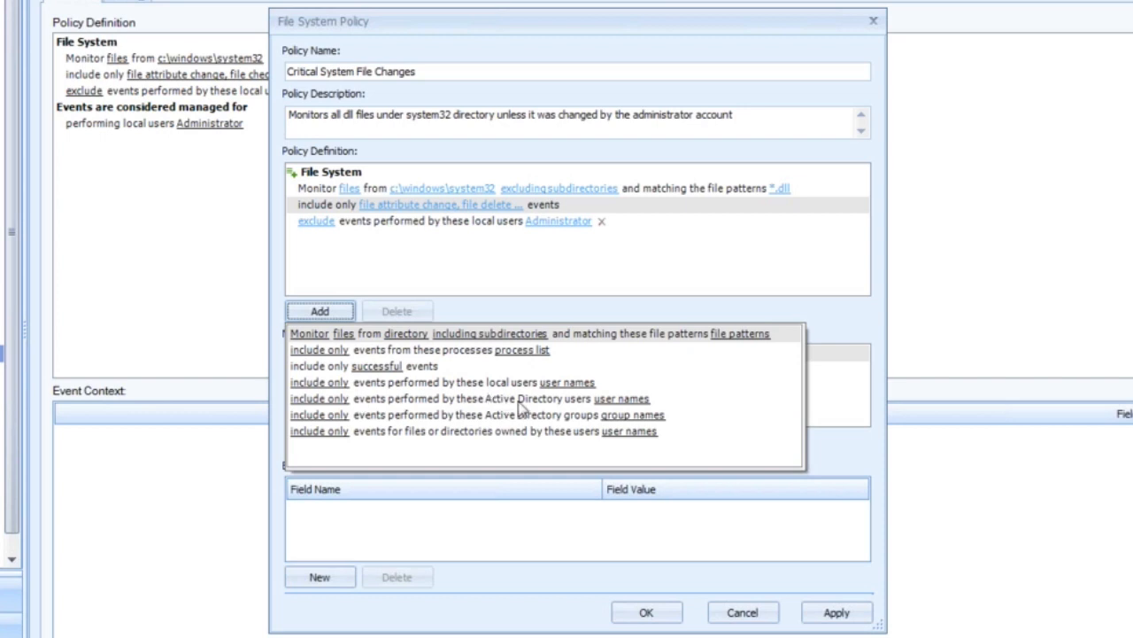
click(394, 275)
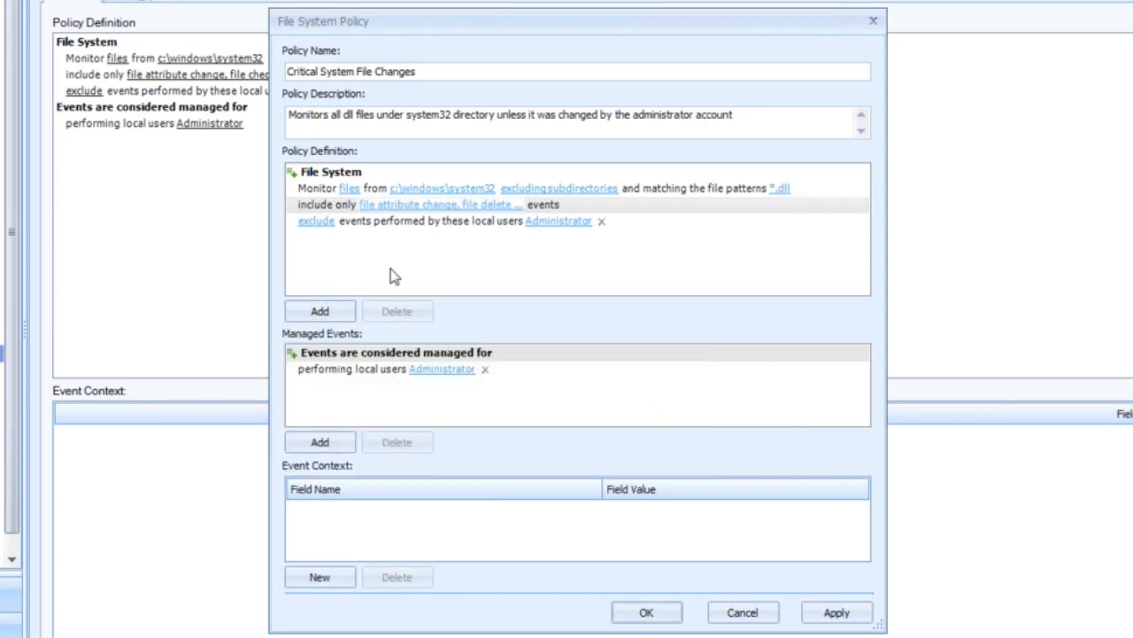
mouse_move(390, 272)
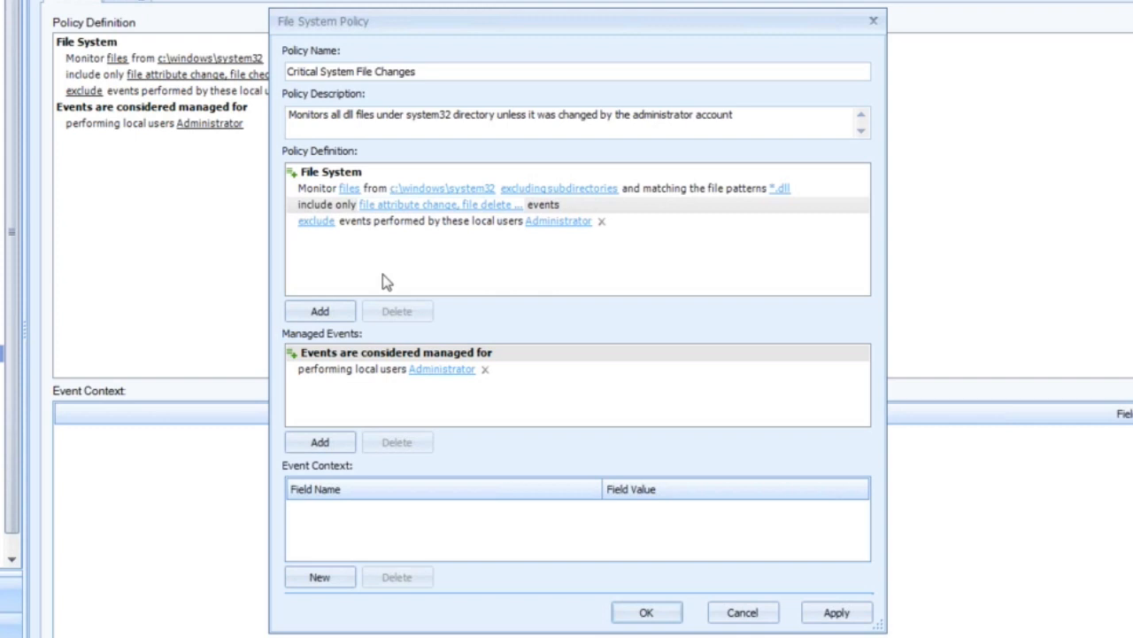
mouse_move(382, 270)
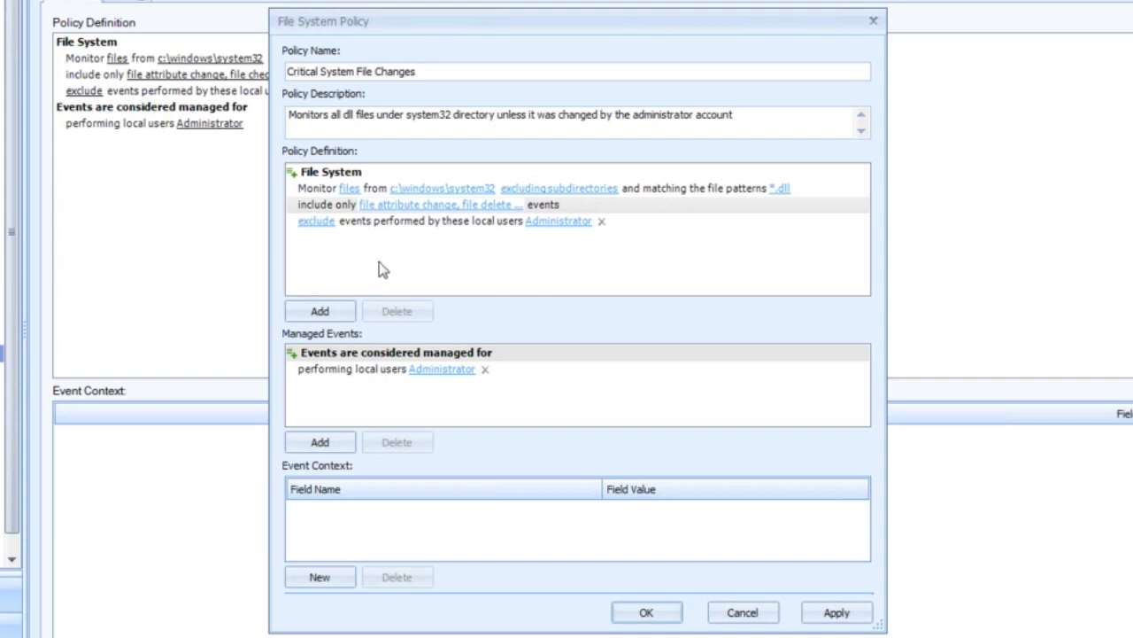
mouse_move(406, 275)
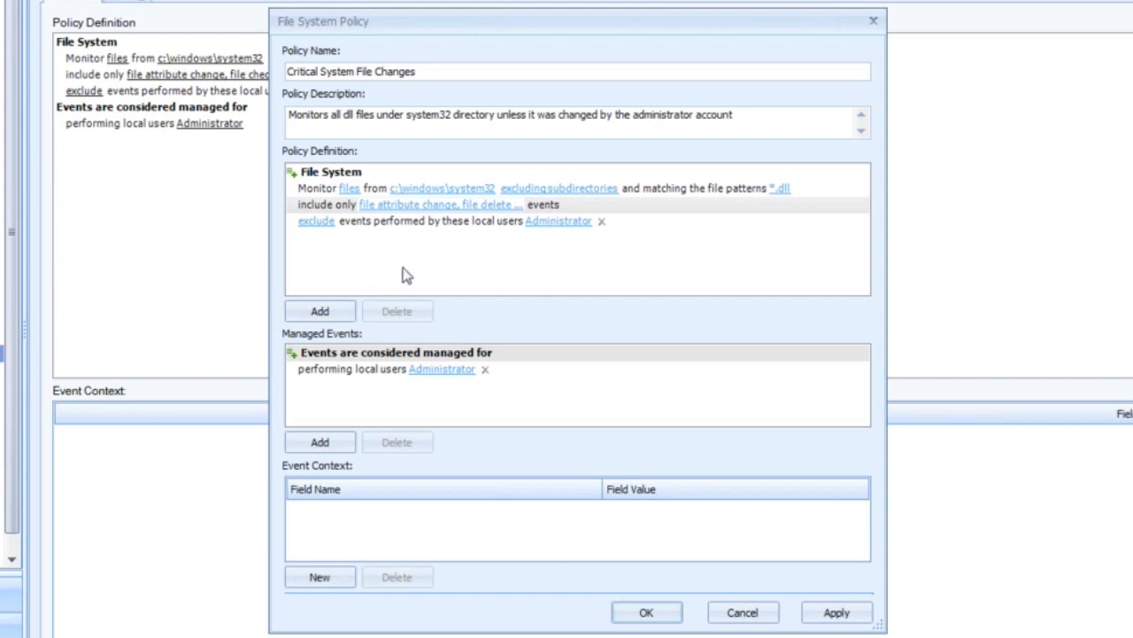
mouse_move(443, 282)
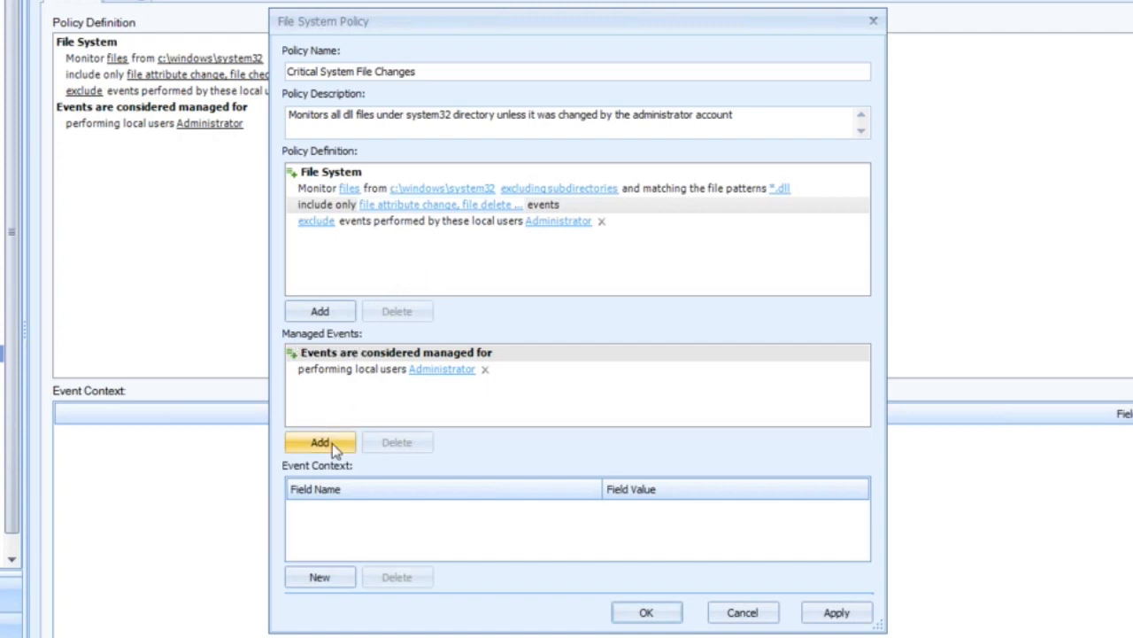
click(319, 442)
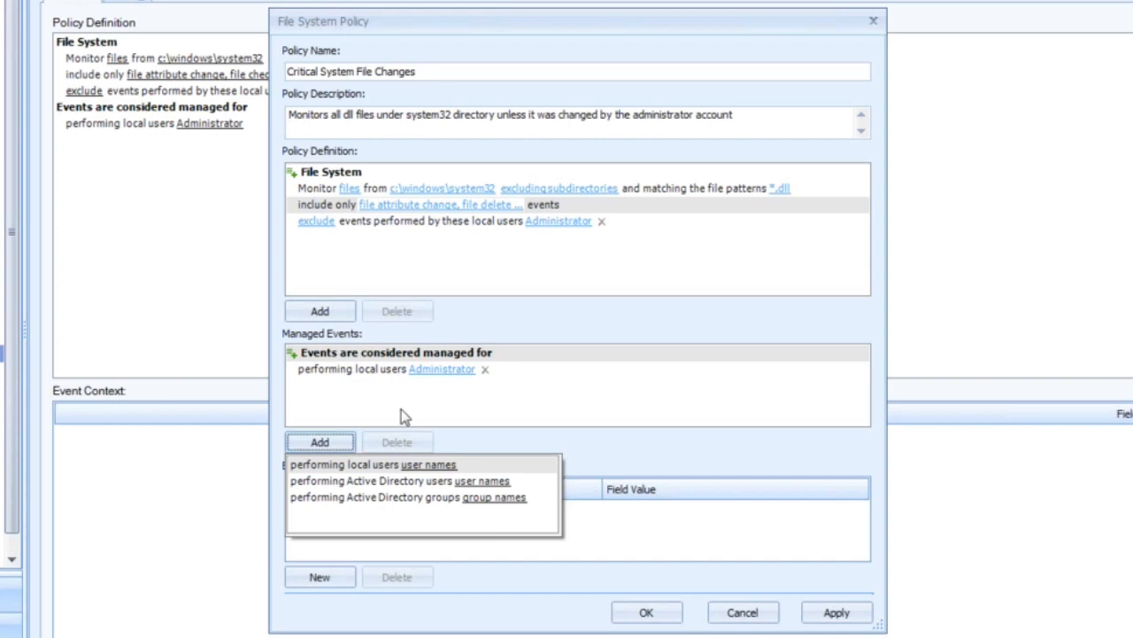
mouse_move(452, 409)
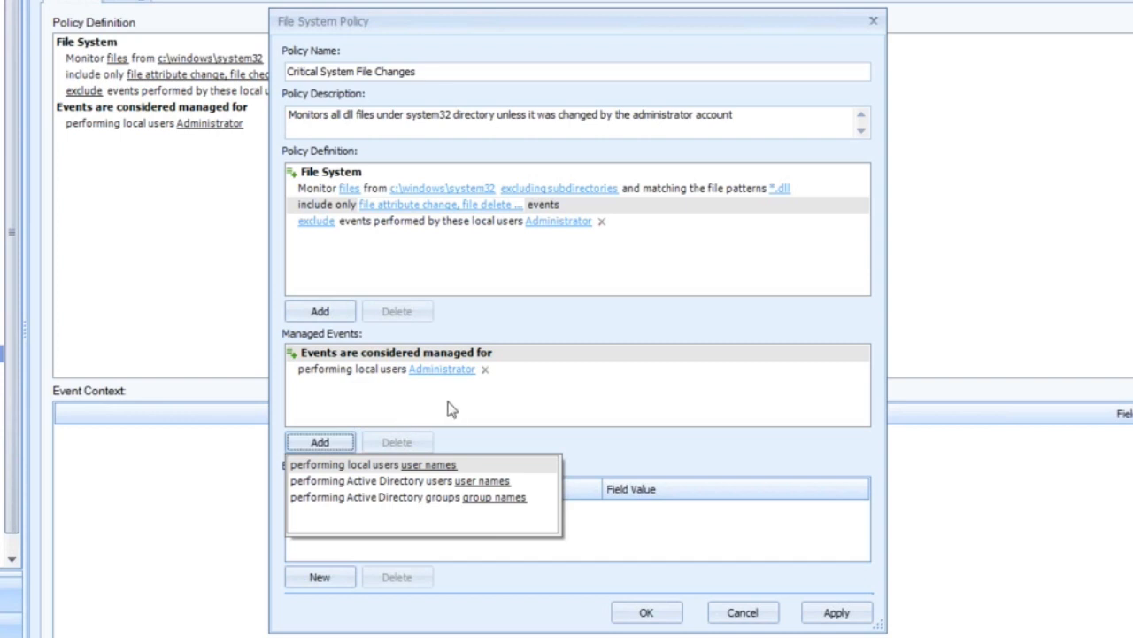
mouse_move(446, 406)
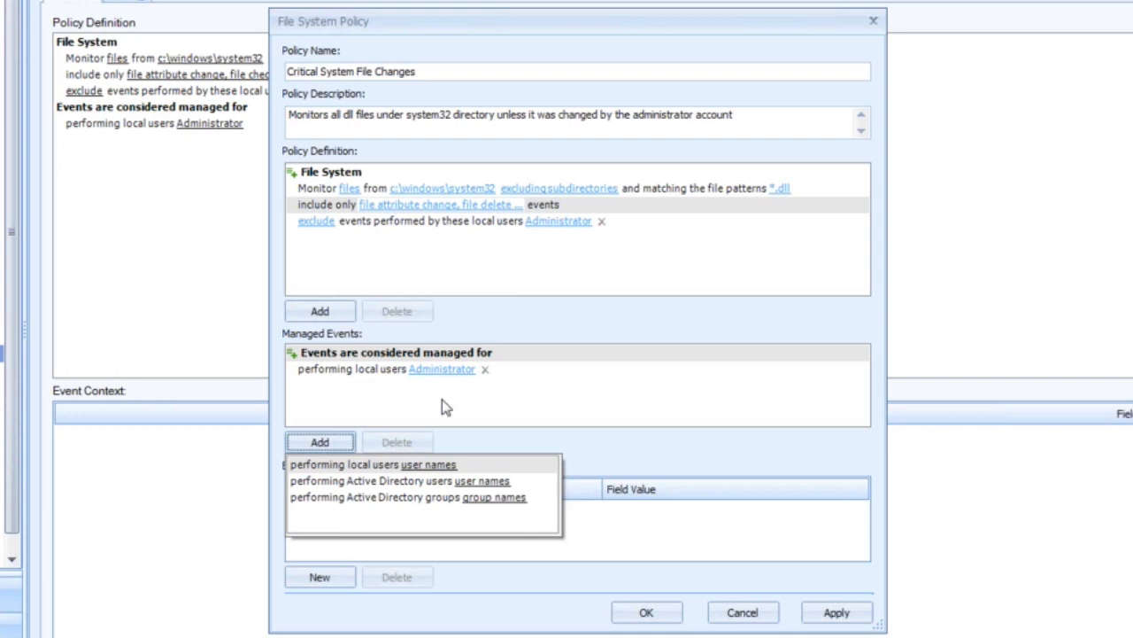
mouse_move(473, 426)
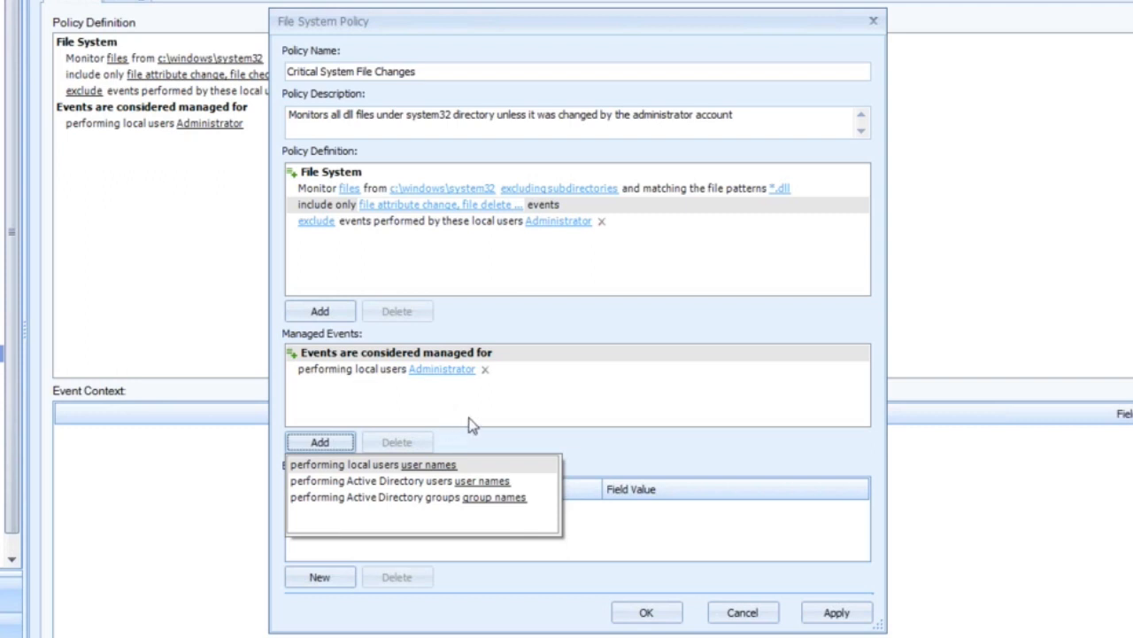
mouse_move(470, 425)
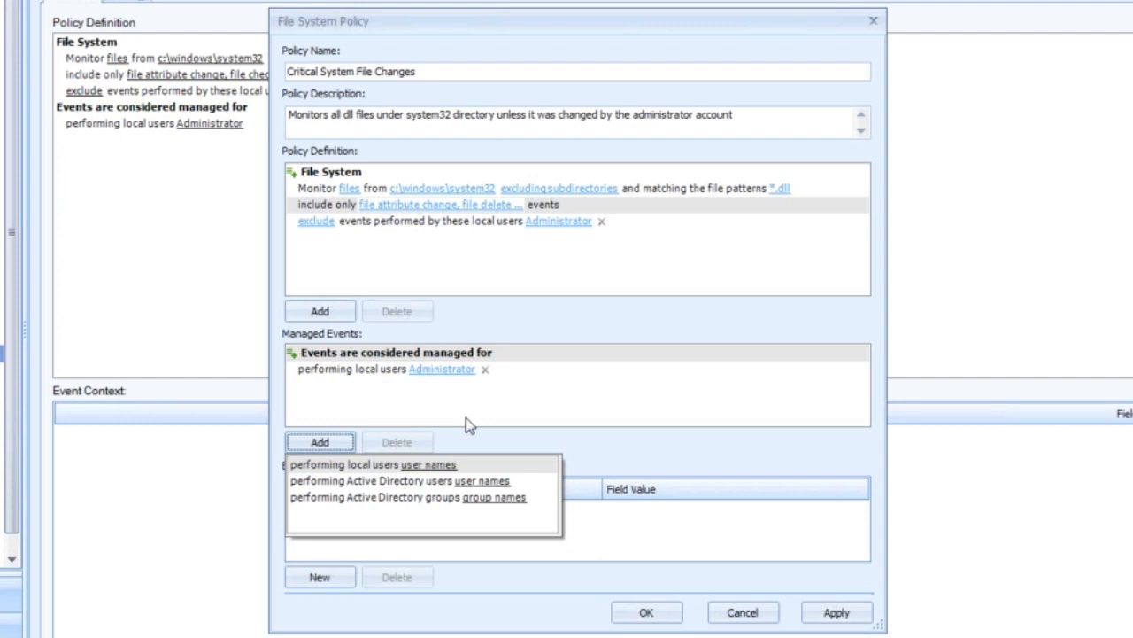
mouse_move(469, 414)
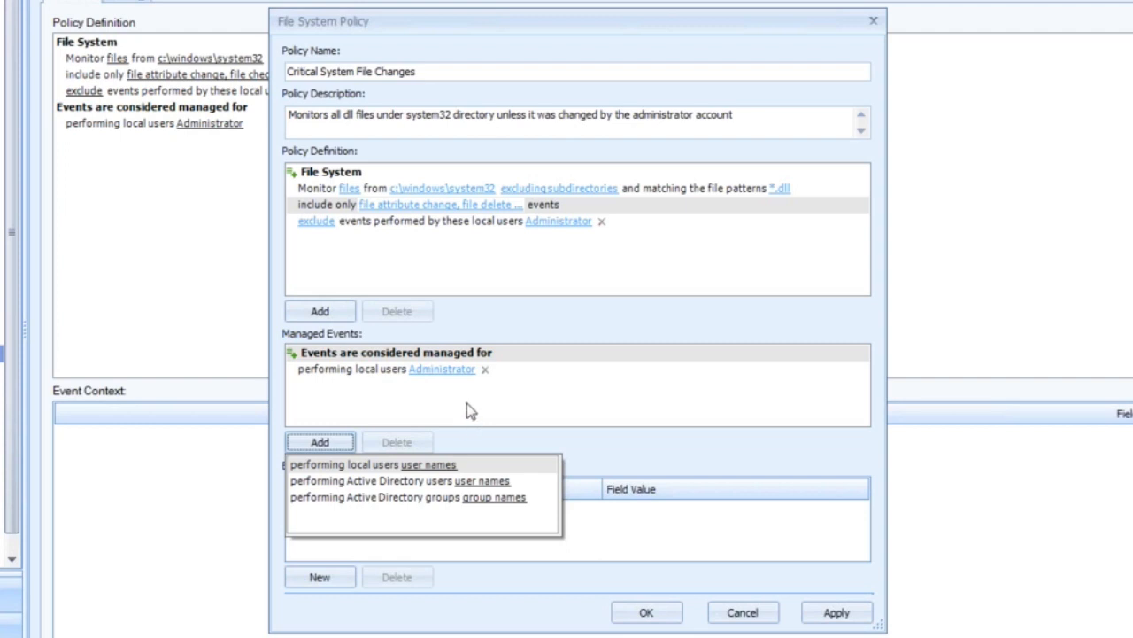
mouse_move(460, 409)
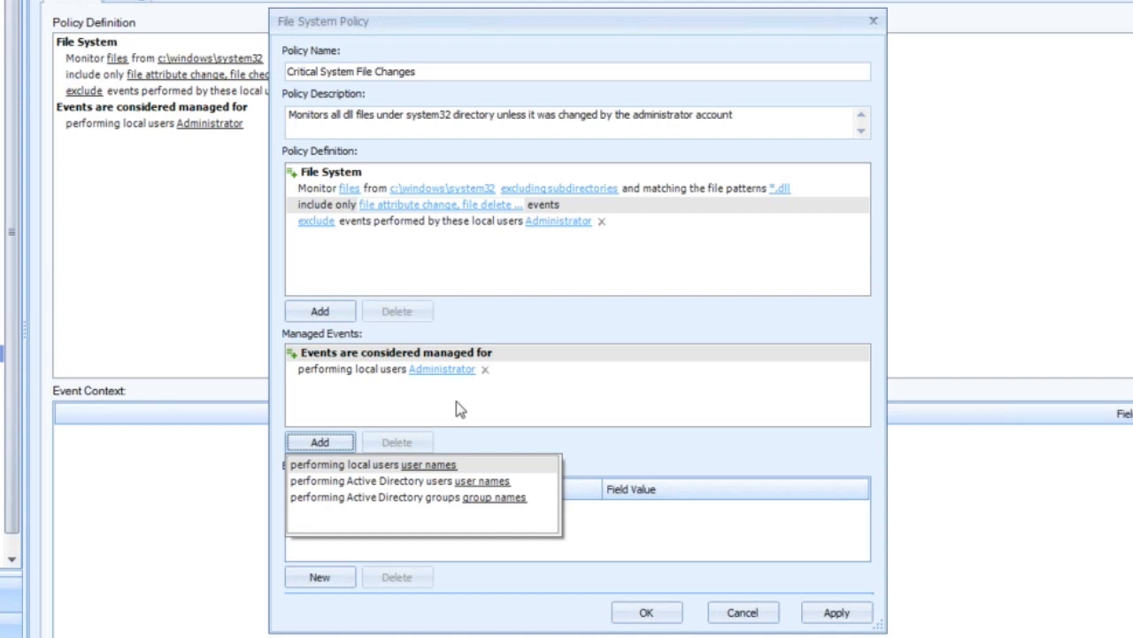
mouse_move(464, 407)
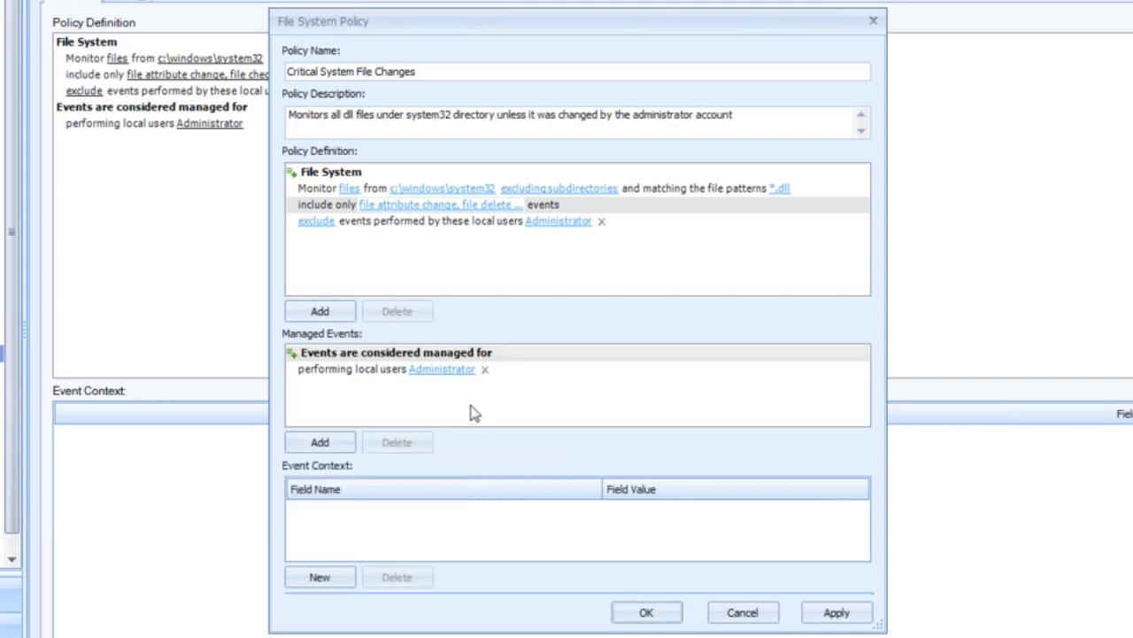
mouse_move(354, 494)
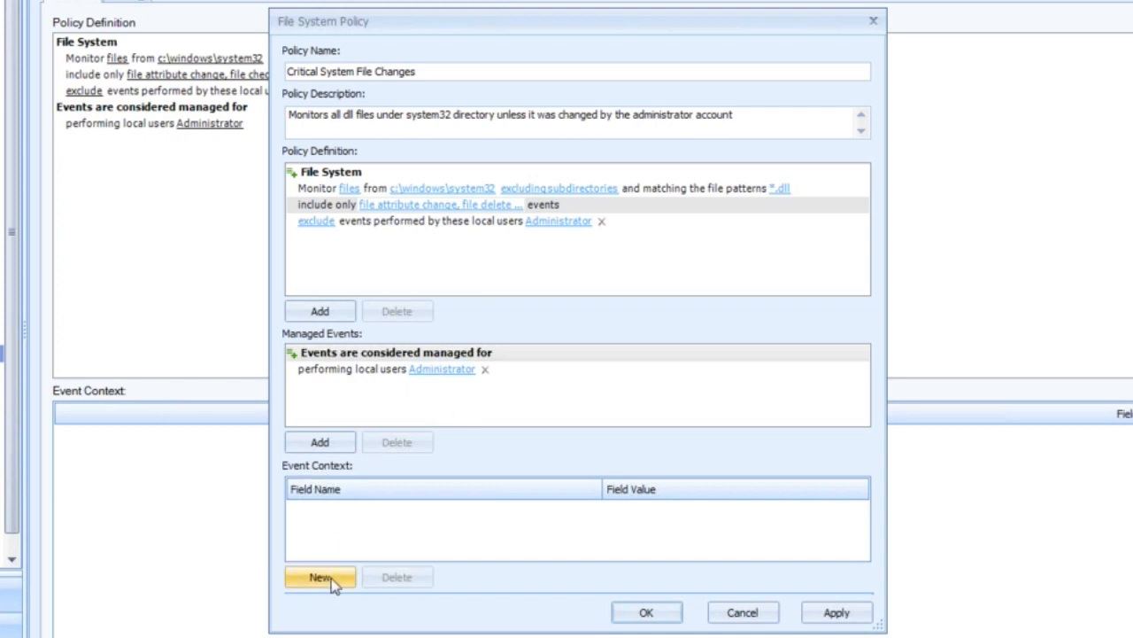
Add an event context entry with Regulation / Policy set to PCI DSS
click(319, 576)
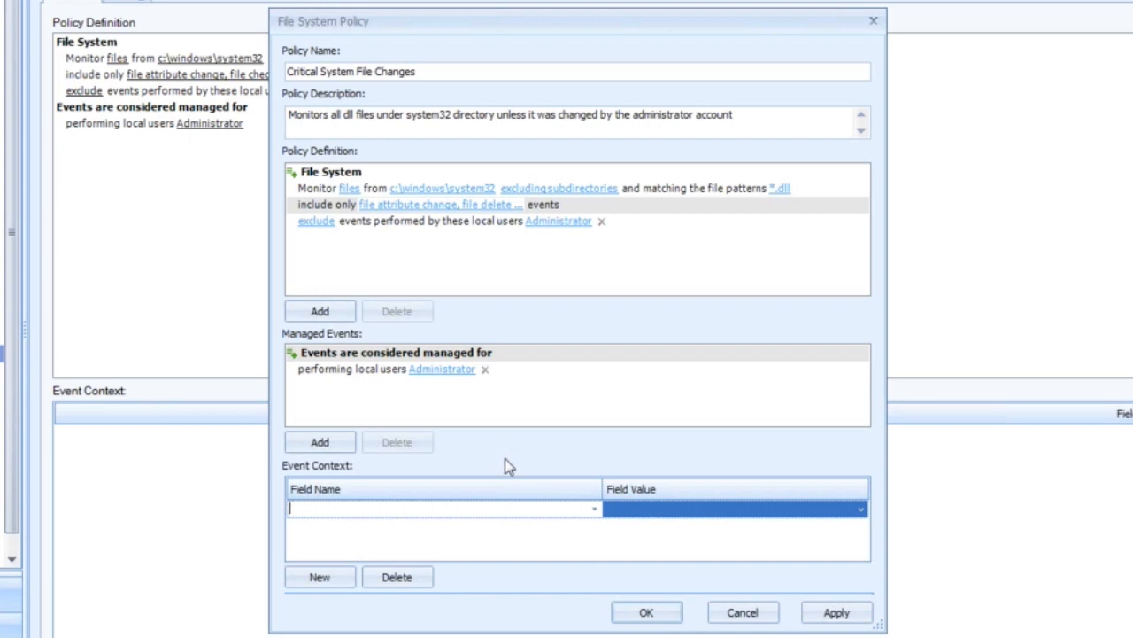
click(593, 508)
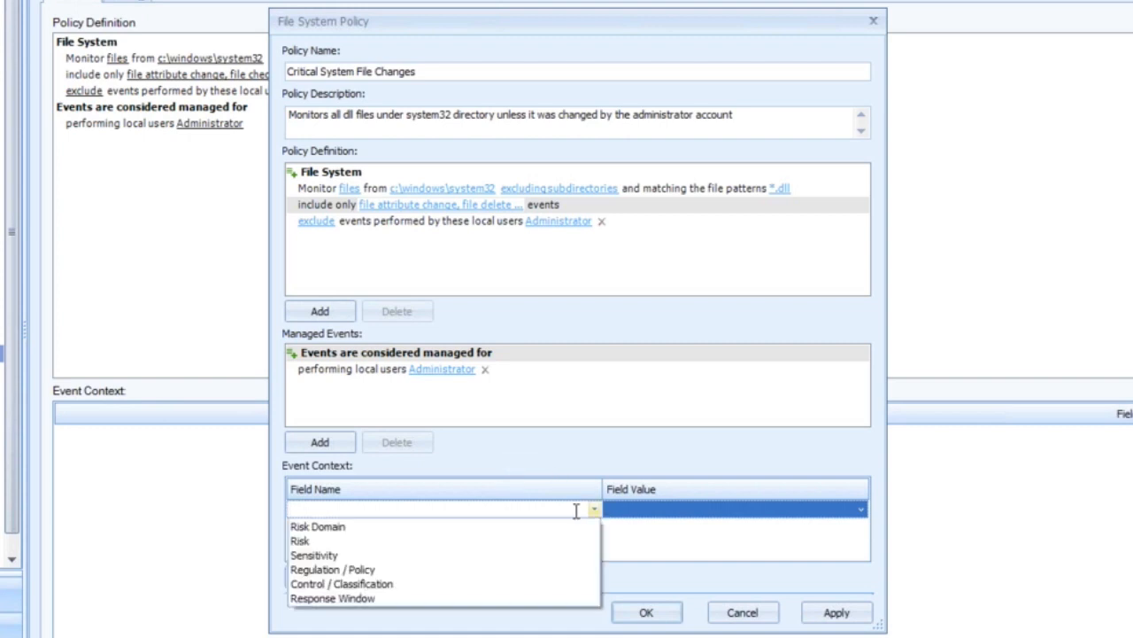
mouse_move(345, 555)
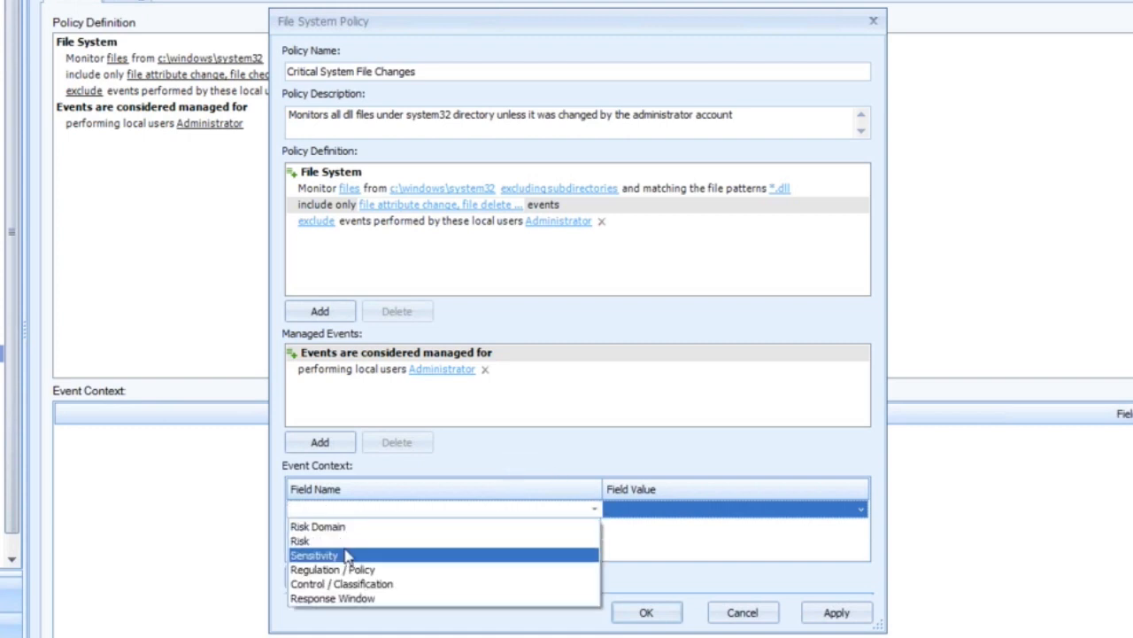
click(333, 569)
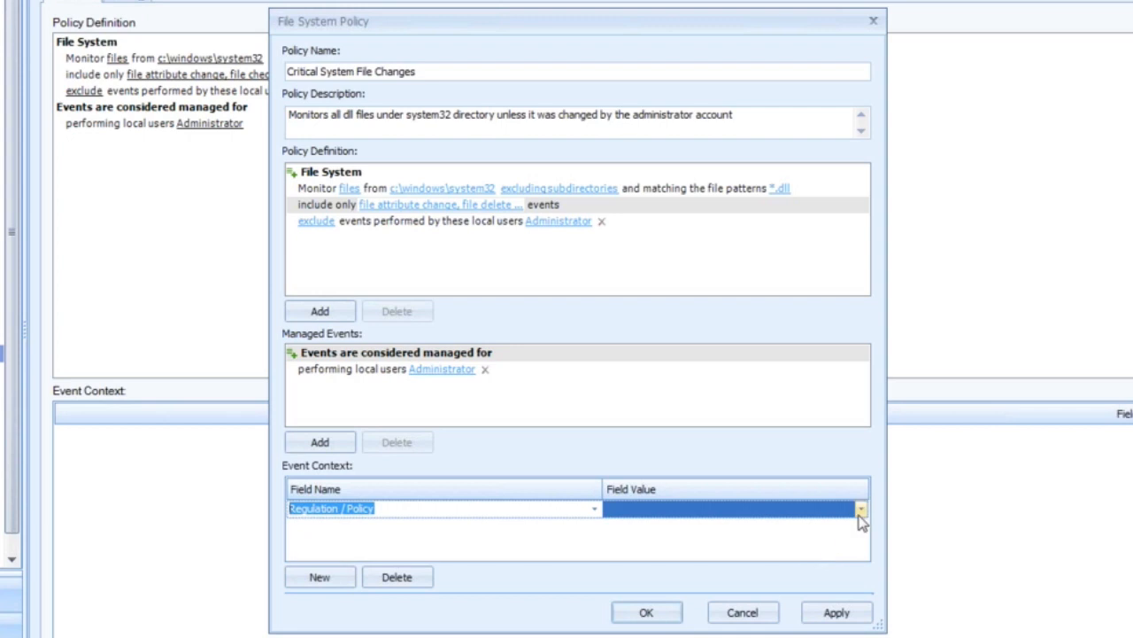
click(859, 507)
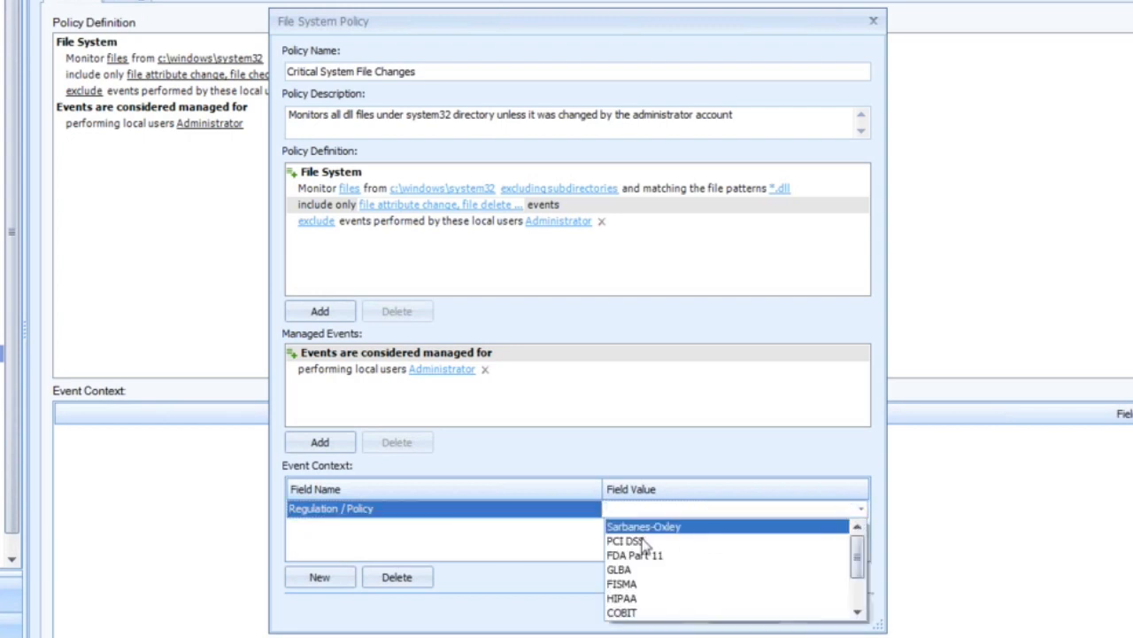
click(625, 540)
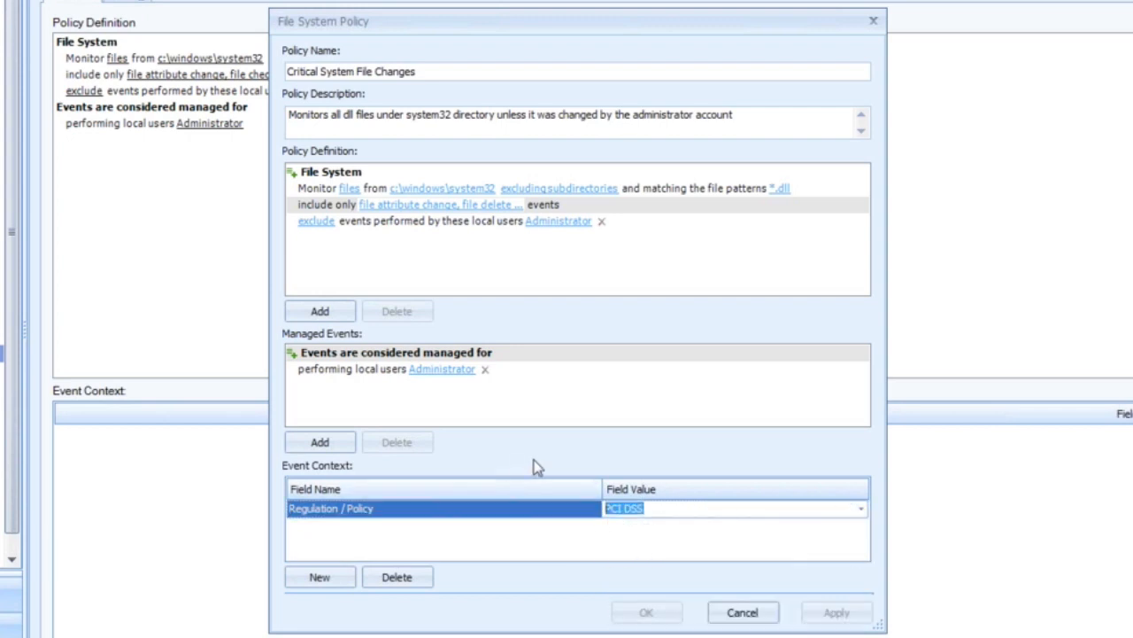
mouse_move(518, 468)
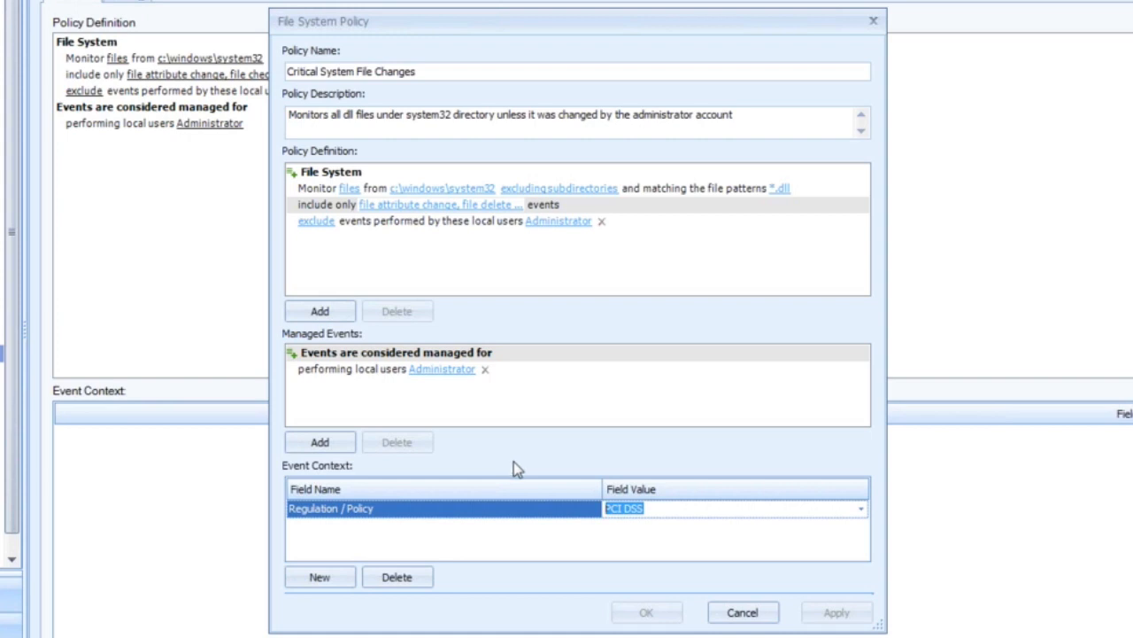
click(319, 577)
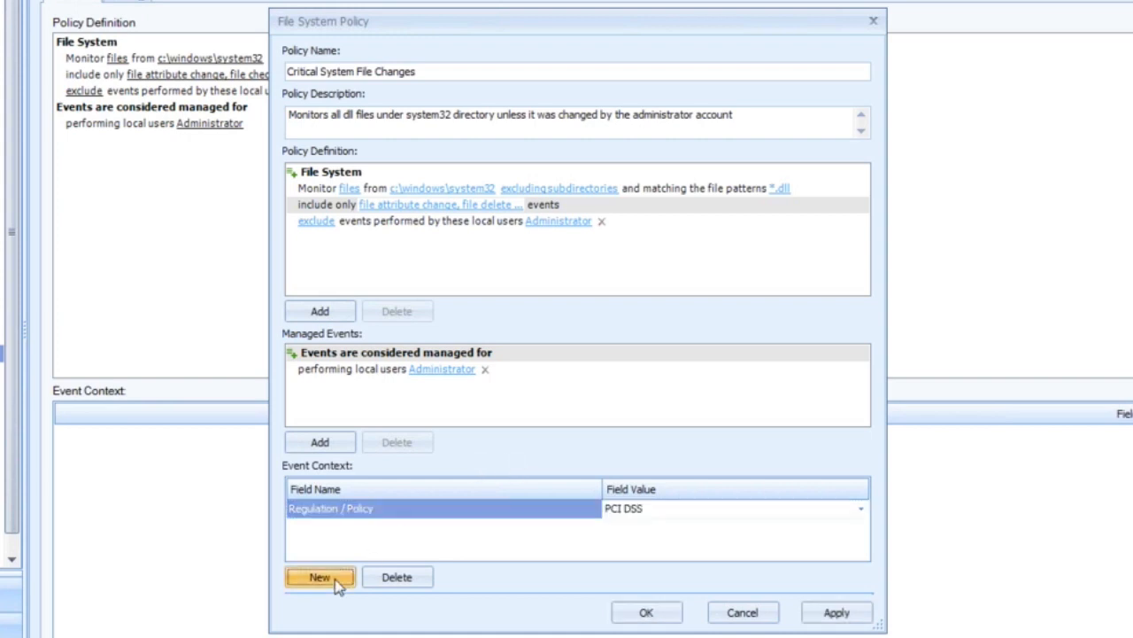
Start a second event context row, leave it unset, and move on to High severity events
click(319, 577)
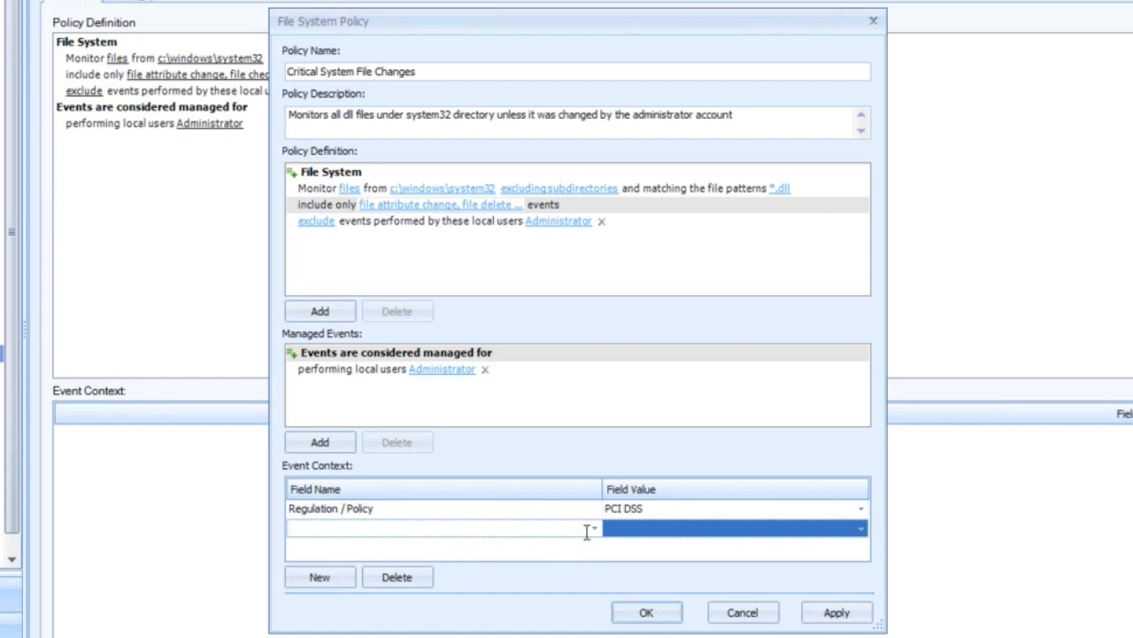
click(591, 528)
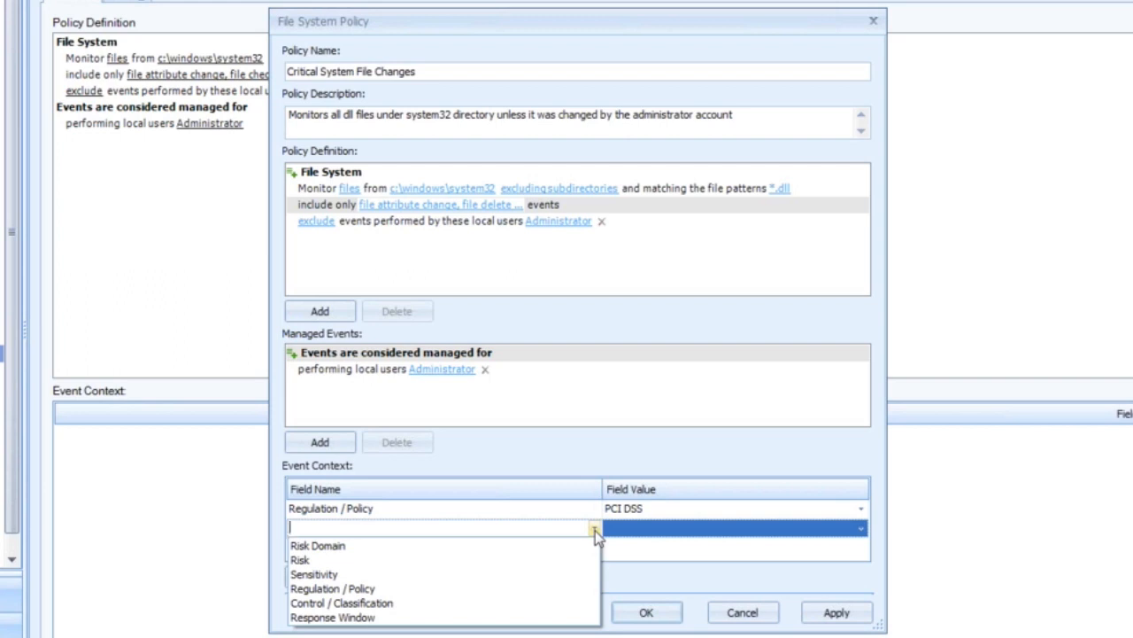
click(594, 527)
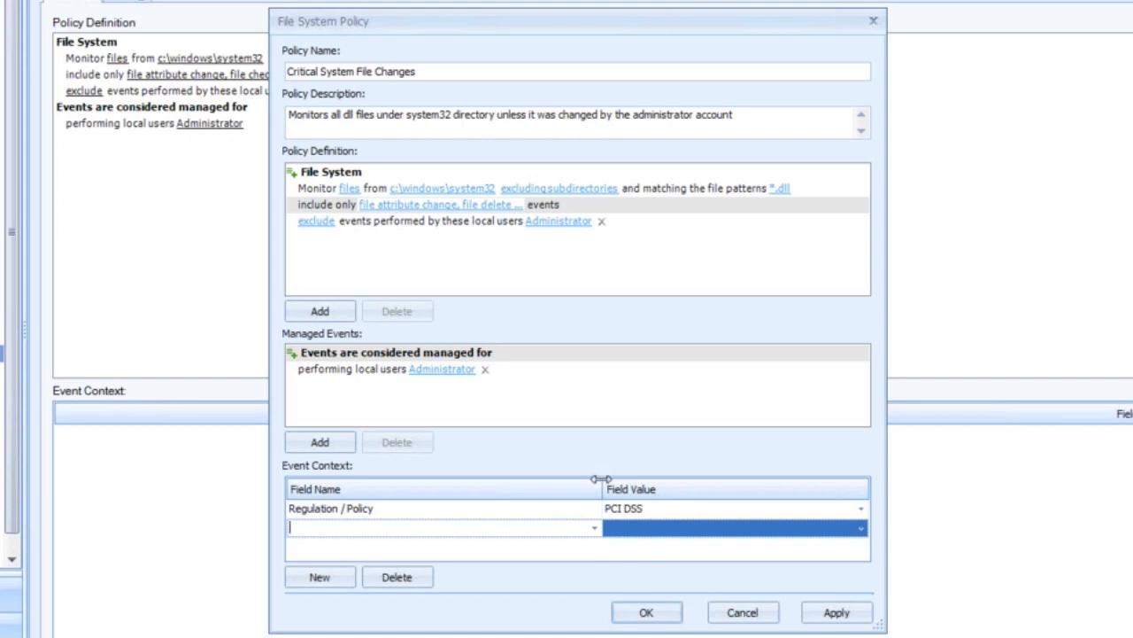
mouse_move(586, 477)
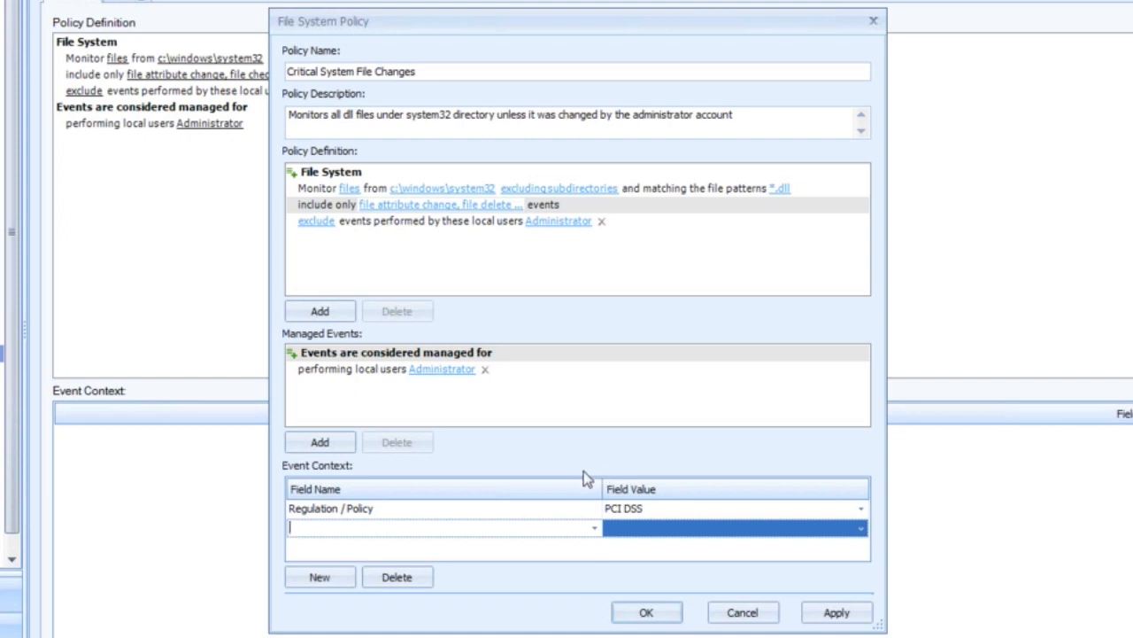
mouse_move(593, 479)
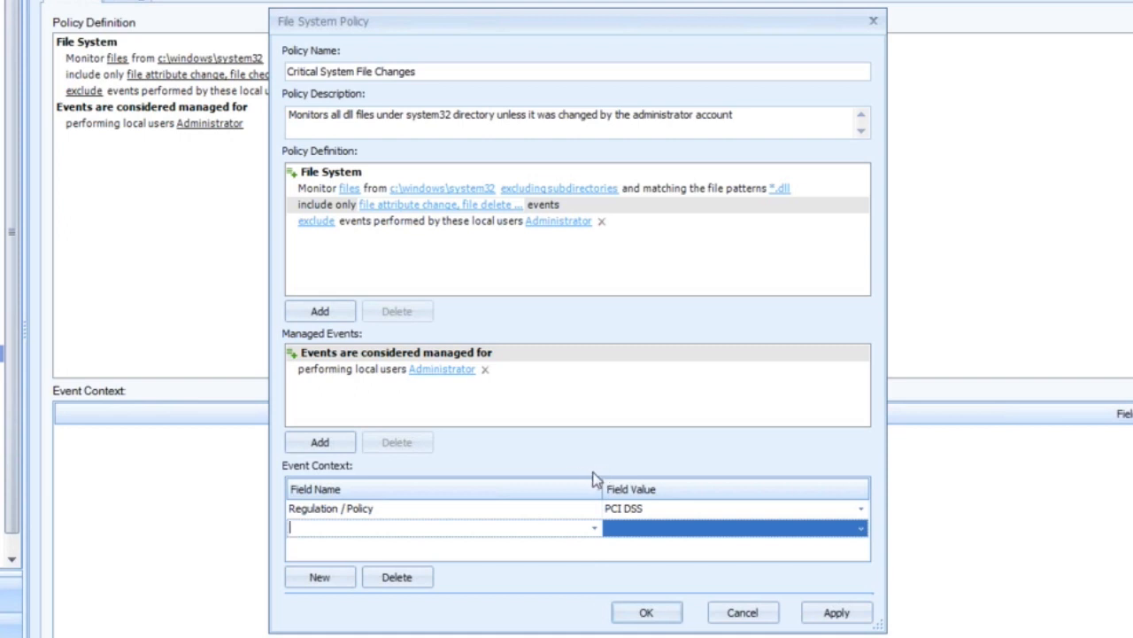
mouse_move(606, 480)
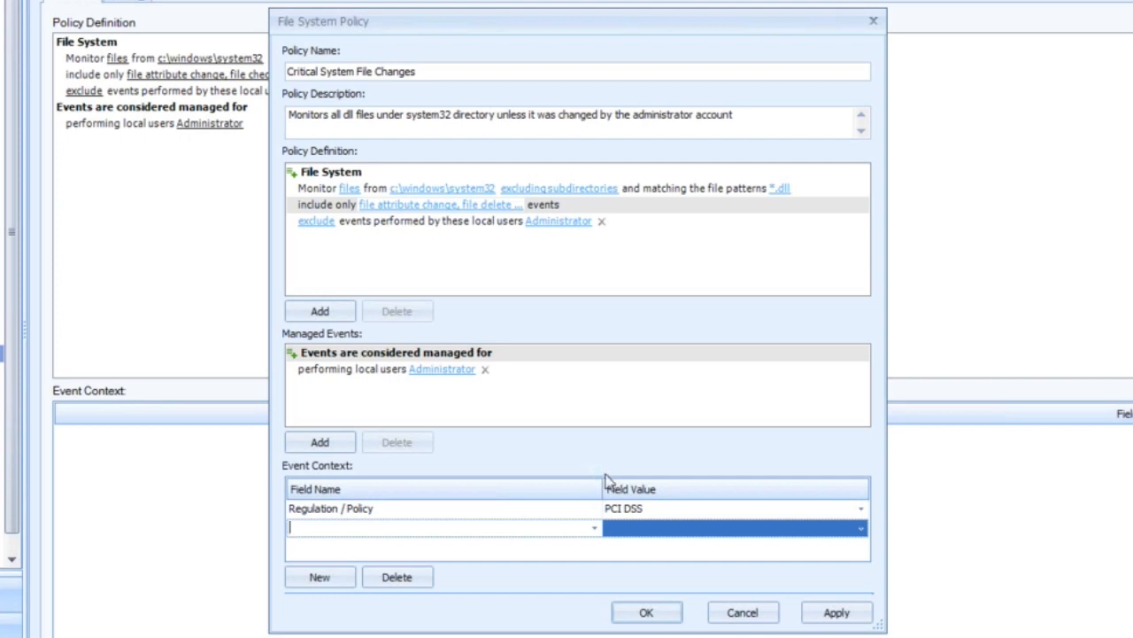
mouse_move(742, 612)
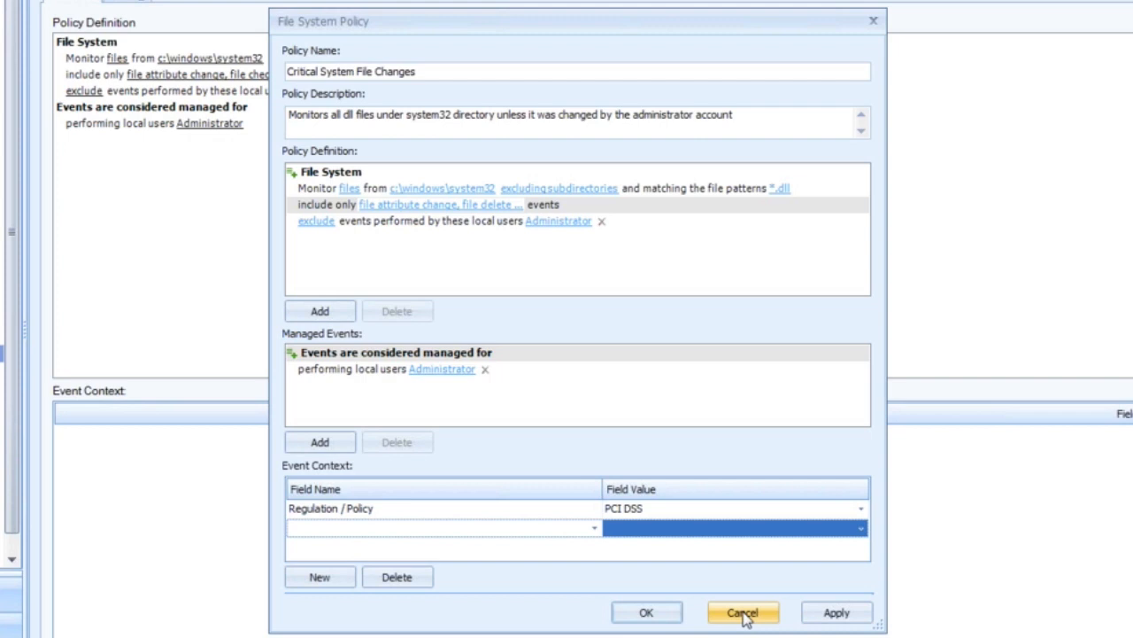
mouse_move(744, 614)
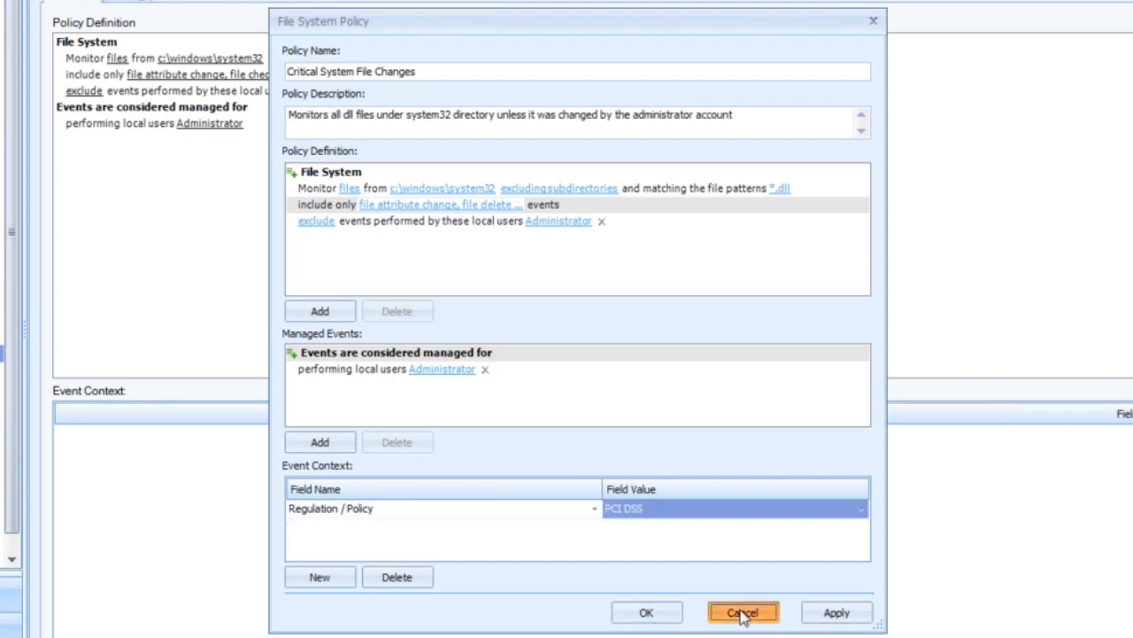
click(742, 611)
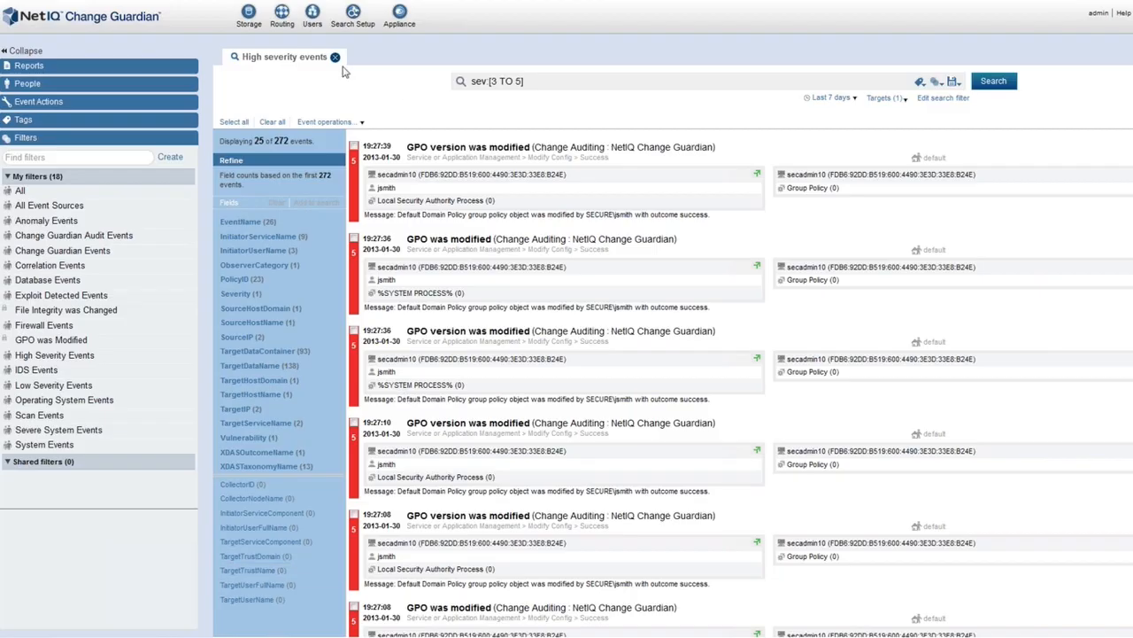
mouse_move(477, 55)
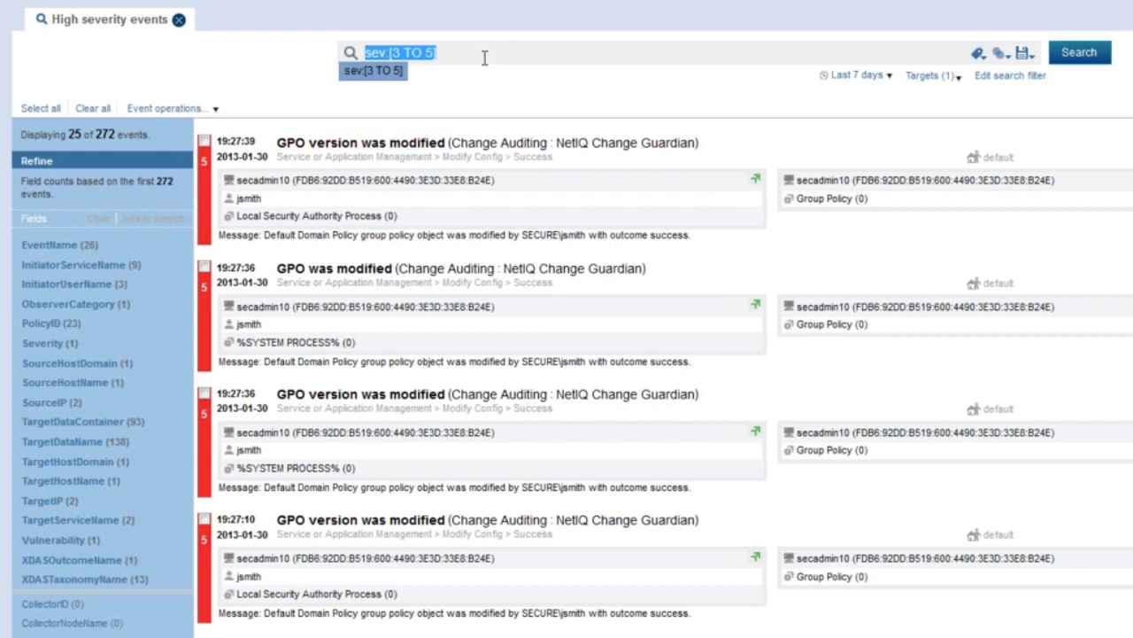
mouse_move(876, 44)
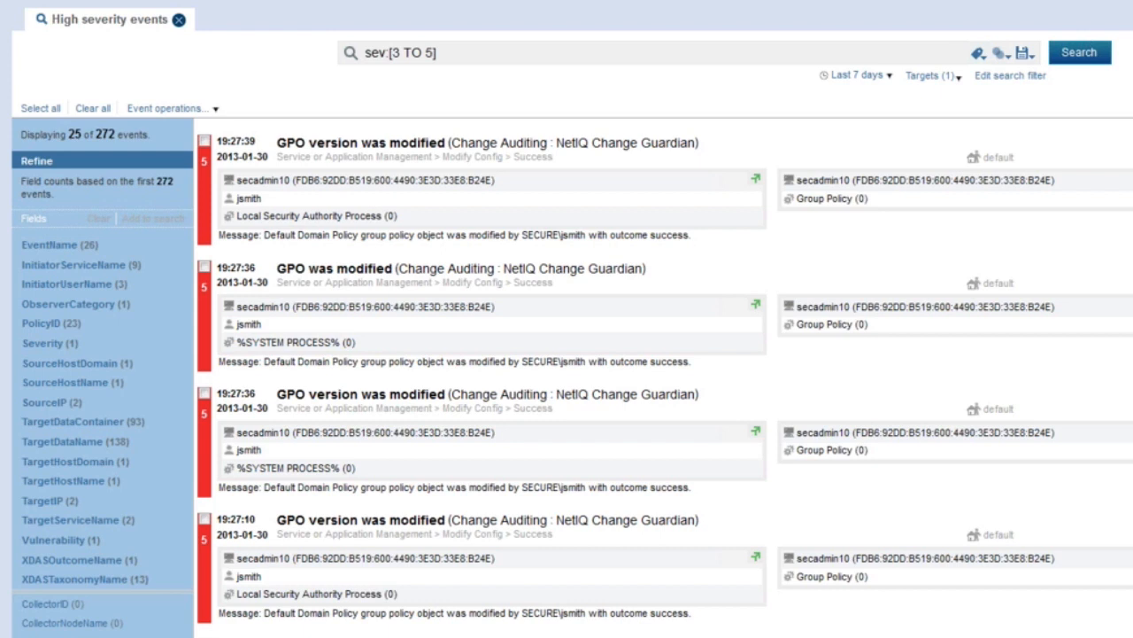
Rerun the GPO was Modified search over the last 7 days, listing 8 events
click(333, 267)
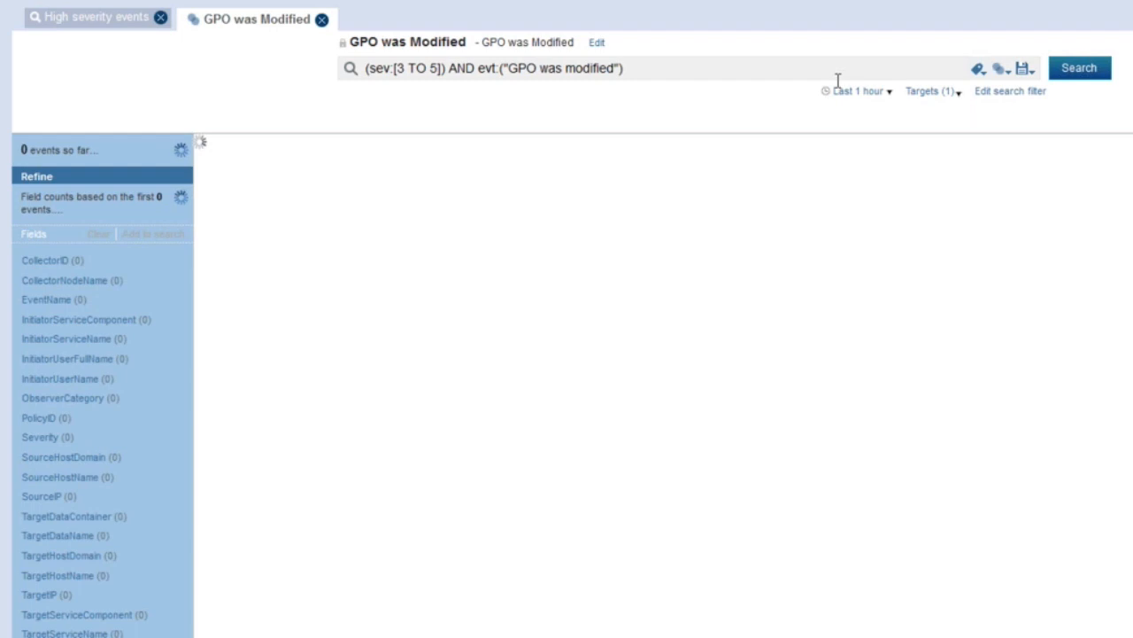
mouse_move(775, 99)
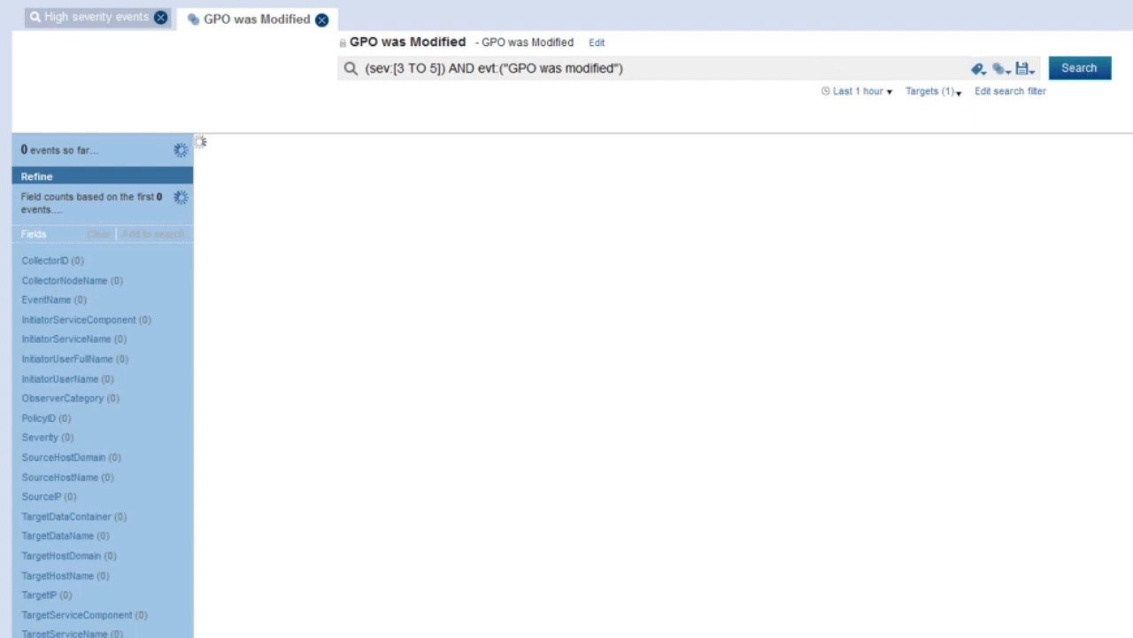
click(1078, 68)
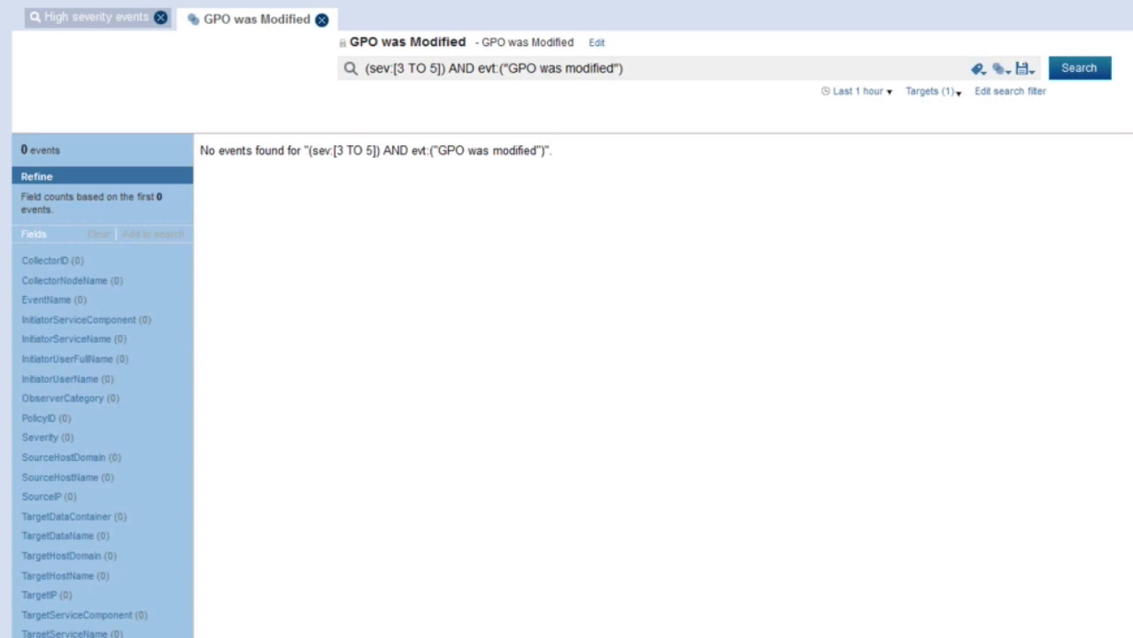
click(857, 91)
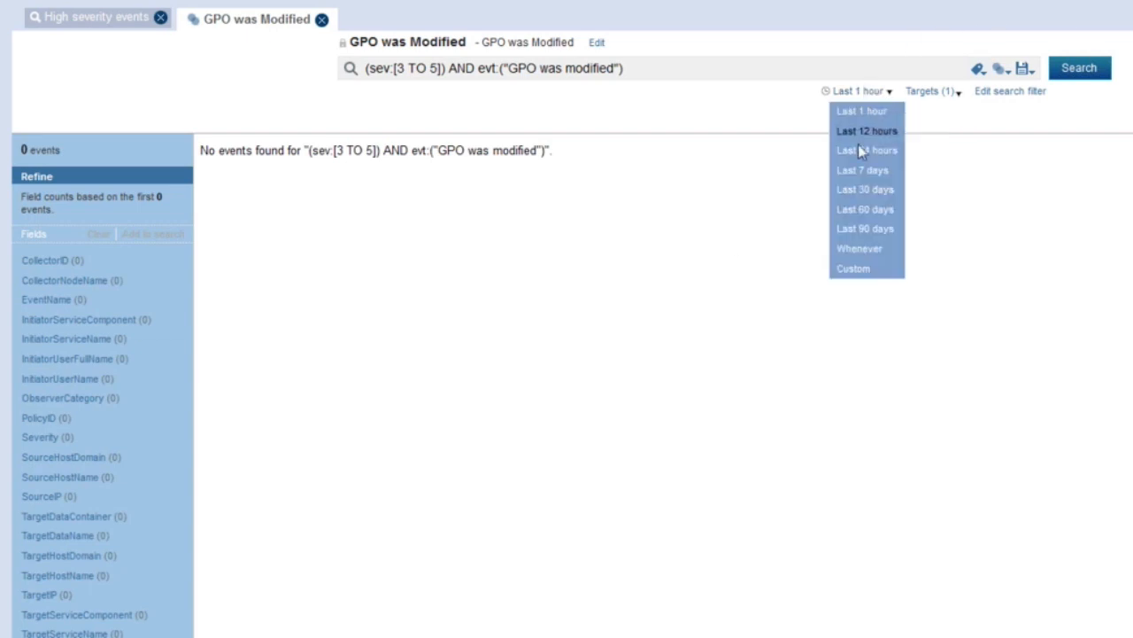
click(862, 169)
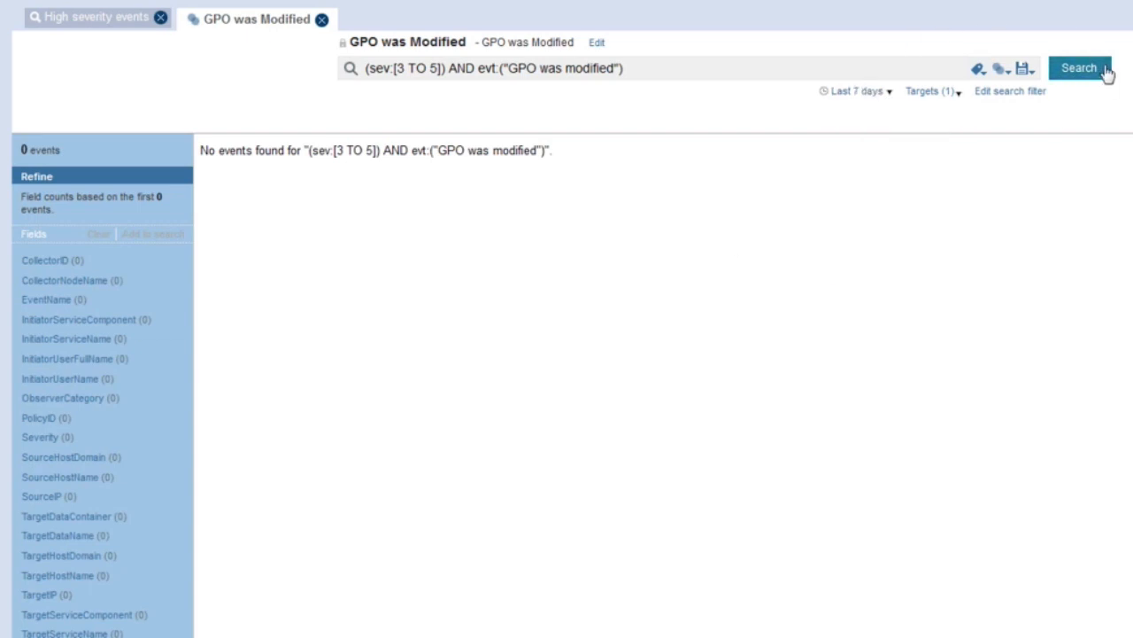
click(1079, 69)
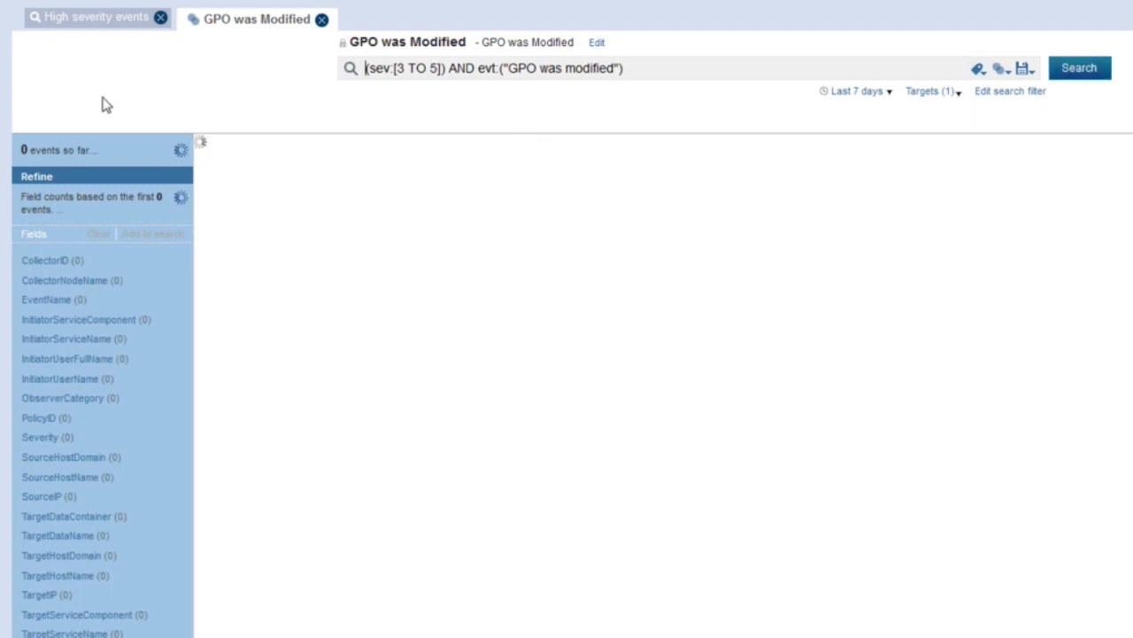
mouse_move(98, 99)
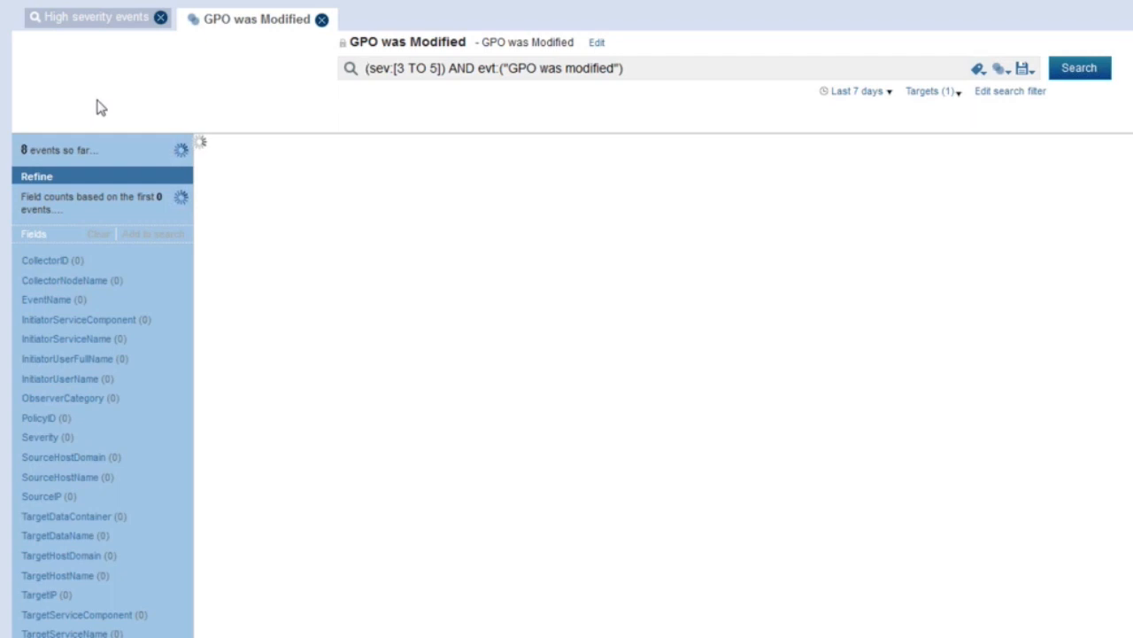
click(1079, 67)
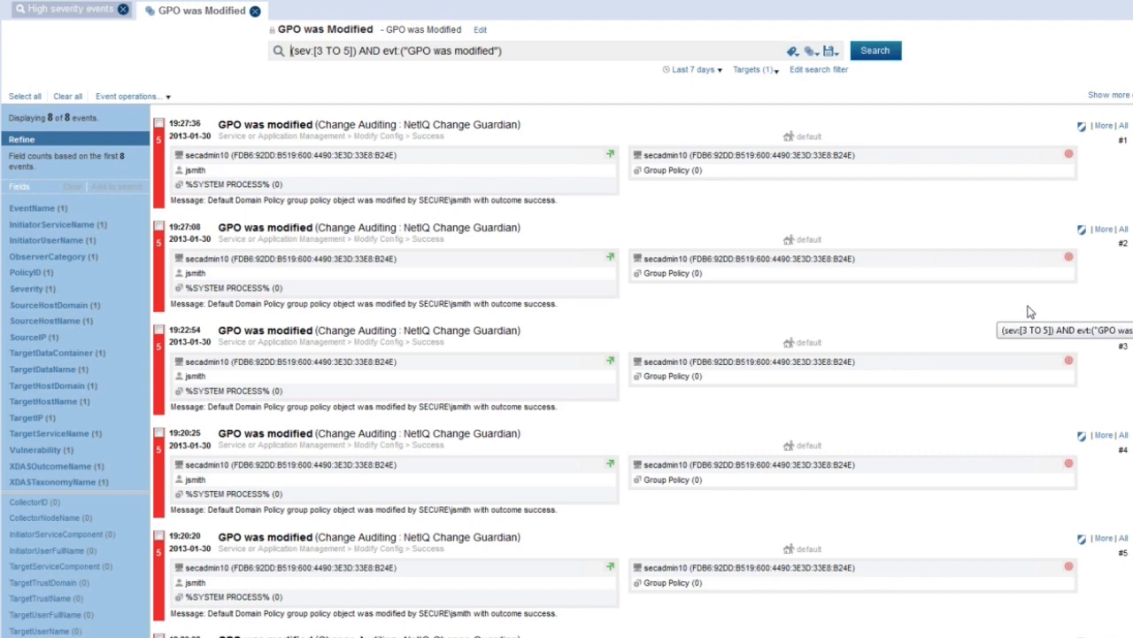
mouse_move(1084, 338)
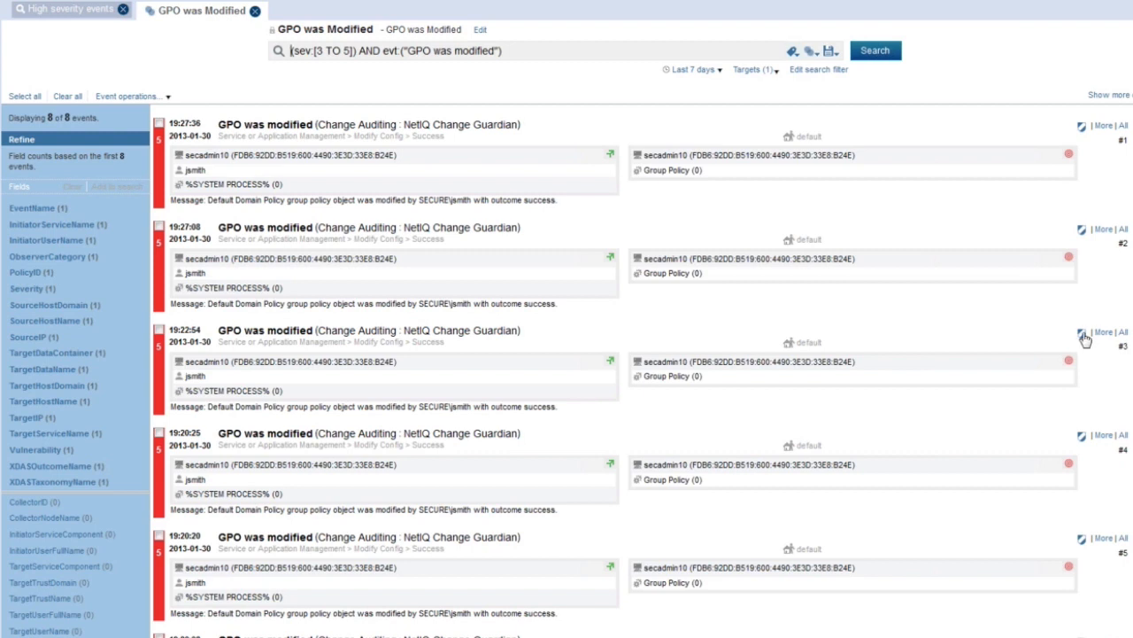
mouse_move(1081, 340)
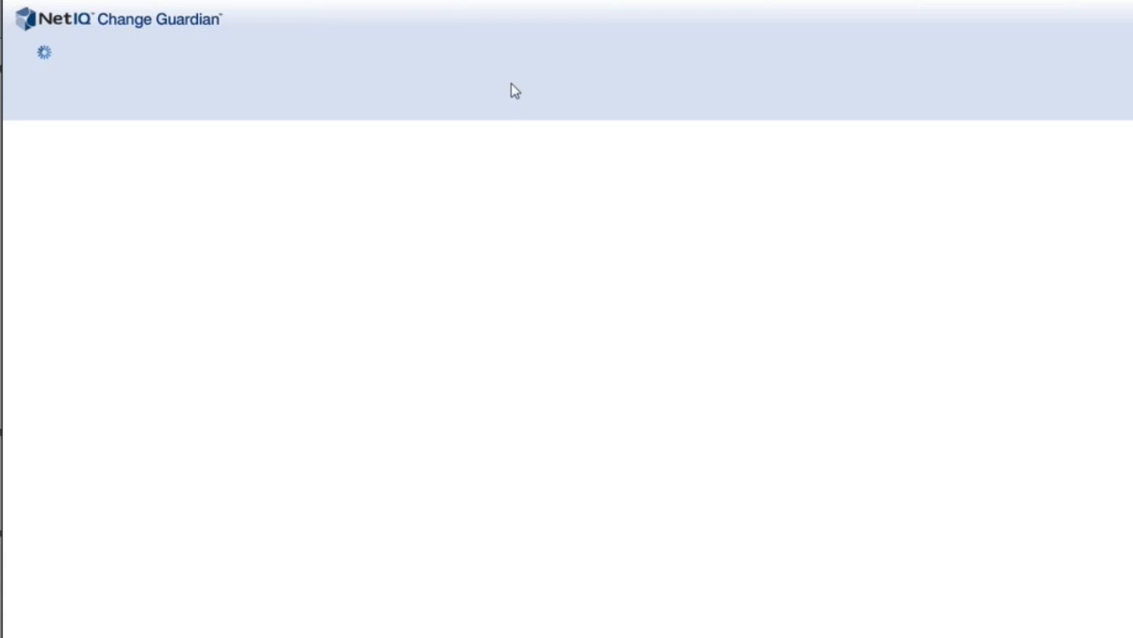
mouse_move(520, 95)
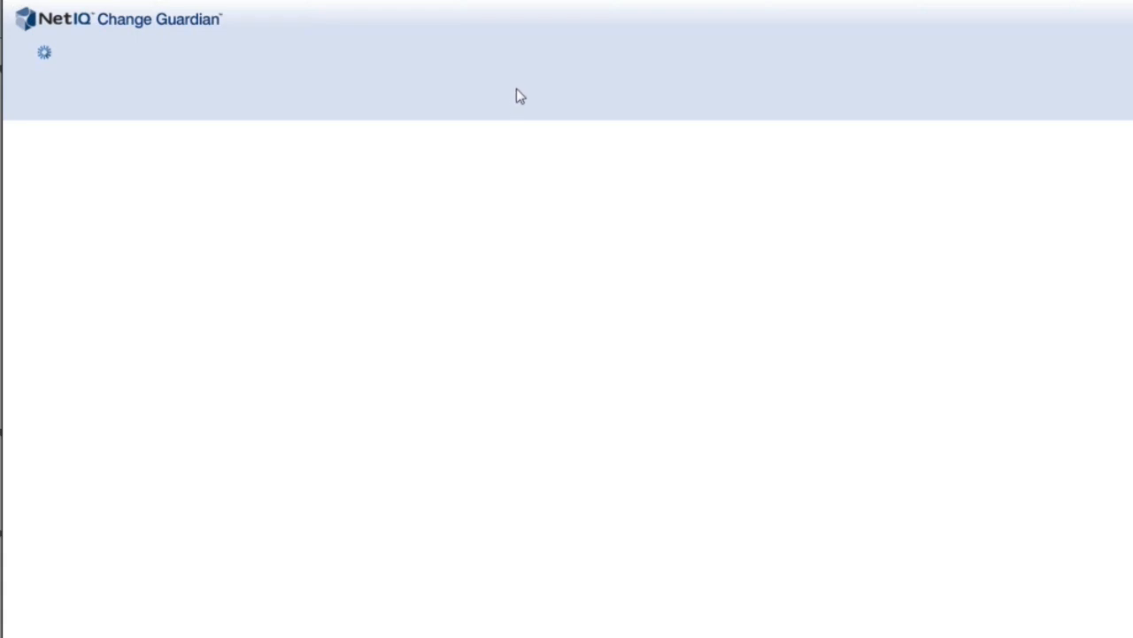
mouse_move(517, 92)
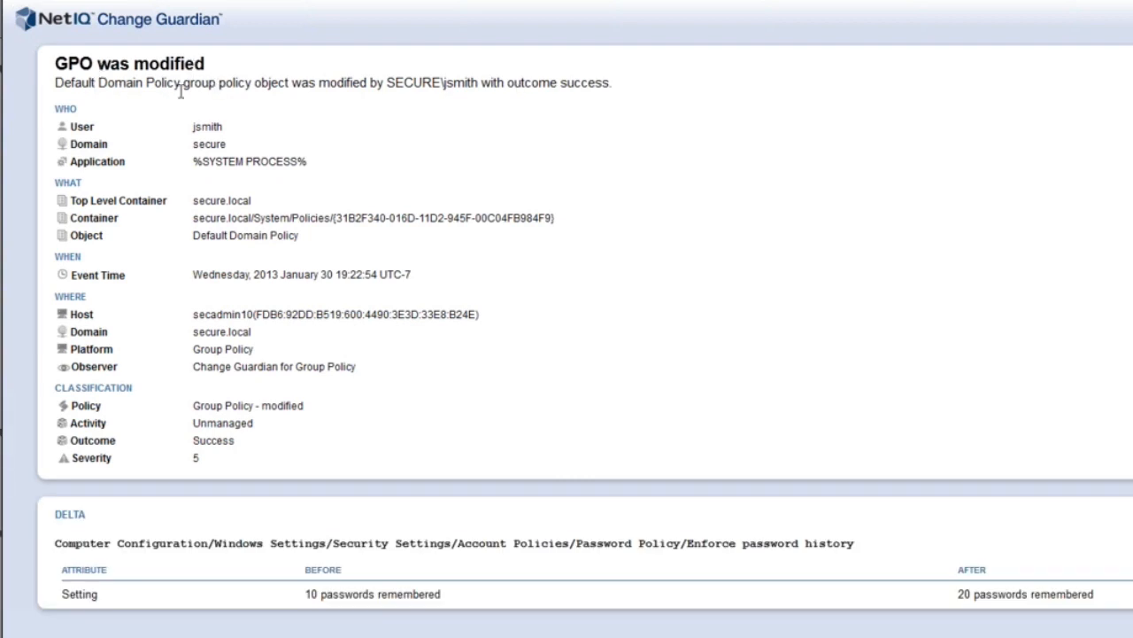
mouse_move(244, 143)
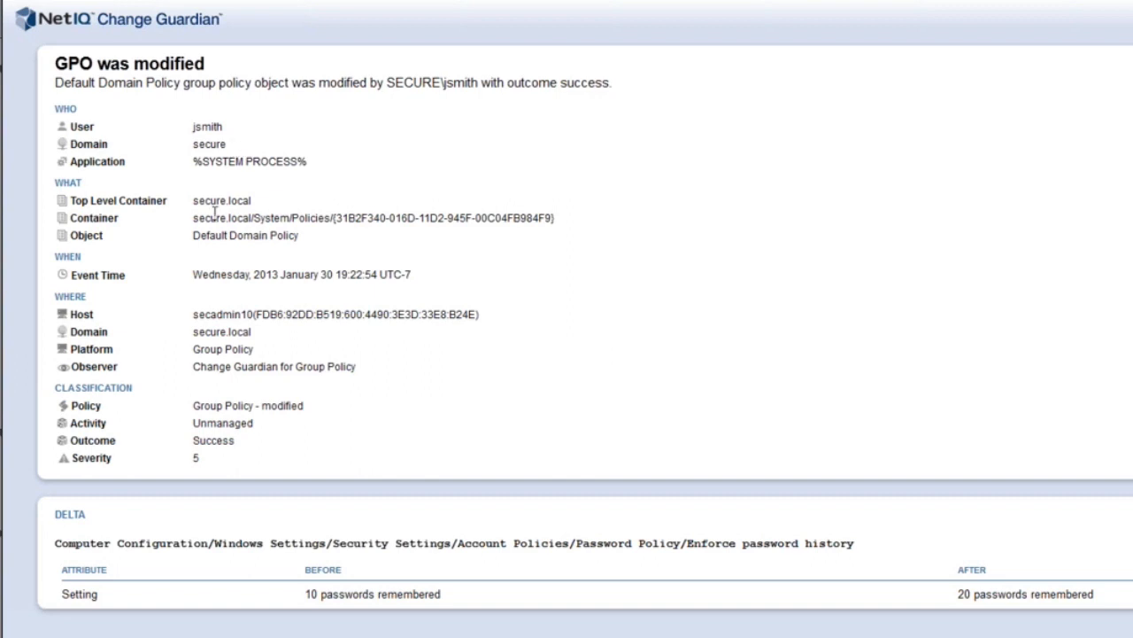
mouse_move(261, 233)
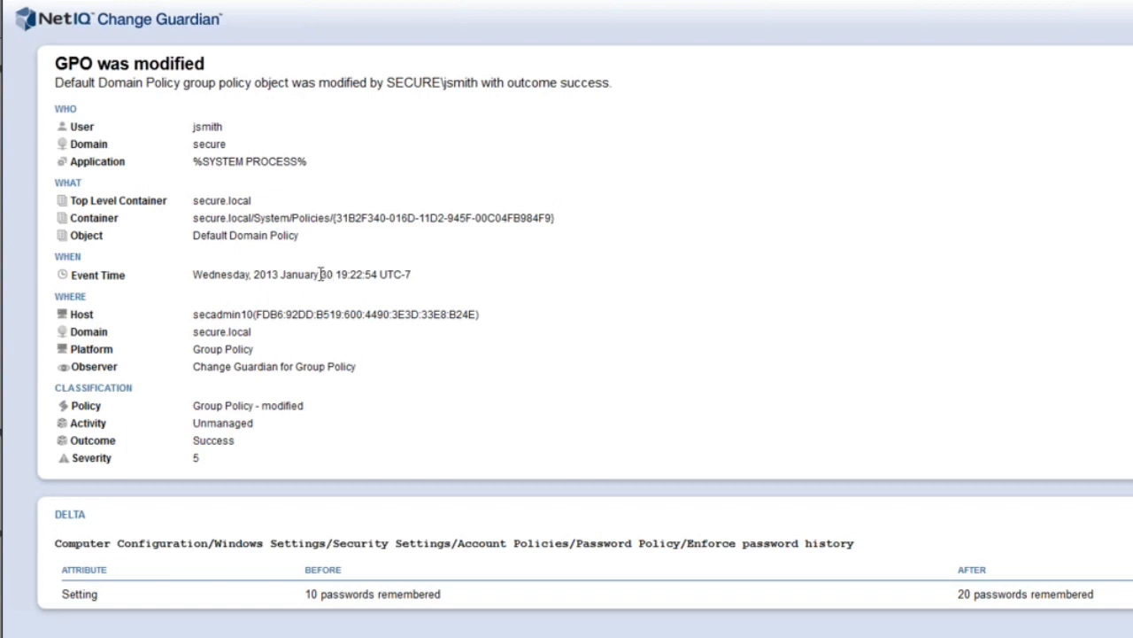
Select the 'Group Policy - modified' and 'Unmanaged activity' values in the event details
double_click(248, 405)
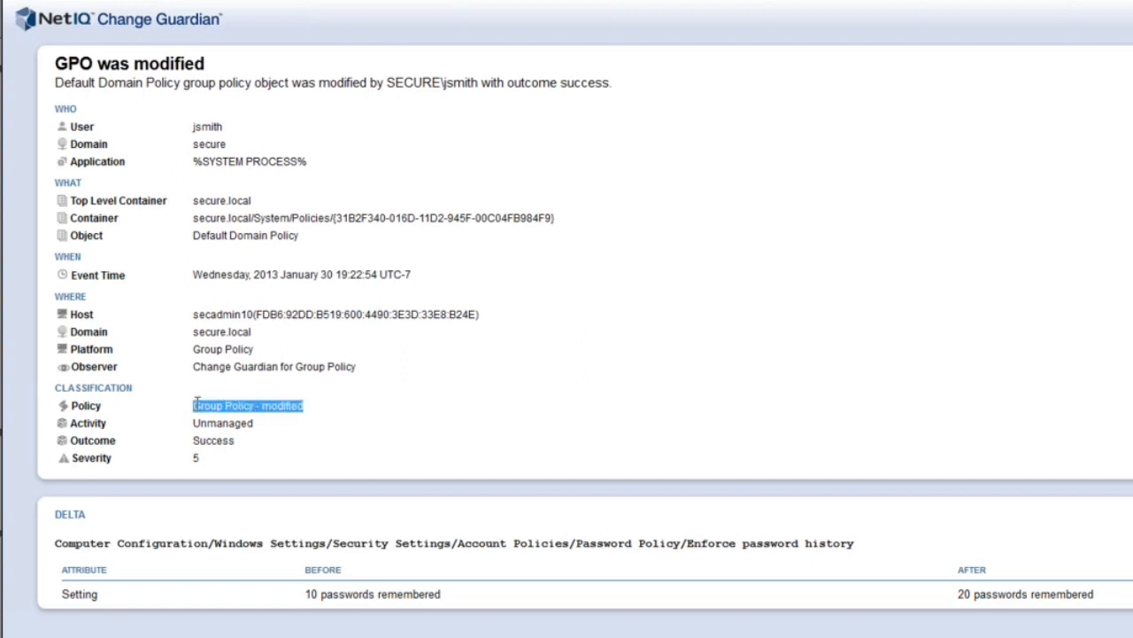
mouse_move(345, 450)
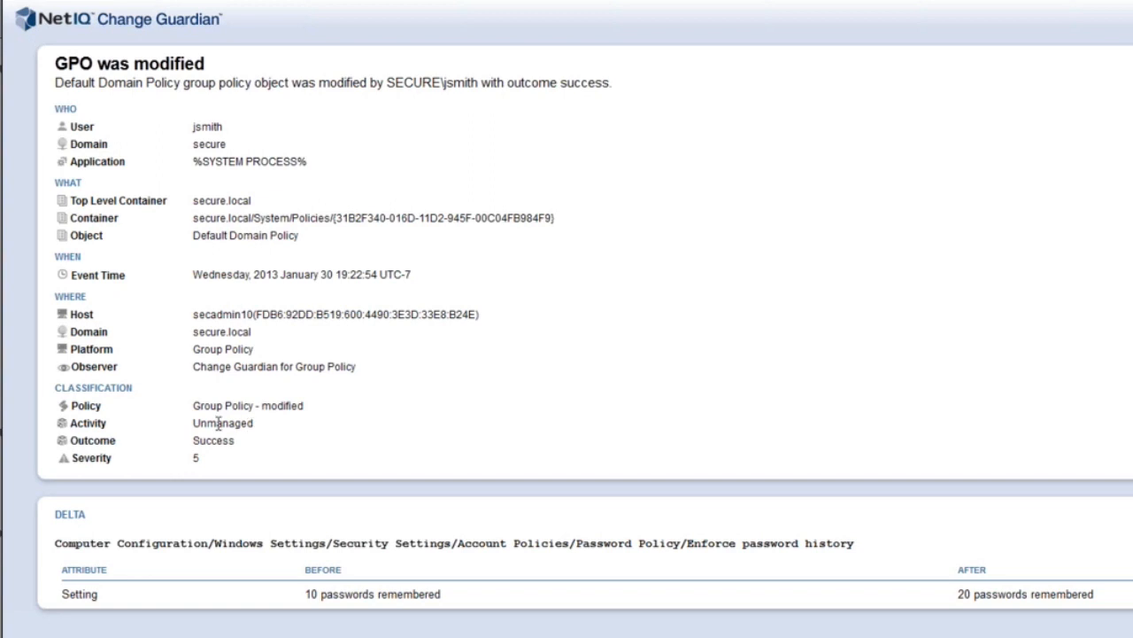
double_click(223, 422)
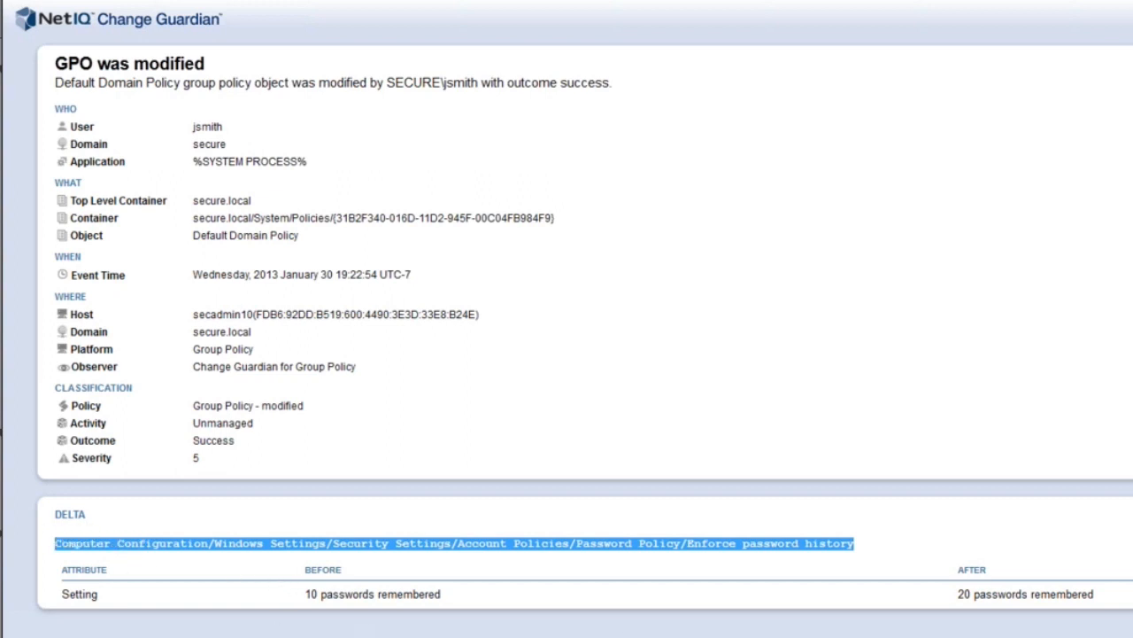
mouse_move(1038, 633)
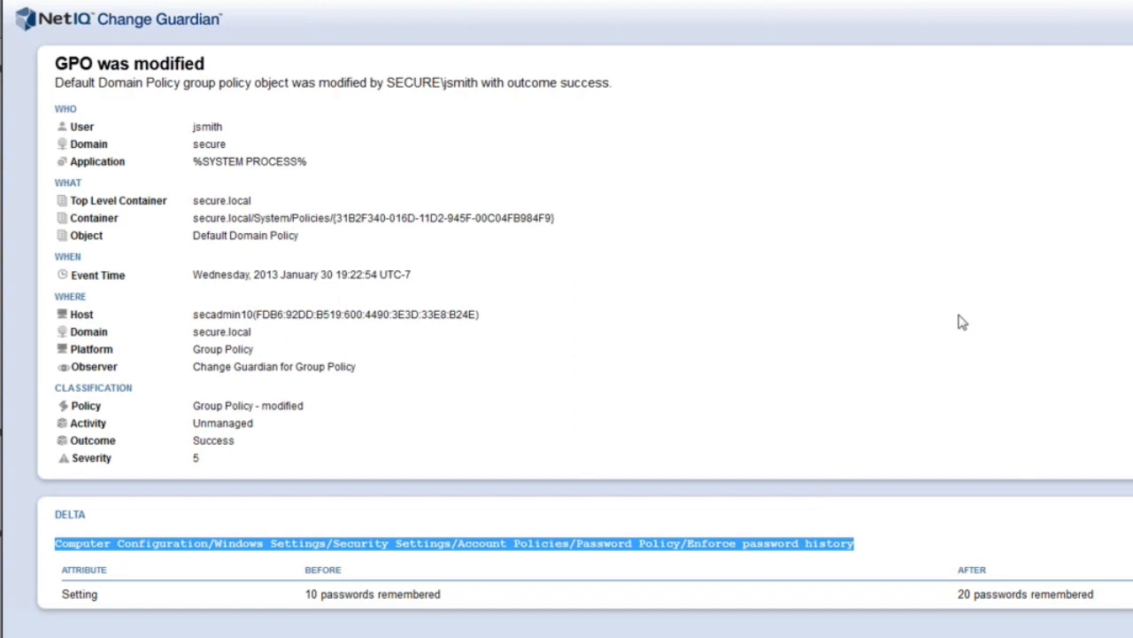
mouse_move(937, 331)
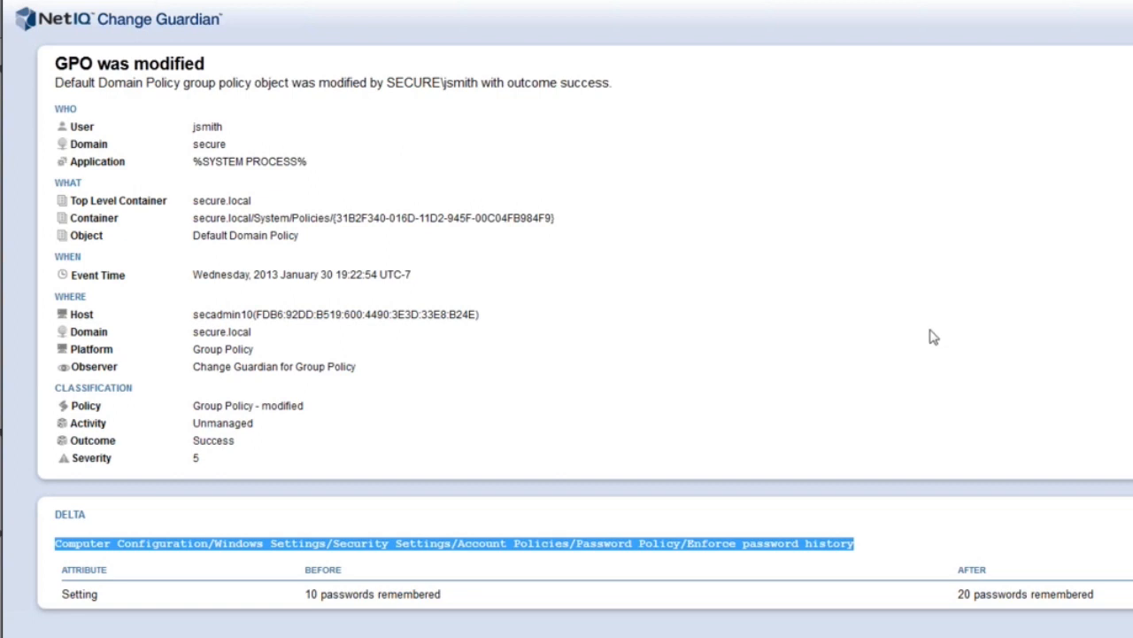
mouse_move(842, 371)
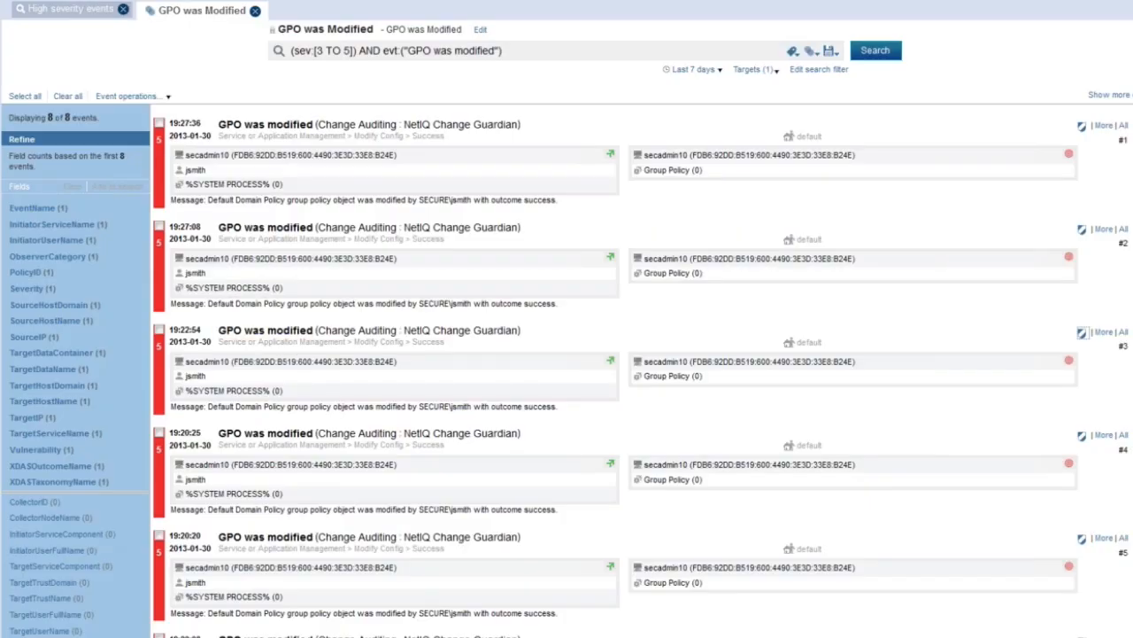
Run the File Integrity was Changed search over the last 7 days, resubmitting after a timeout
click(341, 10)
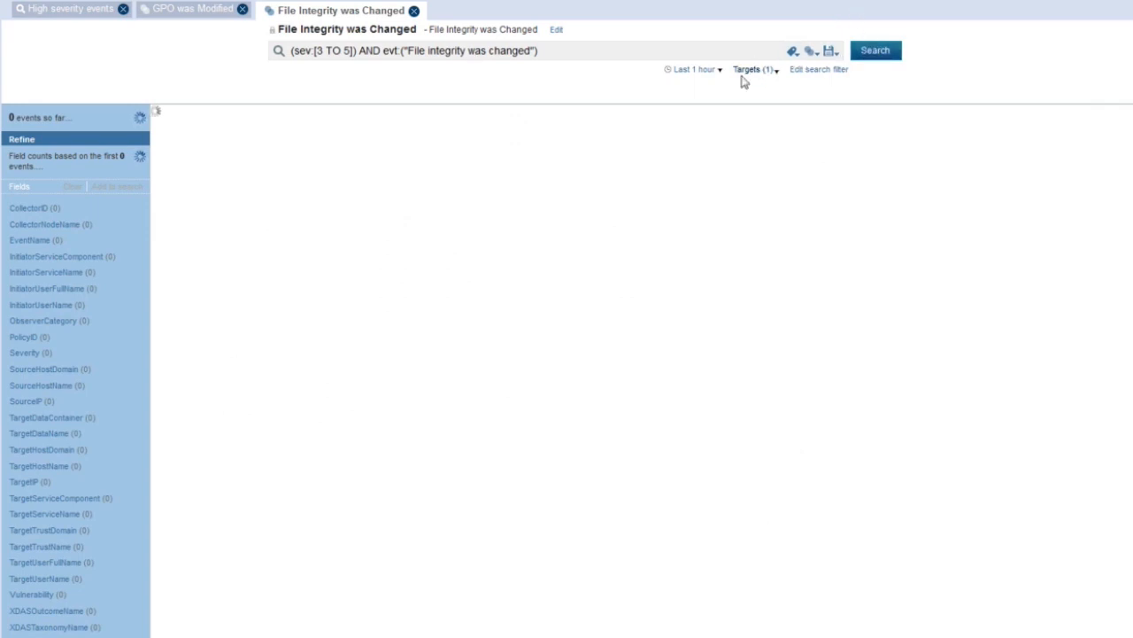
click(694, 69)
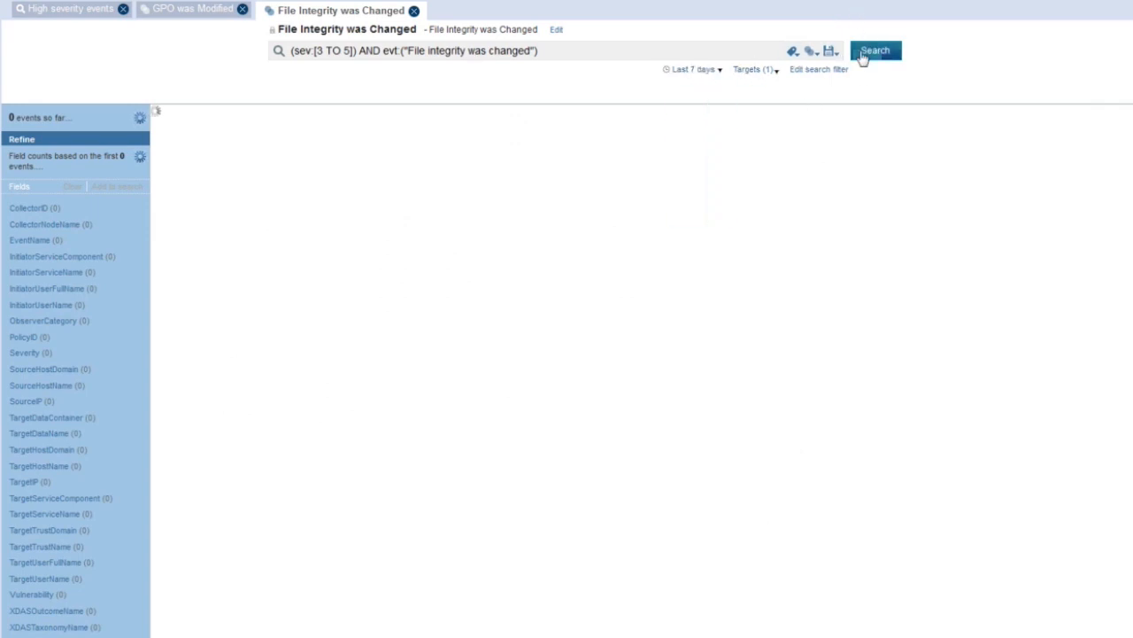
click(875, 49)
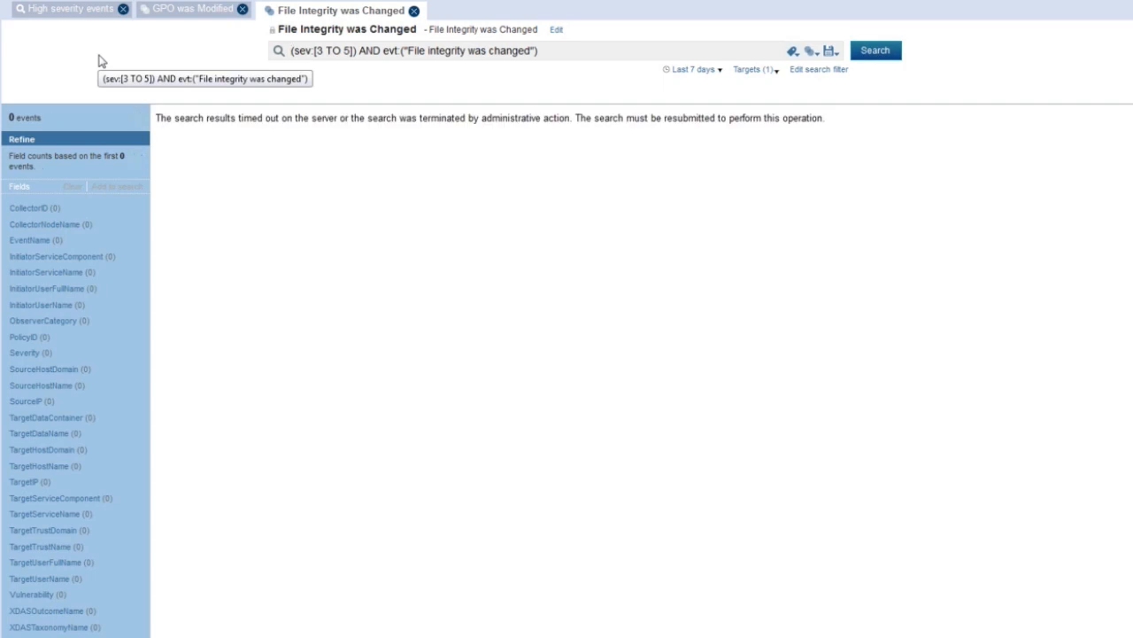
click(874, 50)
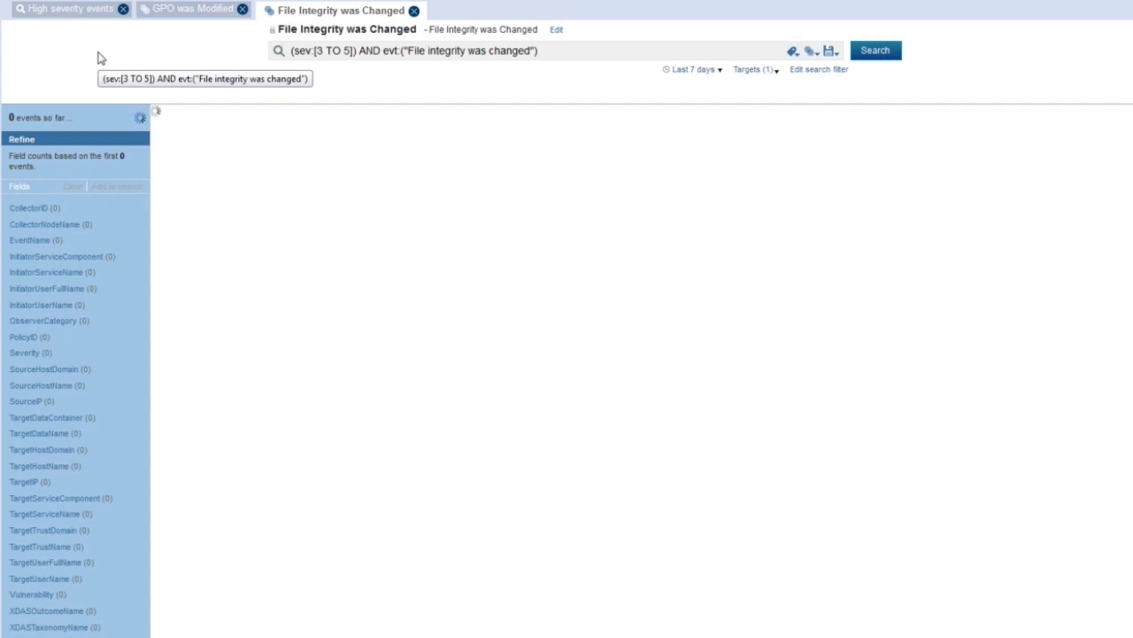
click(874, 50)
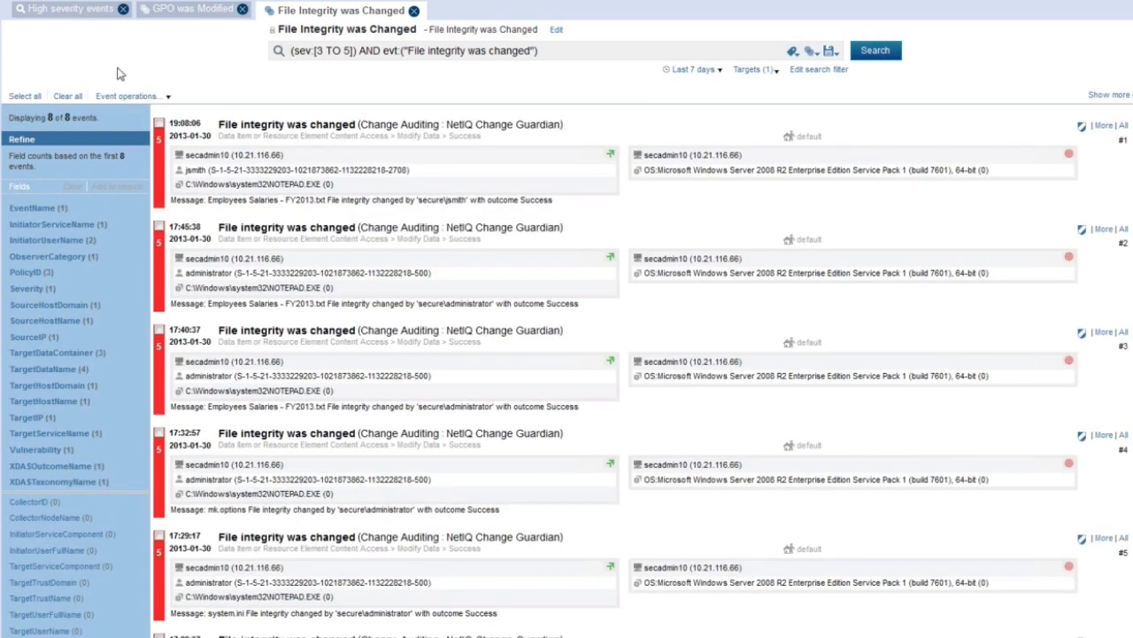
mouse_move(244, 79)
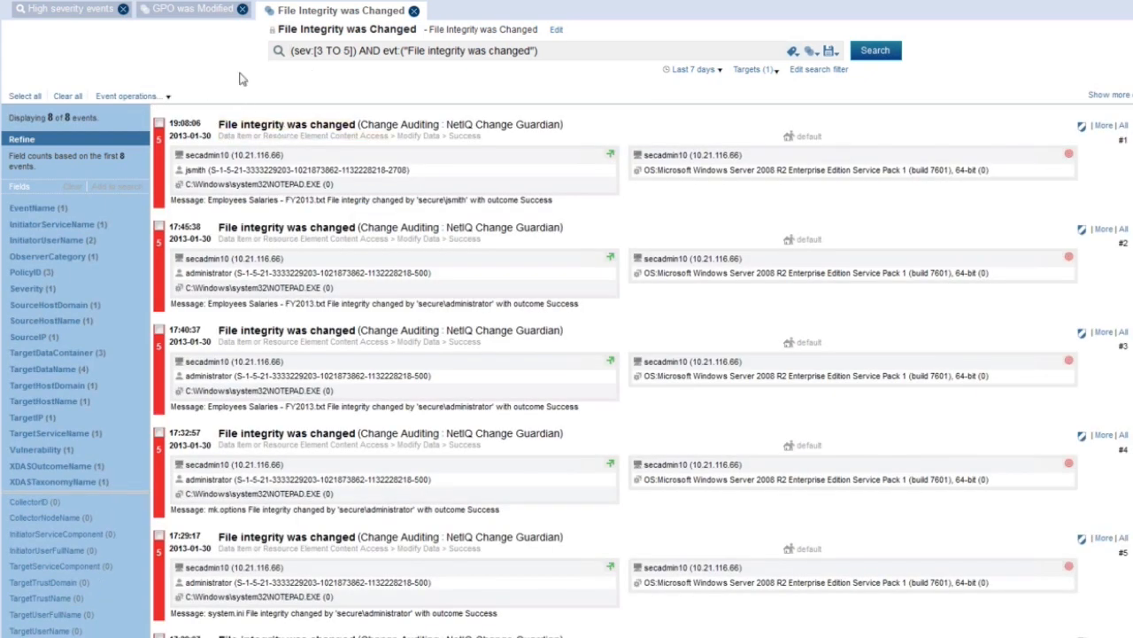
mouse_move(239, 76)
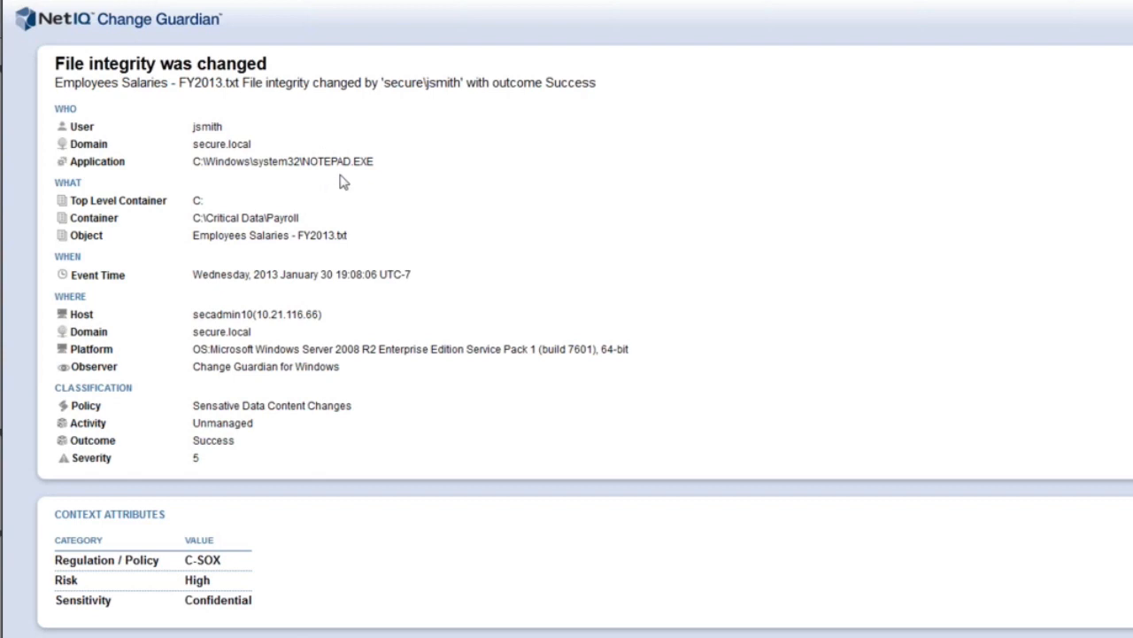
mouse_move(215, 334)
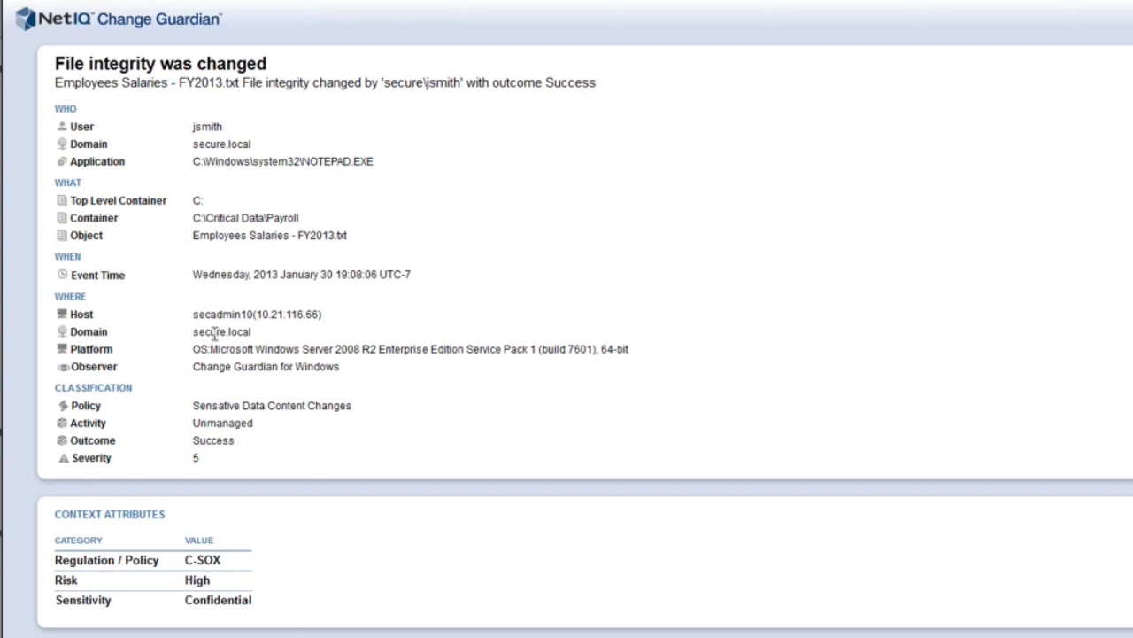
mouse_move(269, 433)
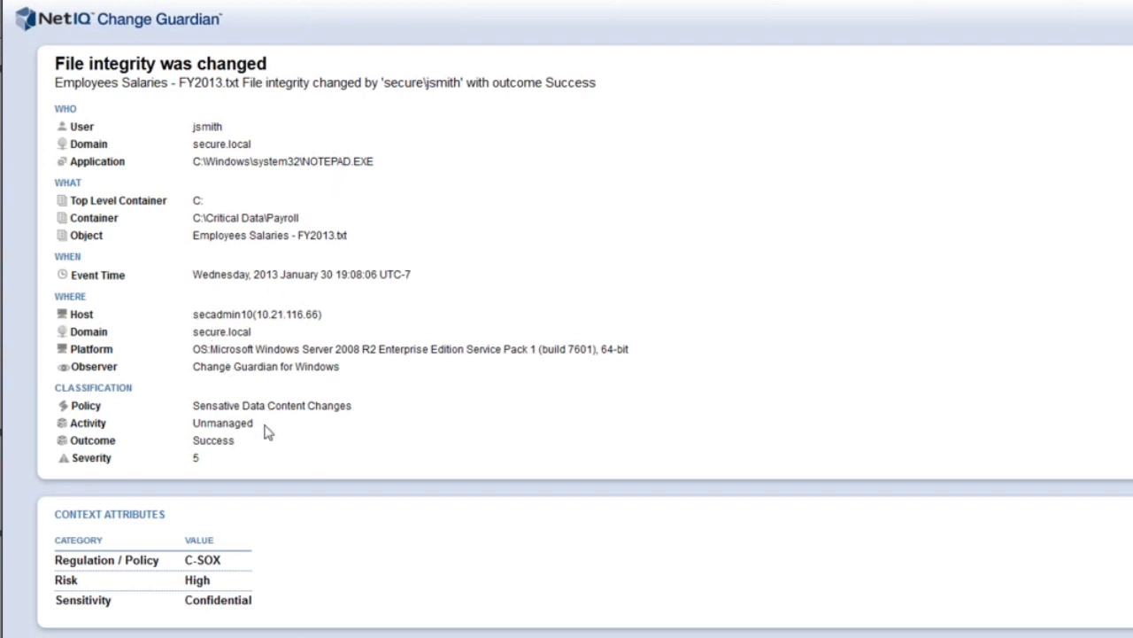
mouse_move(237, 453)
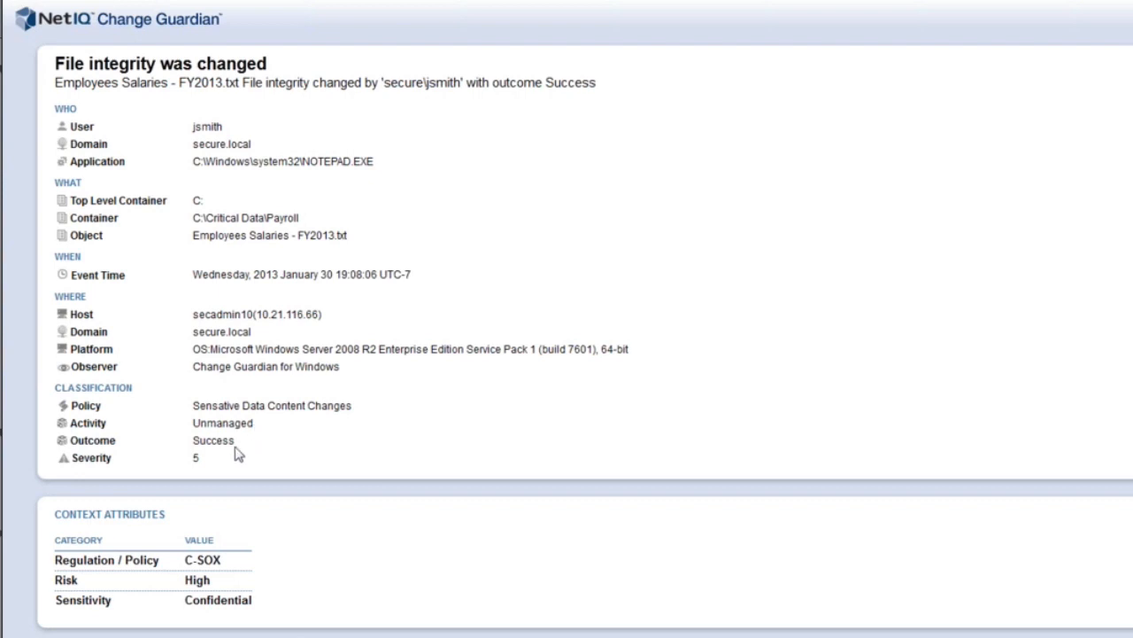
Scroll to the content difference showing the CTO salary changing from 150,000 to 160,000
scroll(down, 3)
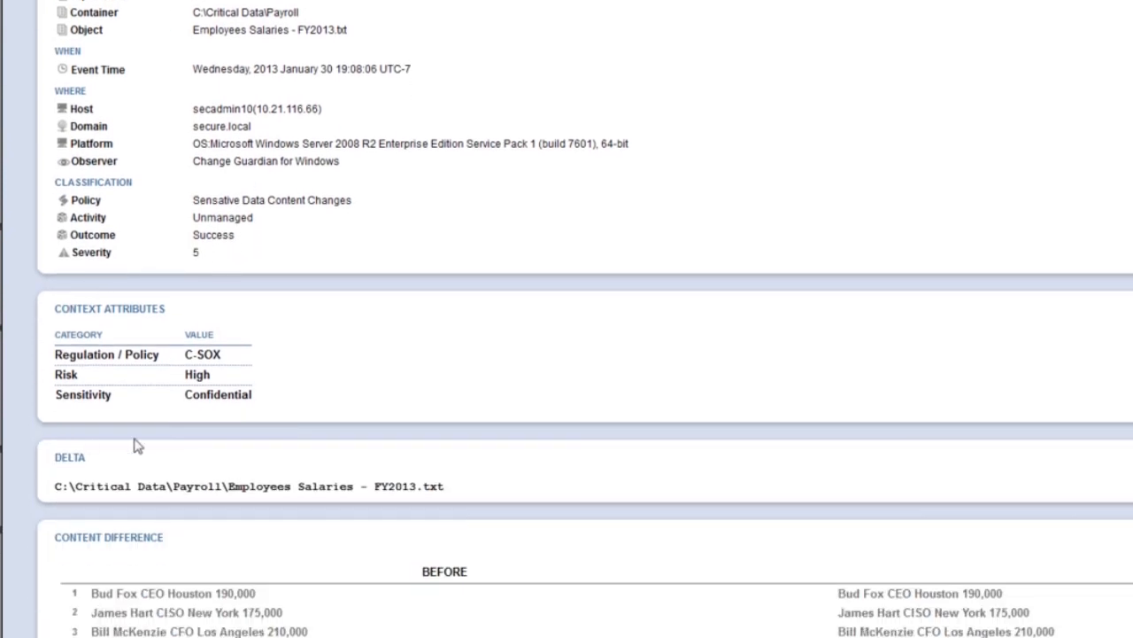
mouse_move(219, 434)
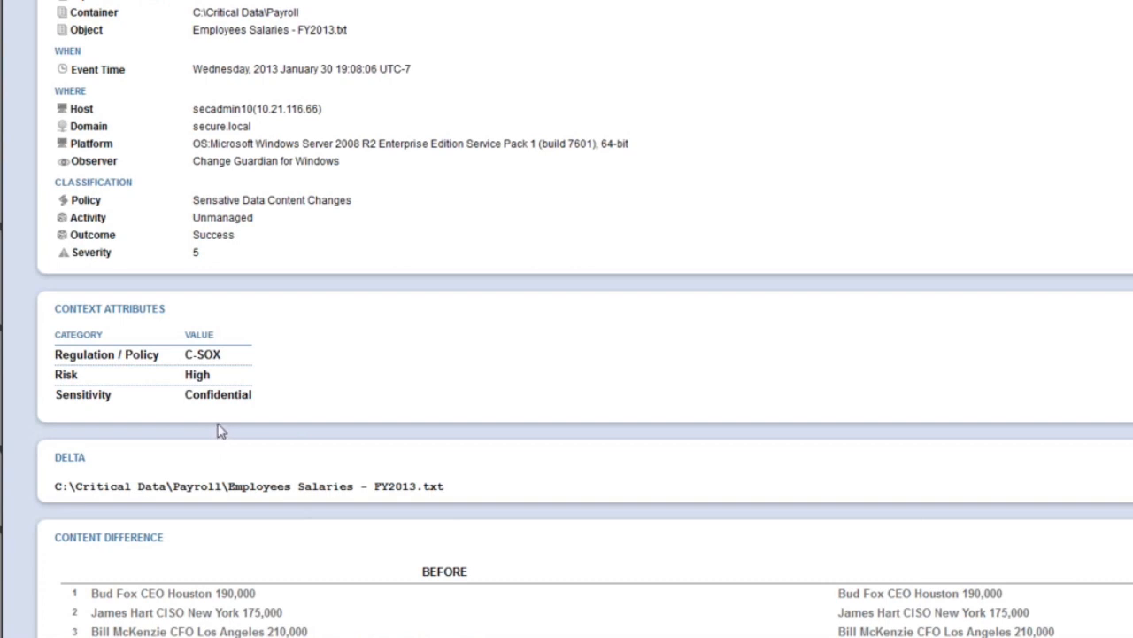
mouse_move(236, 432)
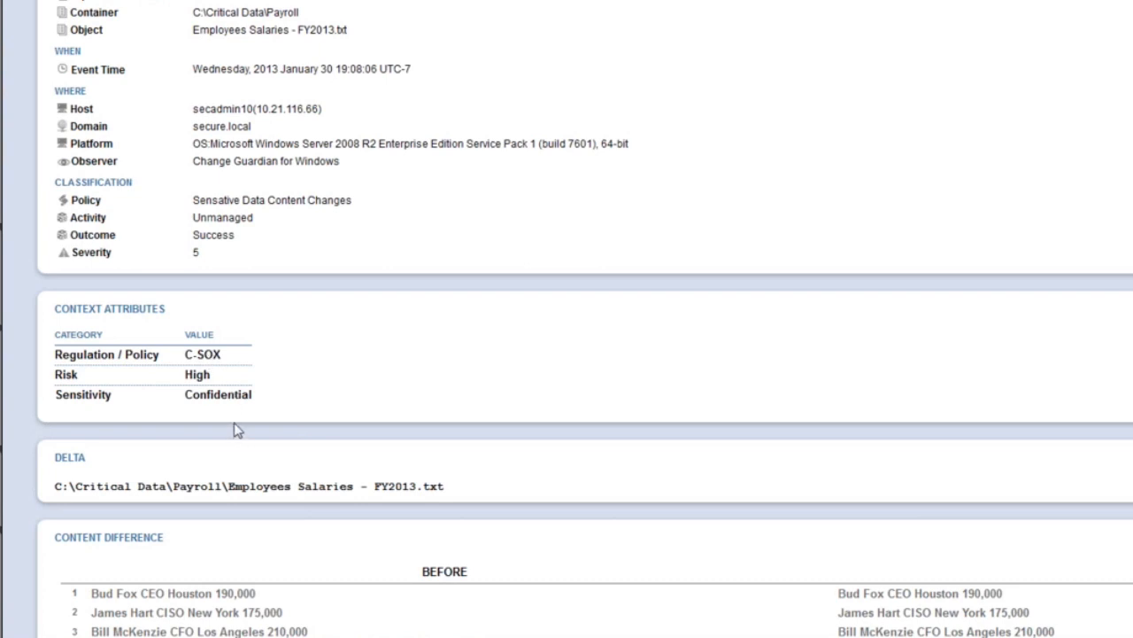
mouse_move(235, 395)
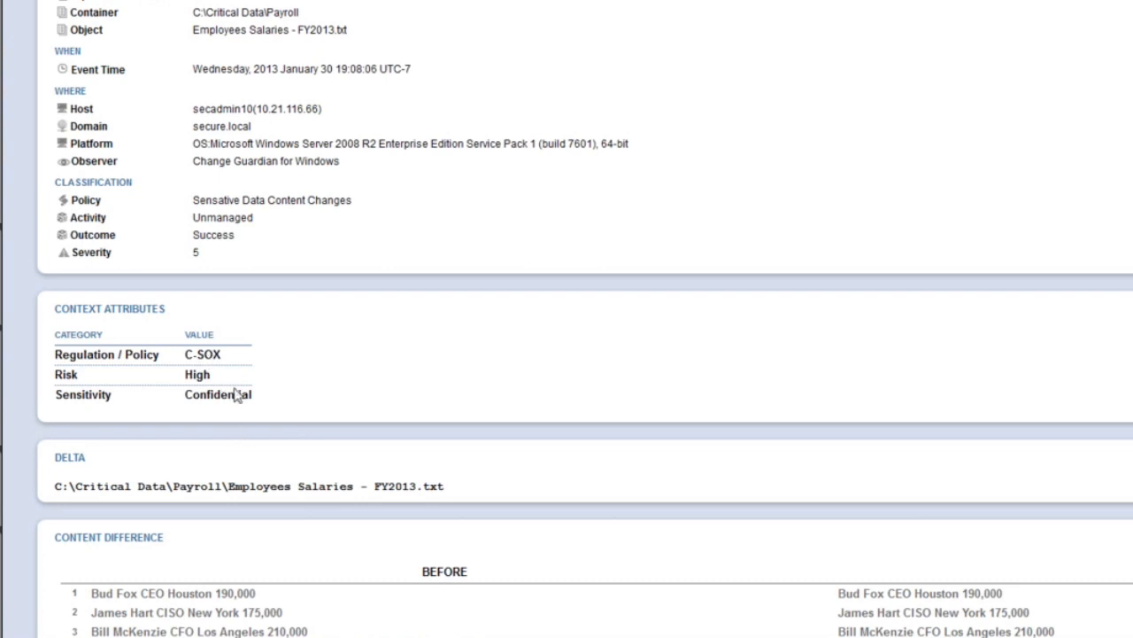
mouse_move(263, 422)
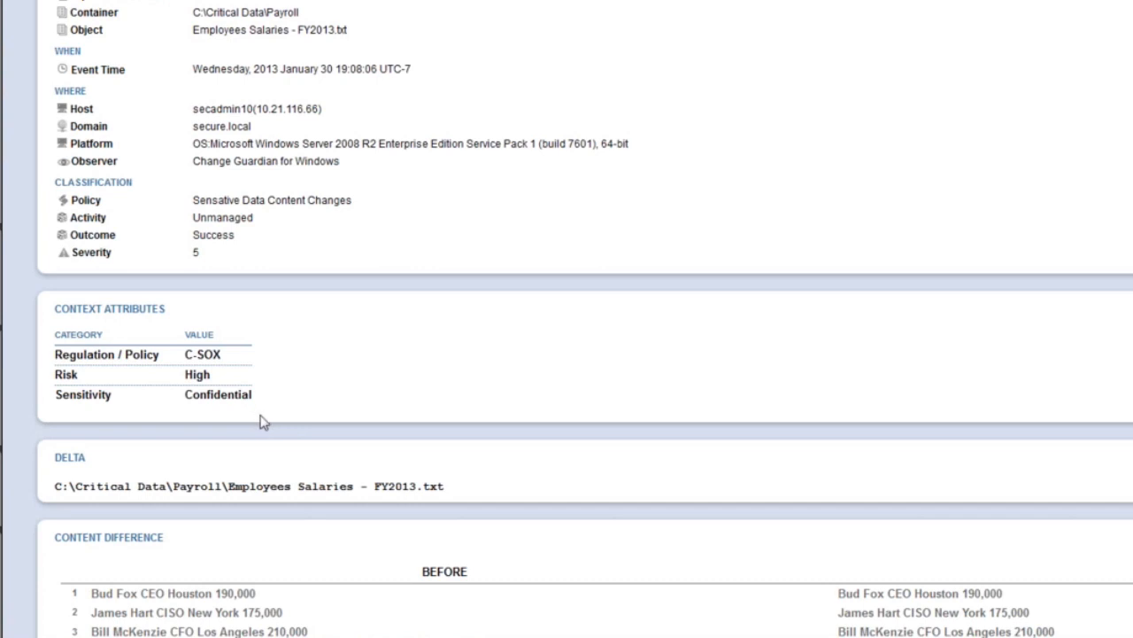
mouse_move(454, 495)
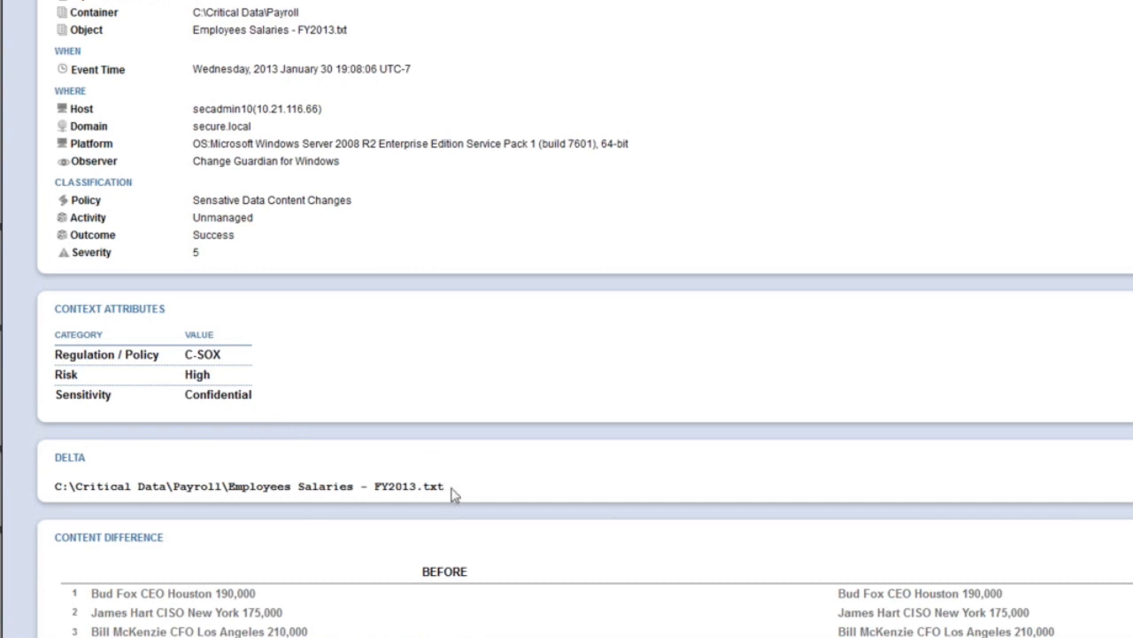
mouse_move(400, 503)
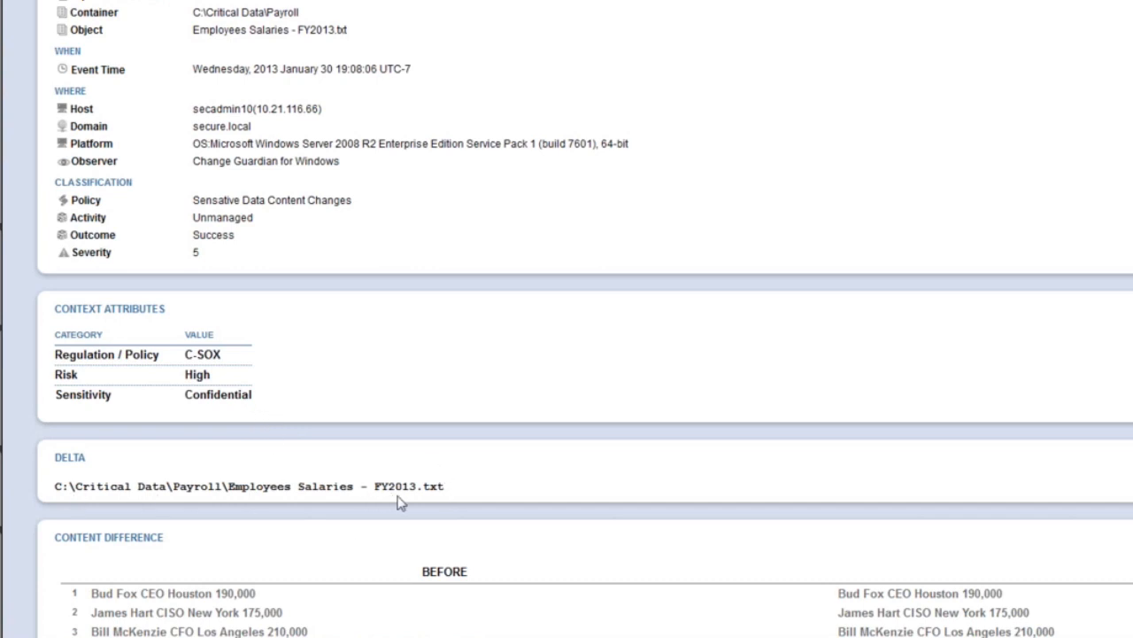
mouse_move(566, 460)
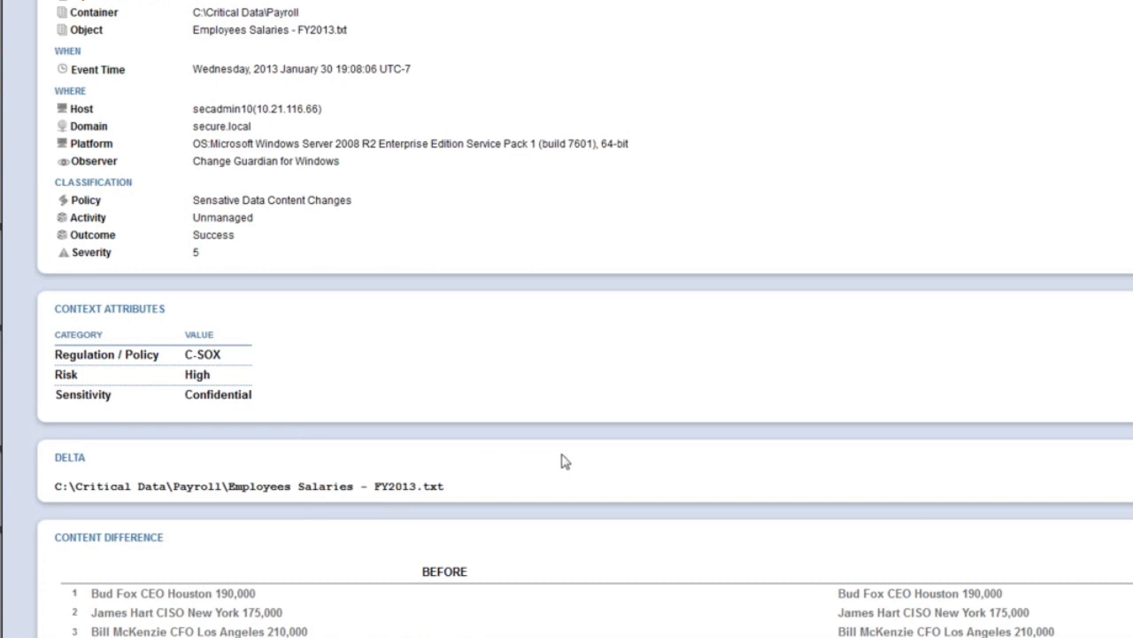
scroll(down, 3)
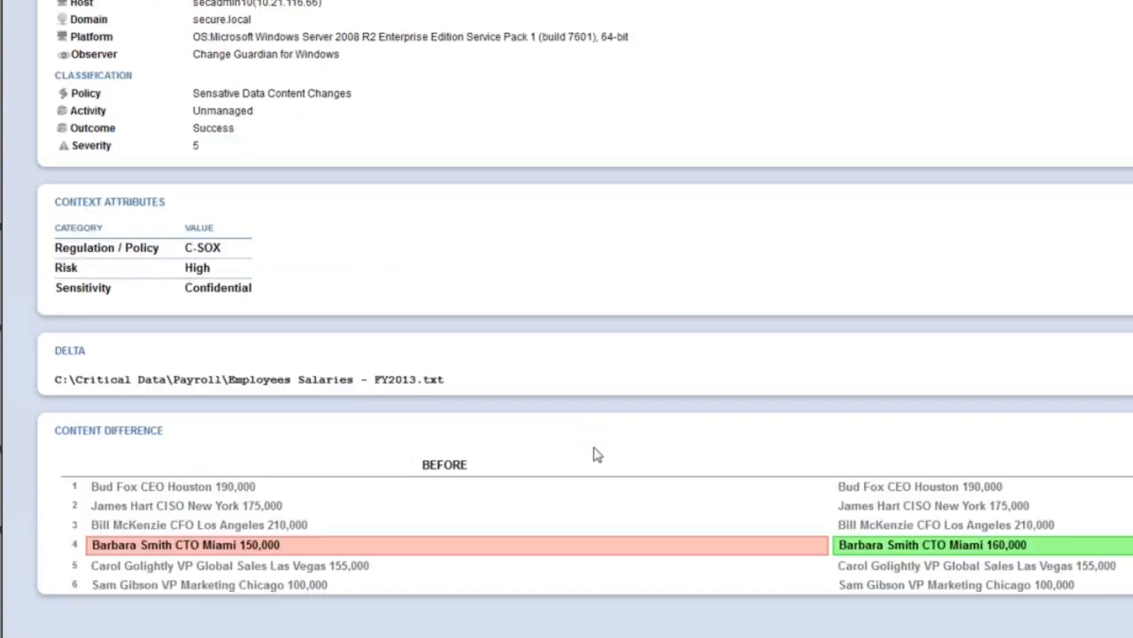
scroll(up, 3)
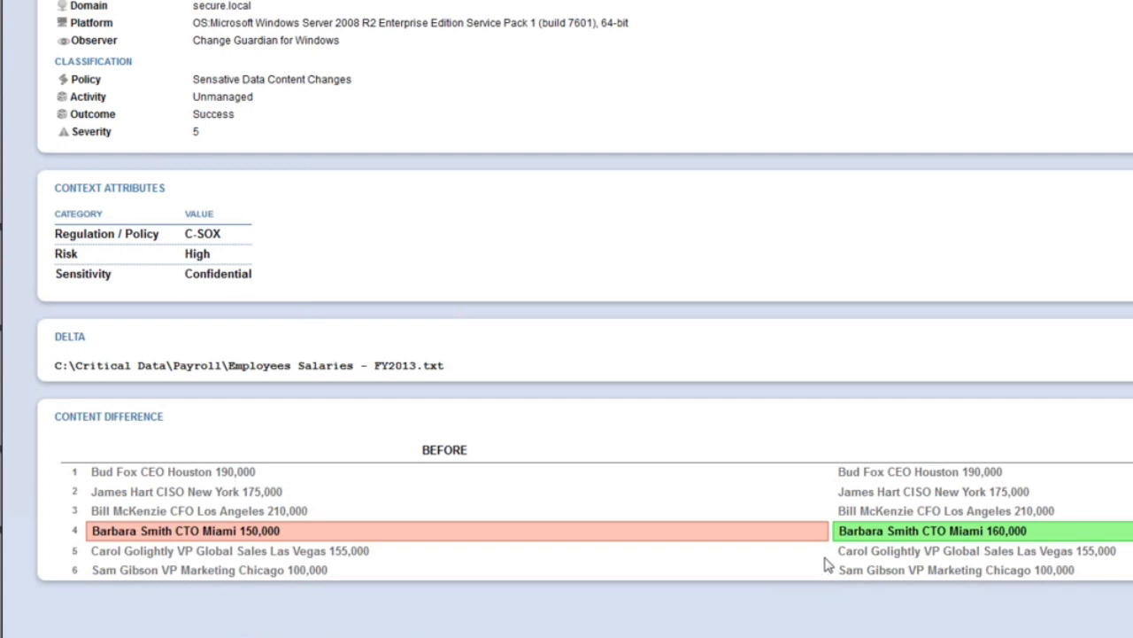
mouse_move(806, 372)
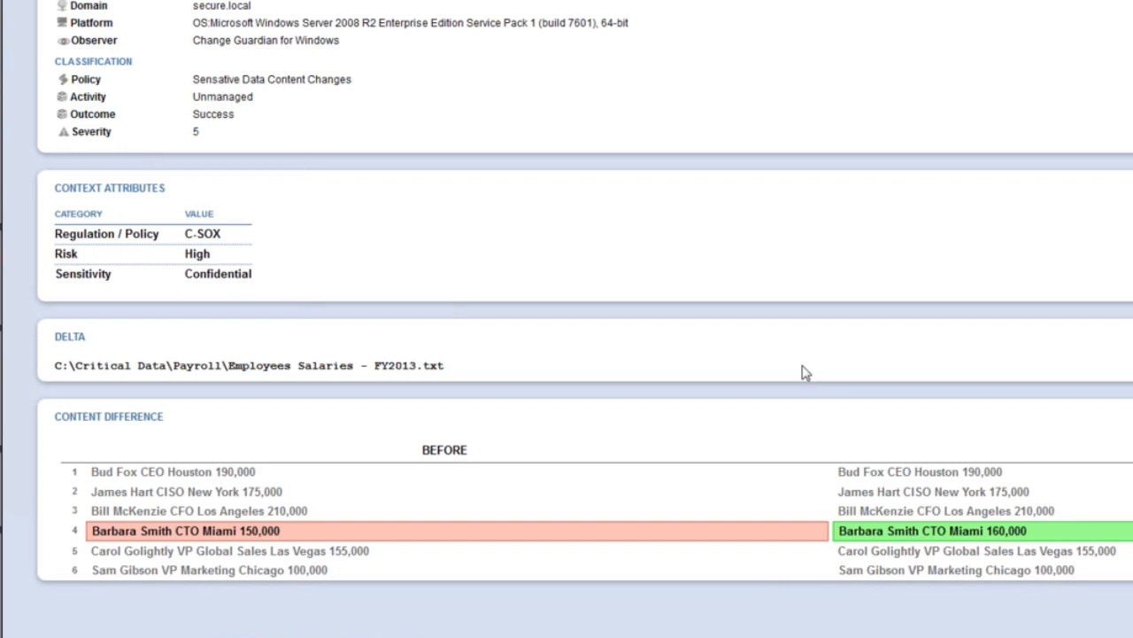
mouse_move(764, 325)
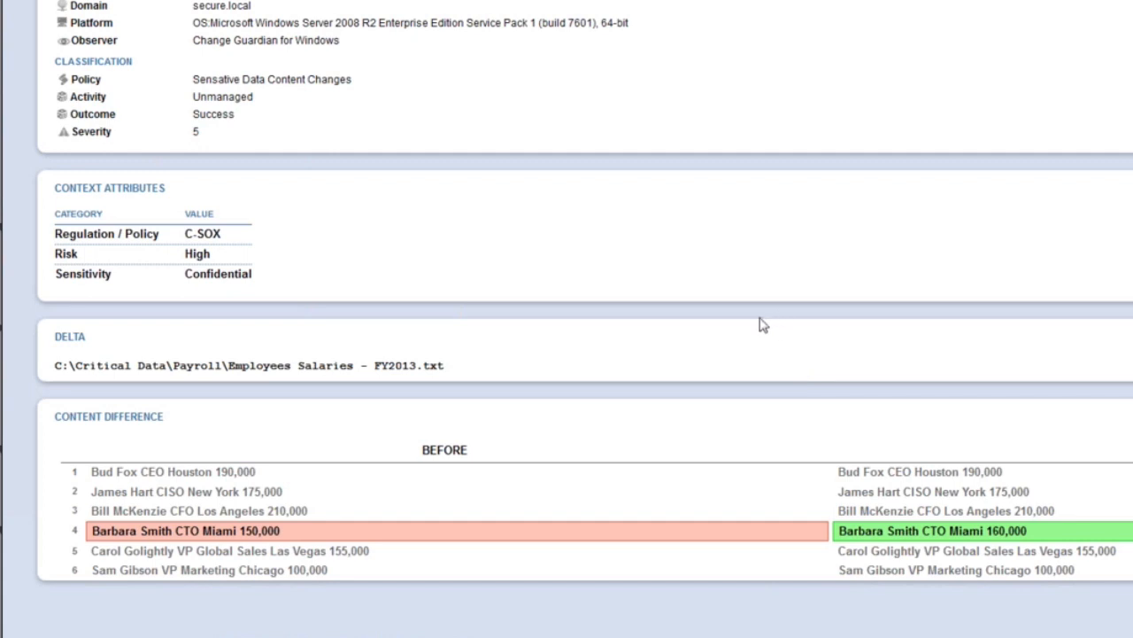
mouse_move(753, 317)
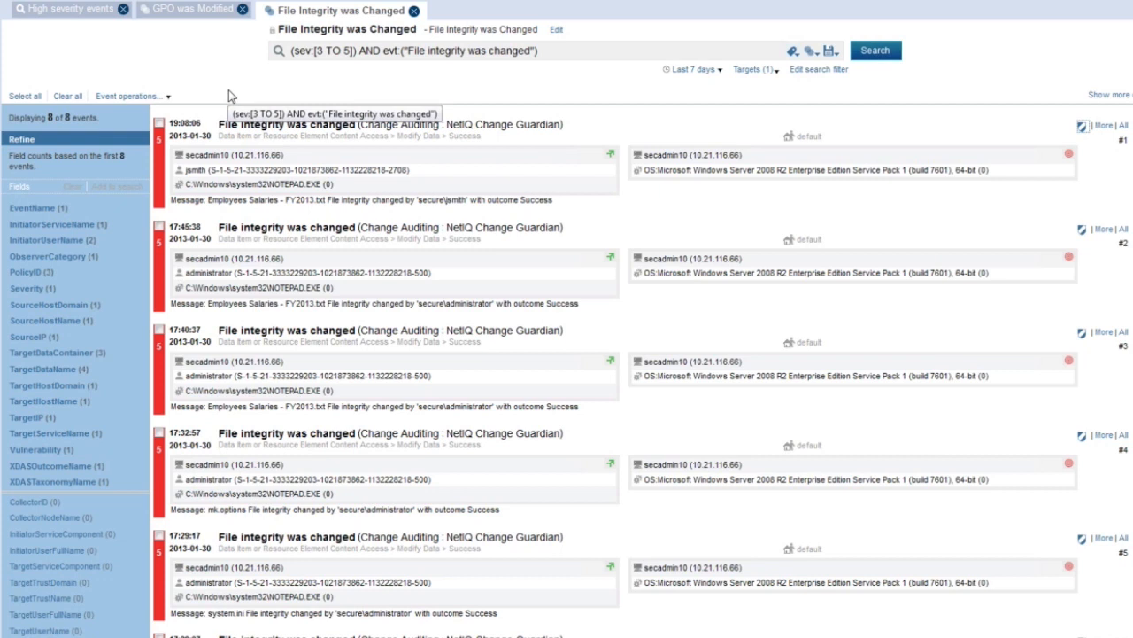
mouse_move(228, 92)
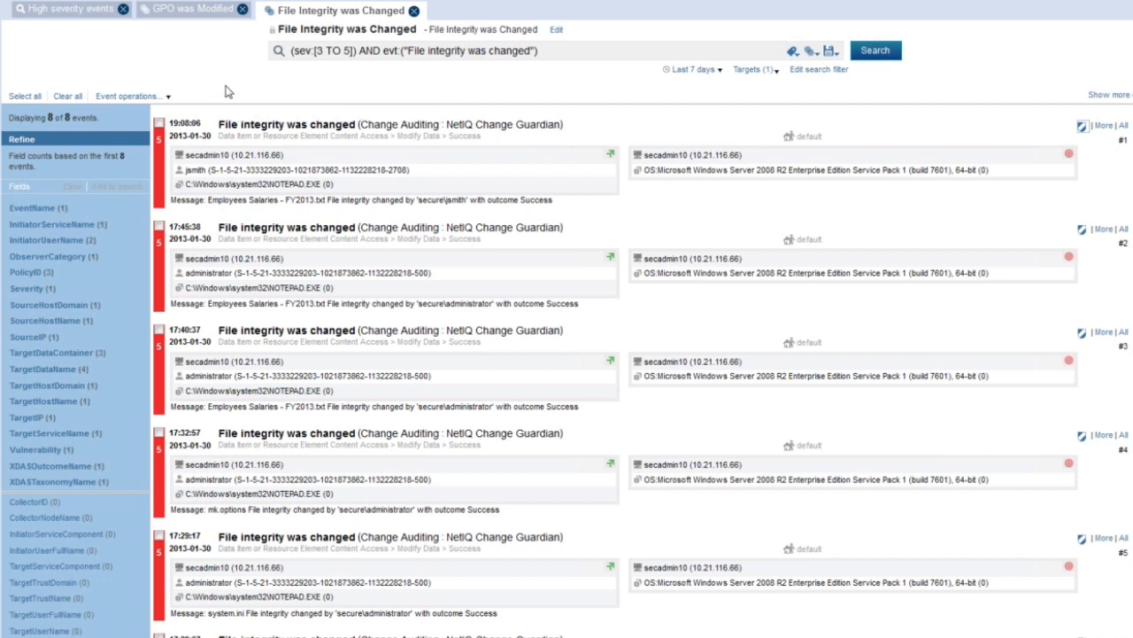
mouse_move(229, 91)
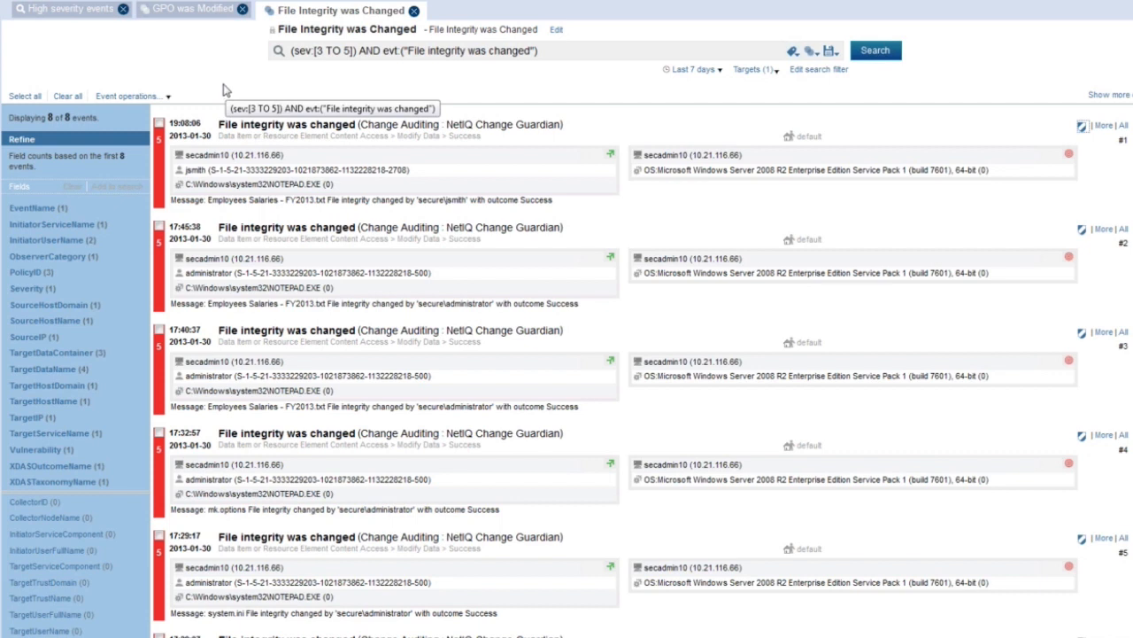
mouse_move(199, 70)
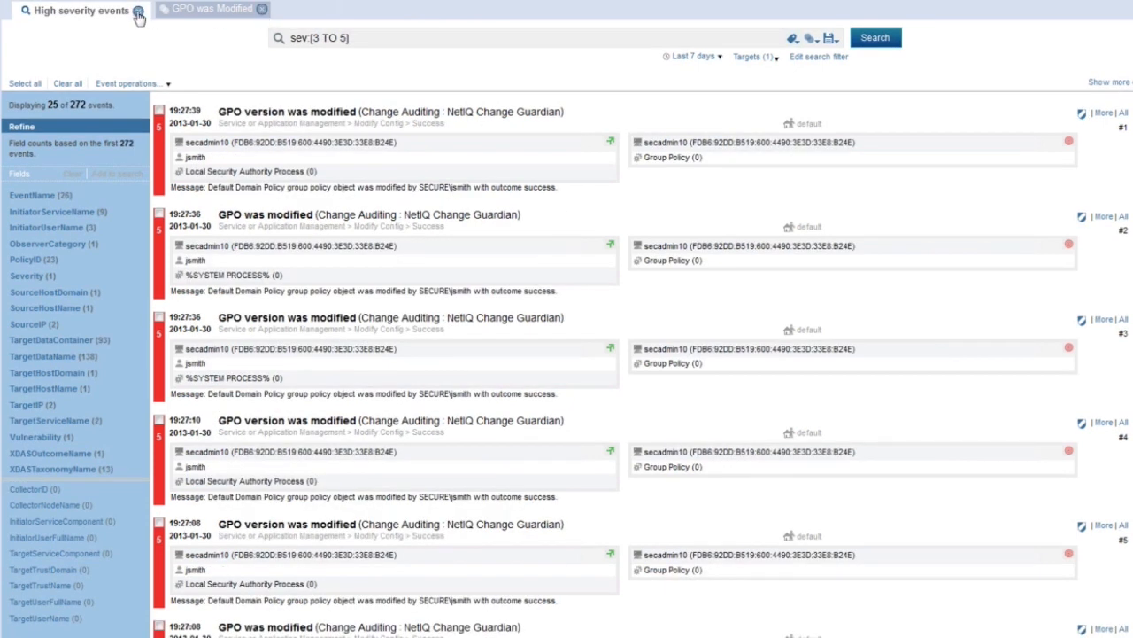
Close the File Integrity was Changed tab, leaving only High severity events
click(262, 9)
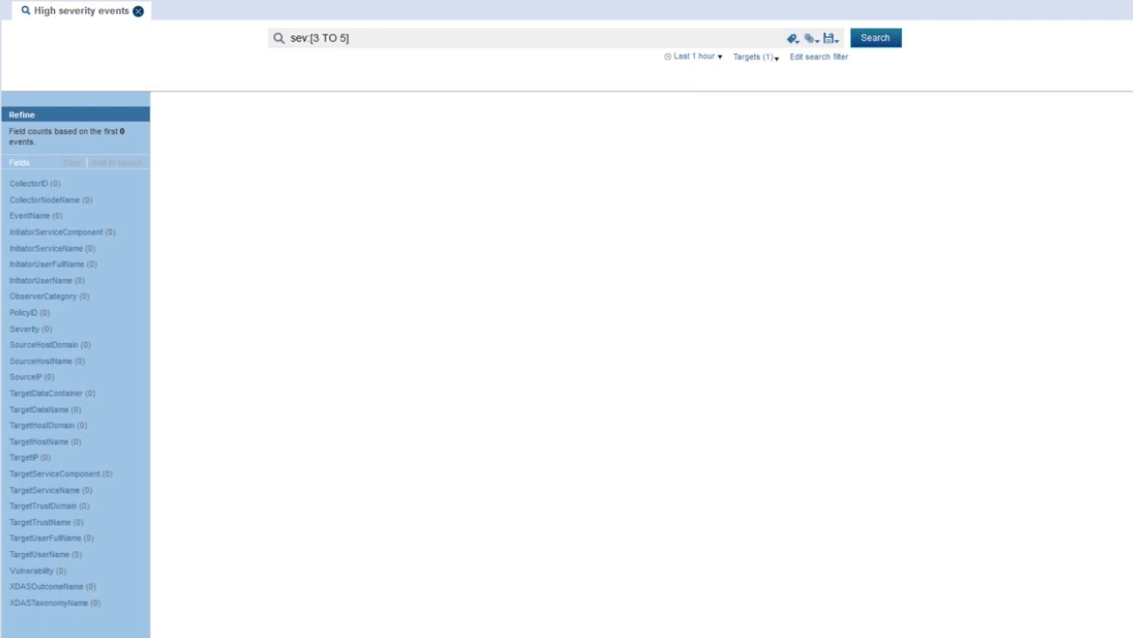
mouse_move(312, 83)
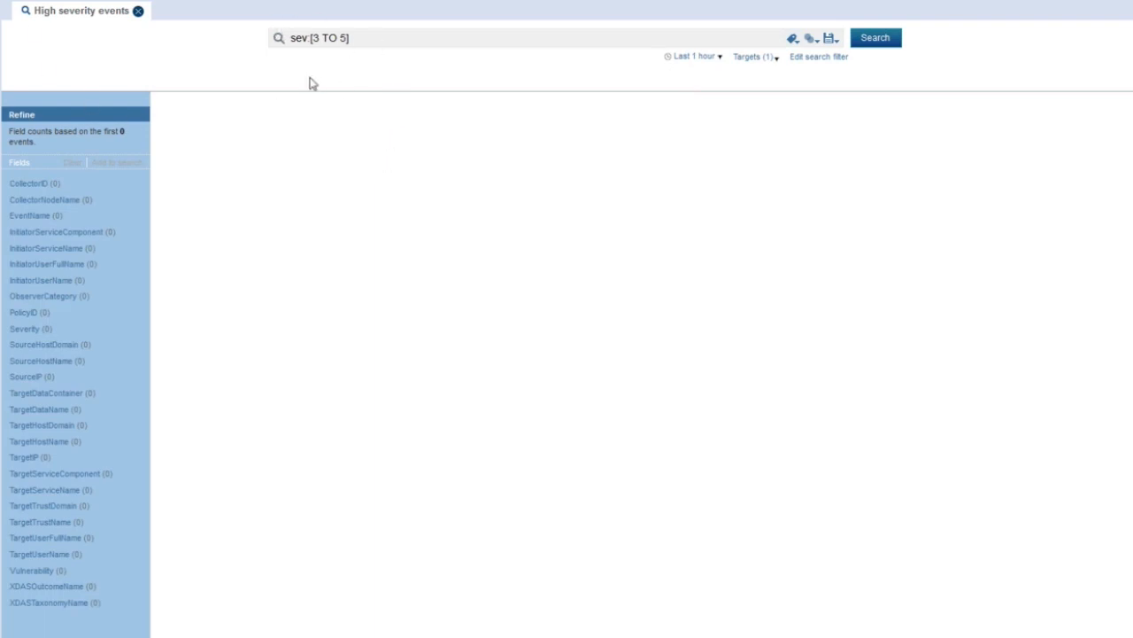
click(695, 55)
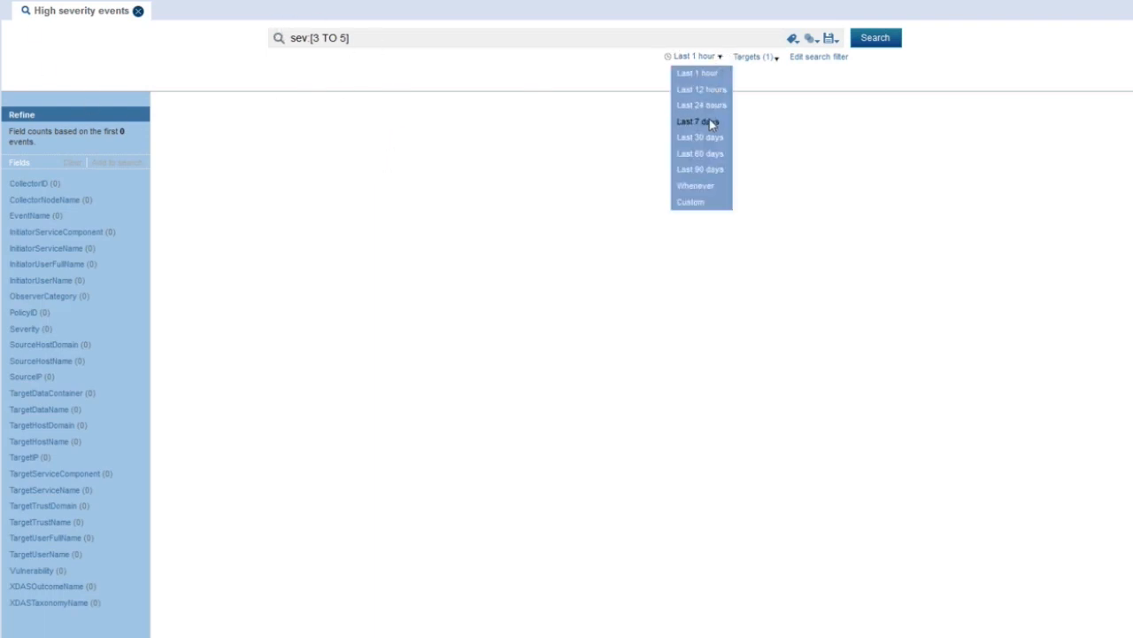
click(688, 122)
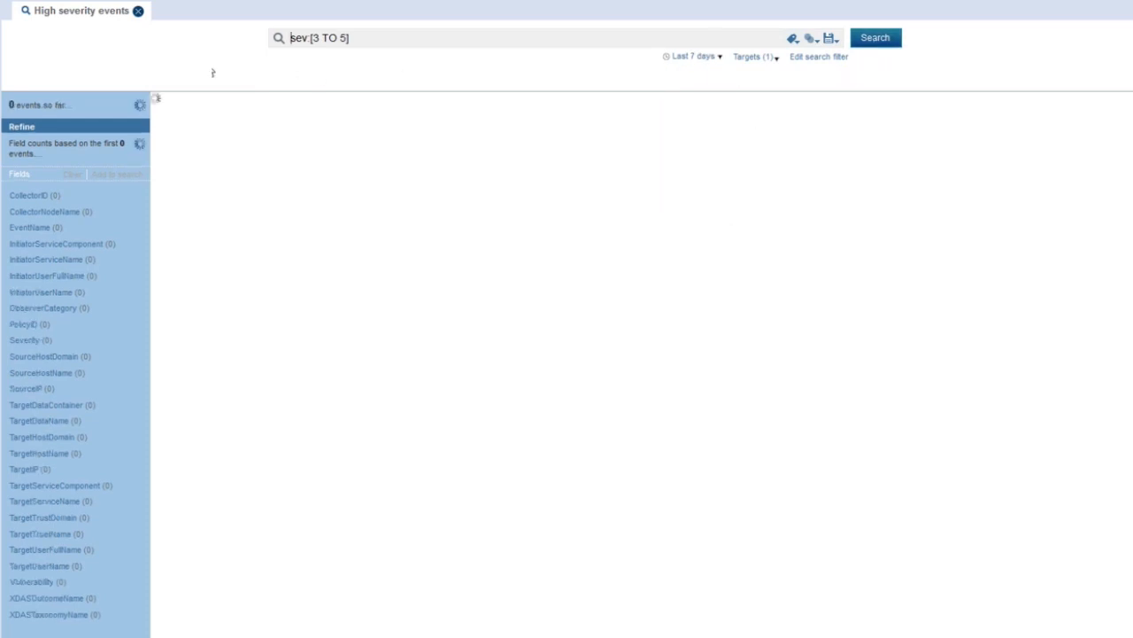
mouse_move(190, 73)
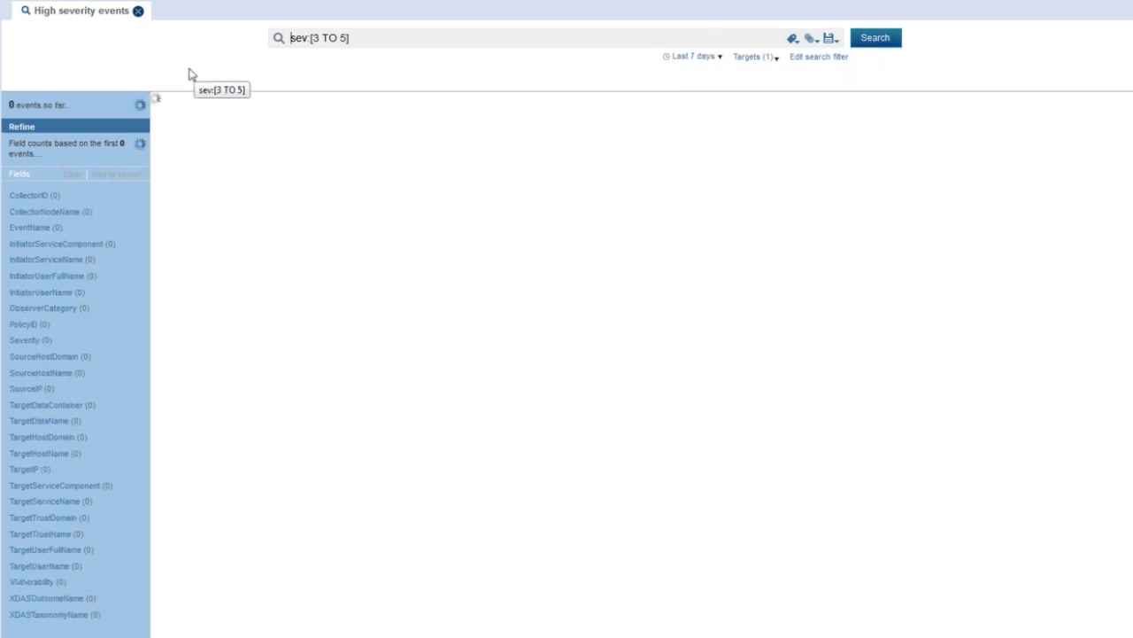
mouse_move(310, 38)
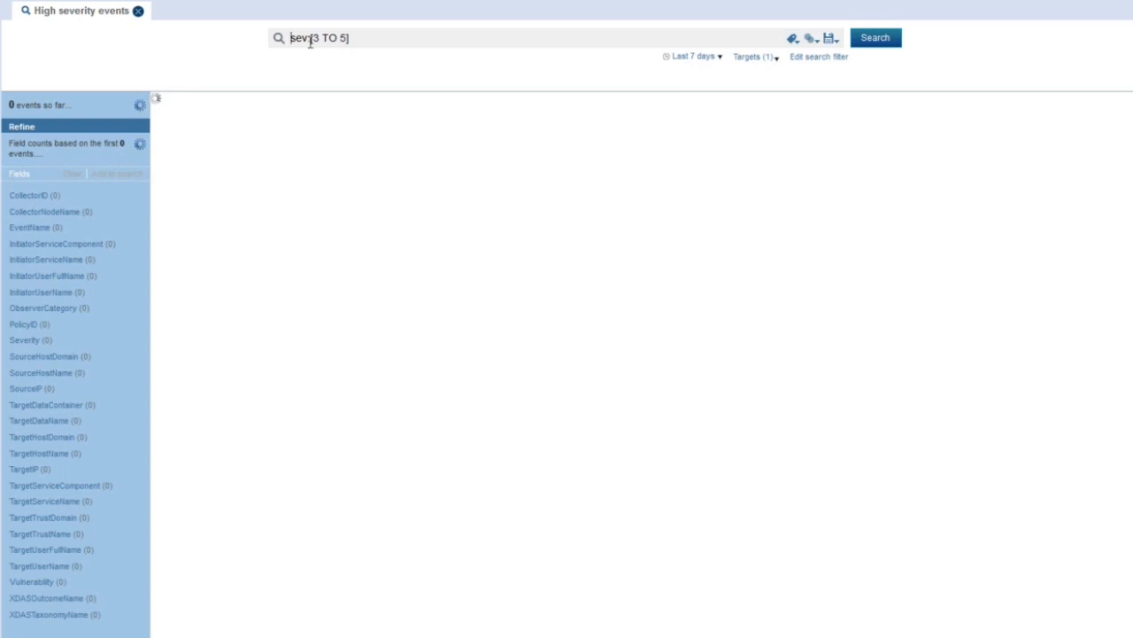
mouse_move(168, 73)
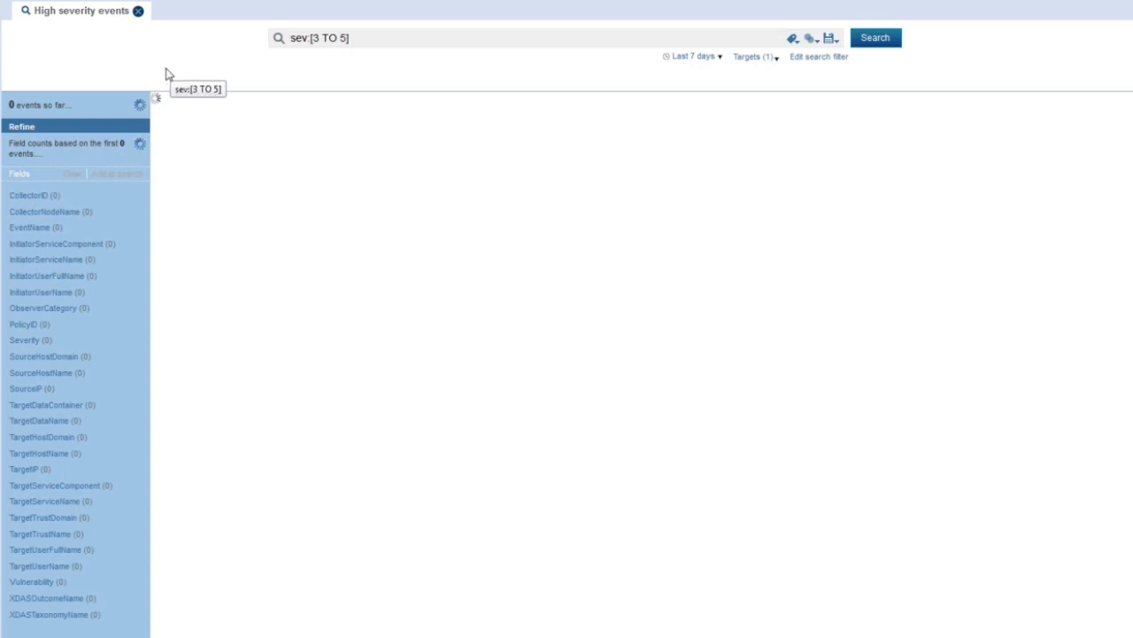
click(874, 38)
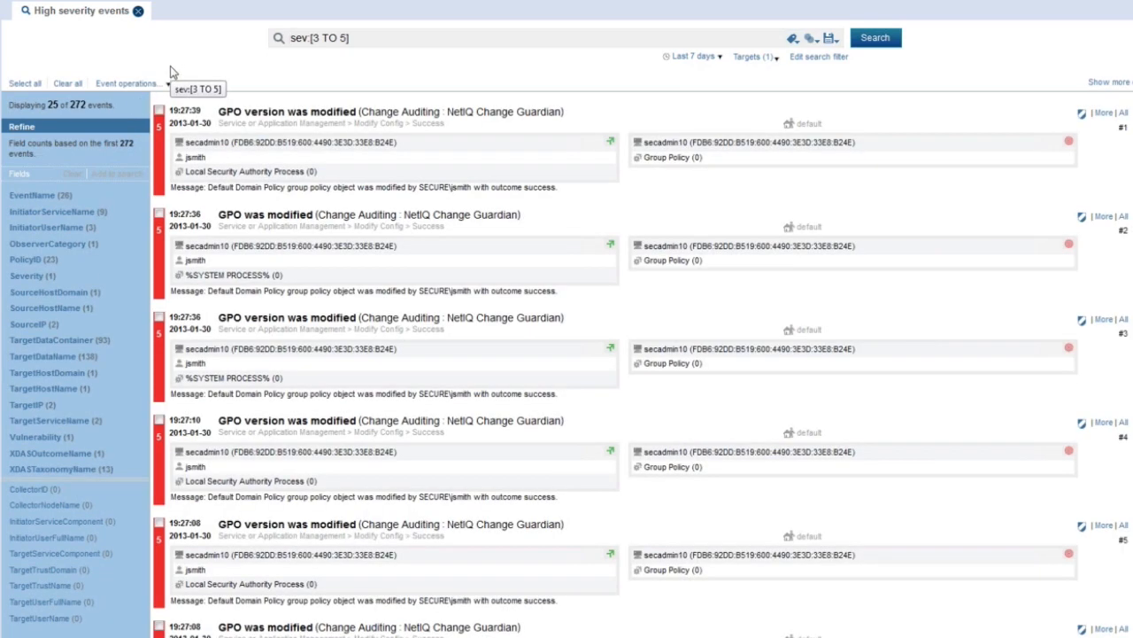
mouse_move(766, 40)
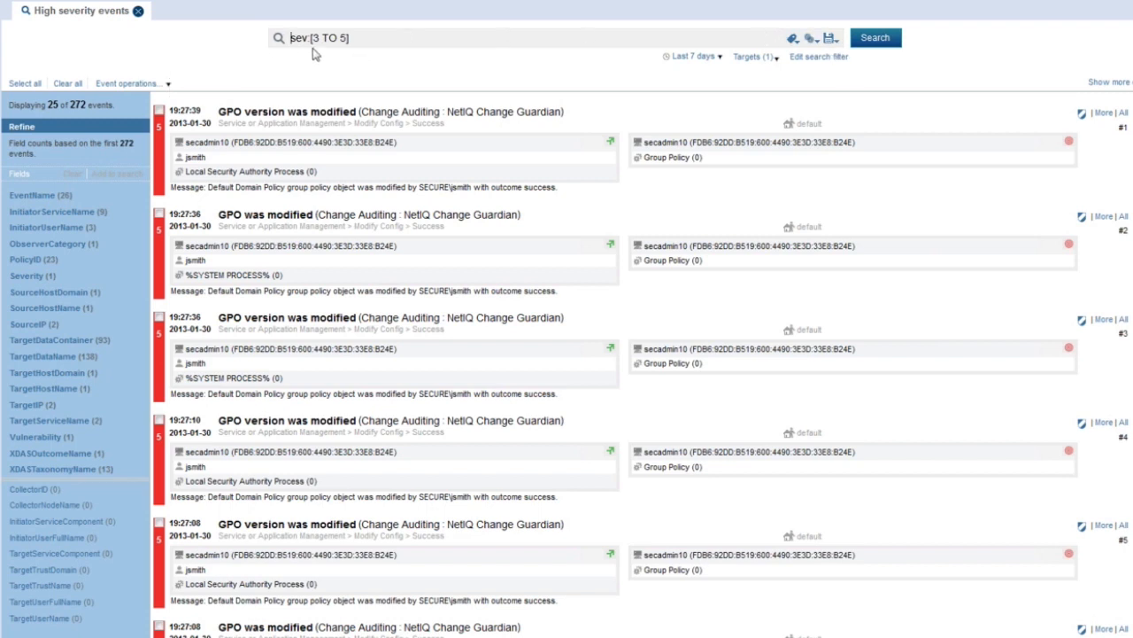
mouse_move(772, 72)
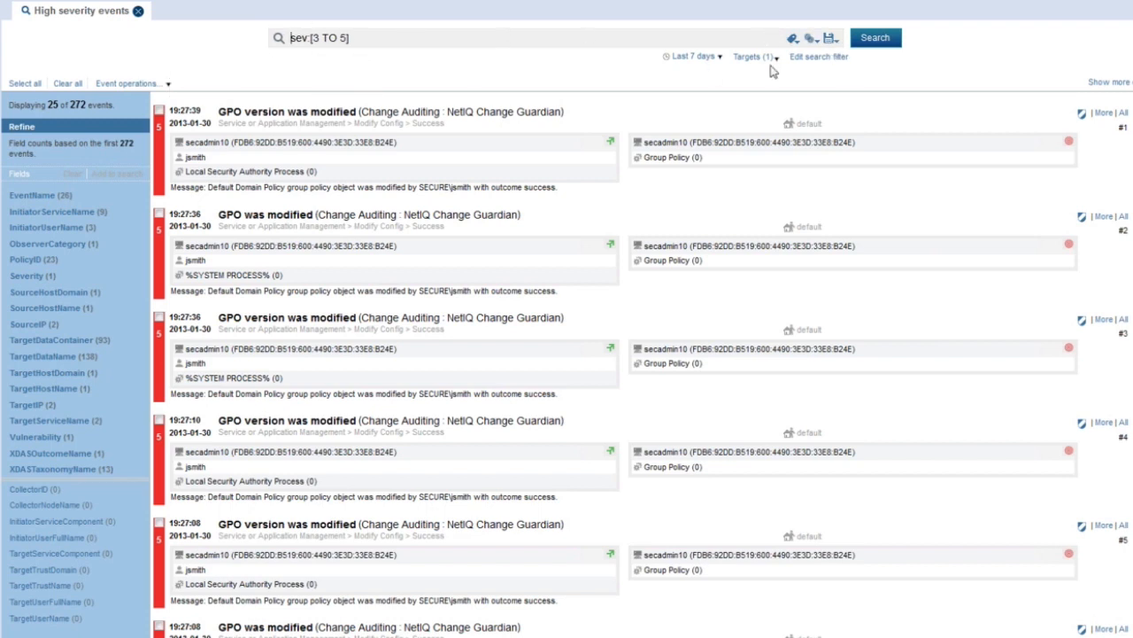
mouse_move(347, 138)
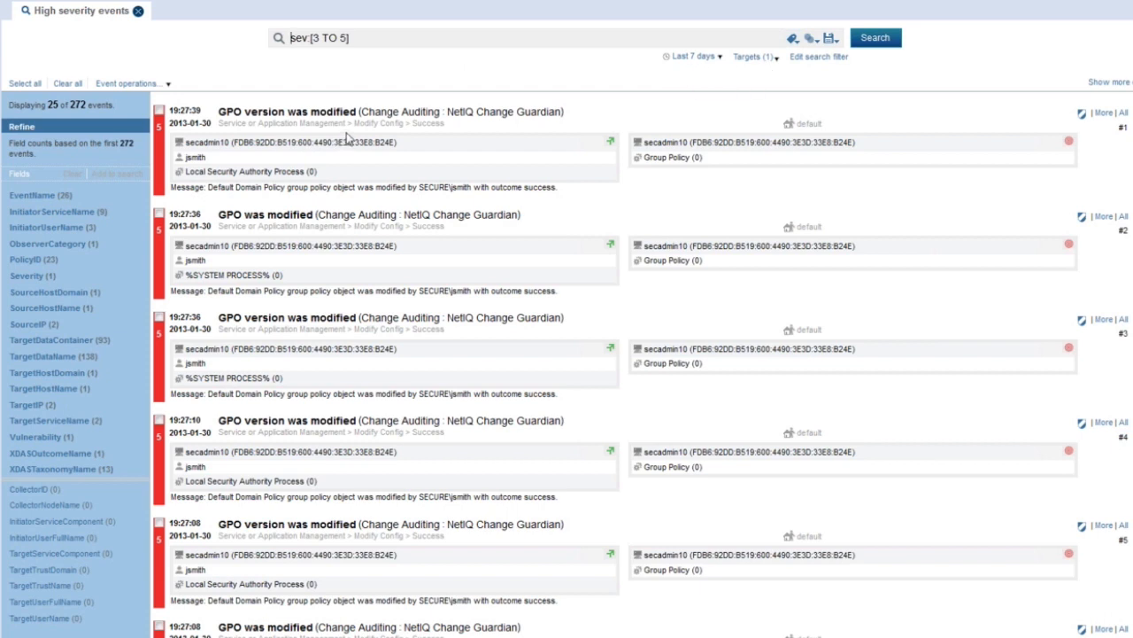
mouse_move(353, 104)
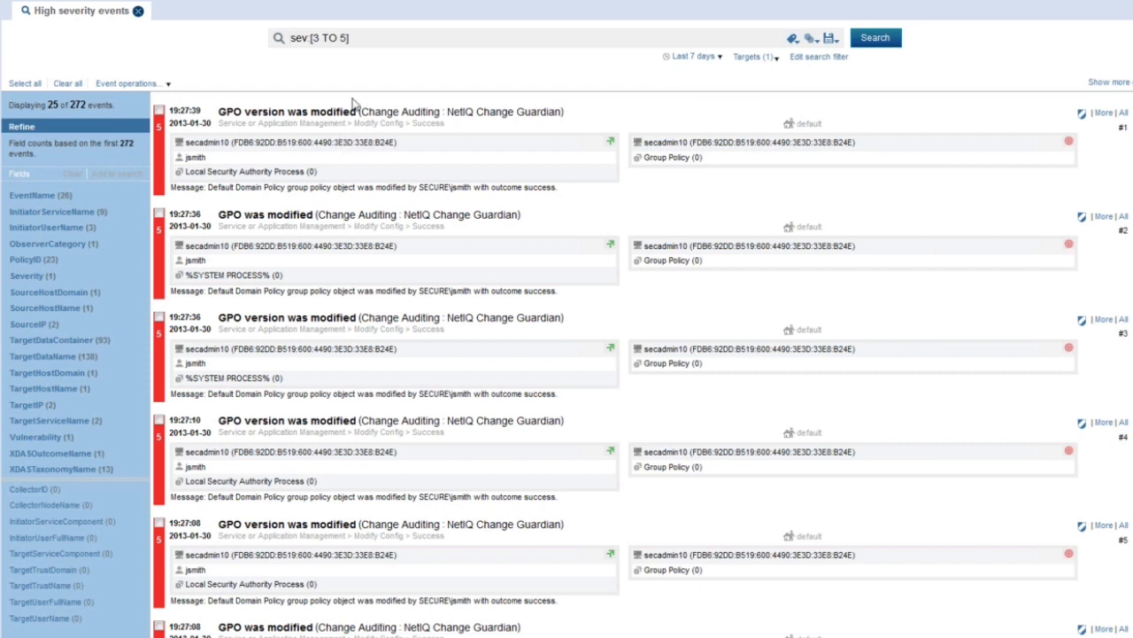
mouse_move(394, 80)
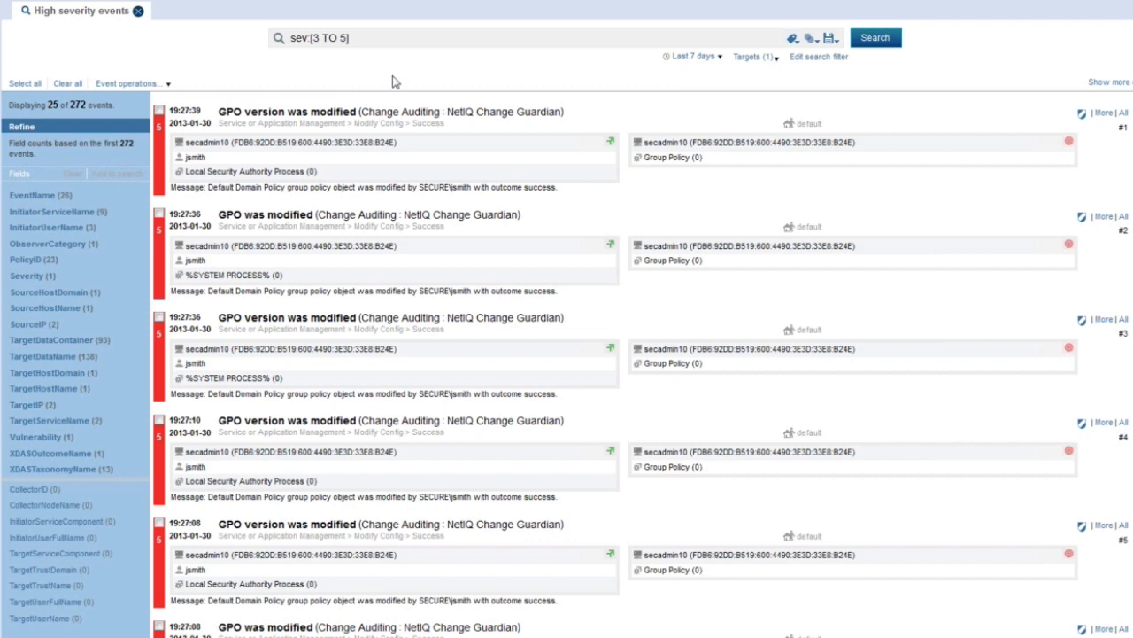
mouse_move(678, 24)
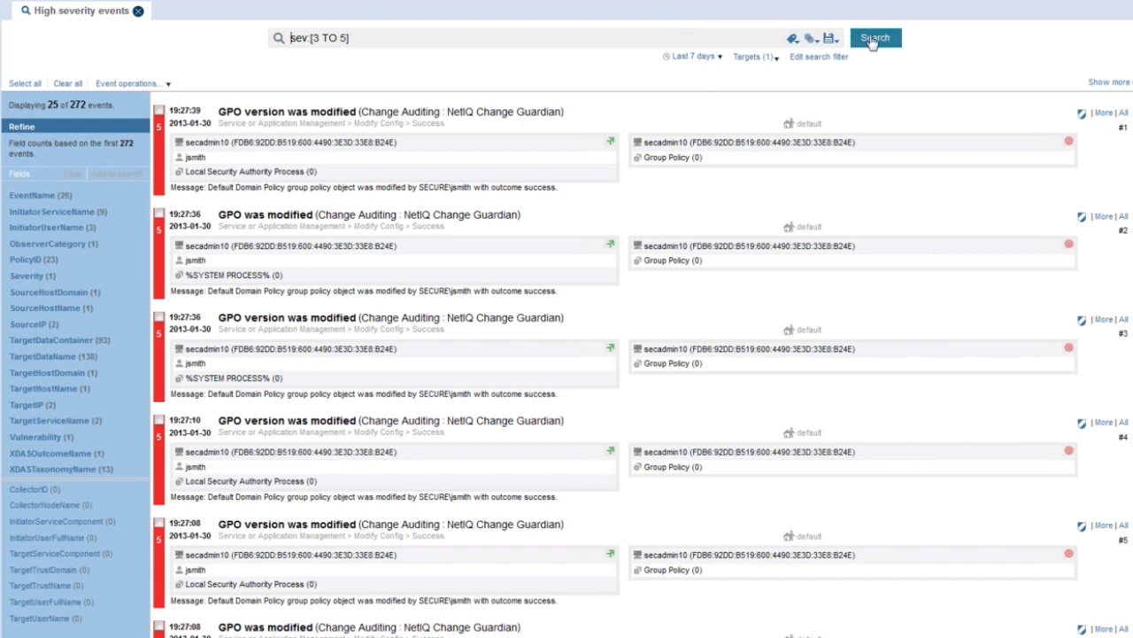
mouse_move(829, 38)
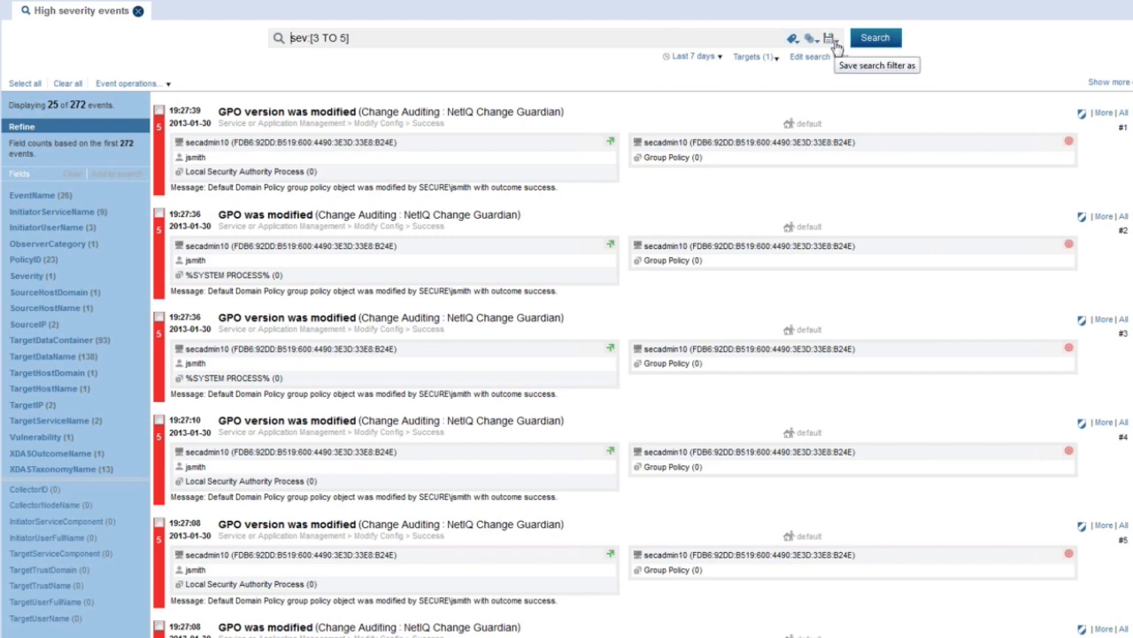
Save the sev:[3 TO 5] search as a report of the Visualization type
click(828, 37)
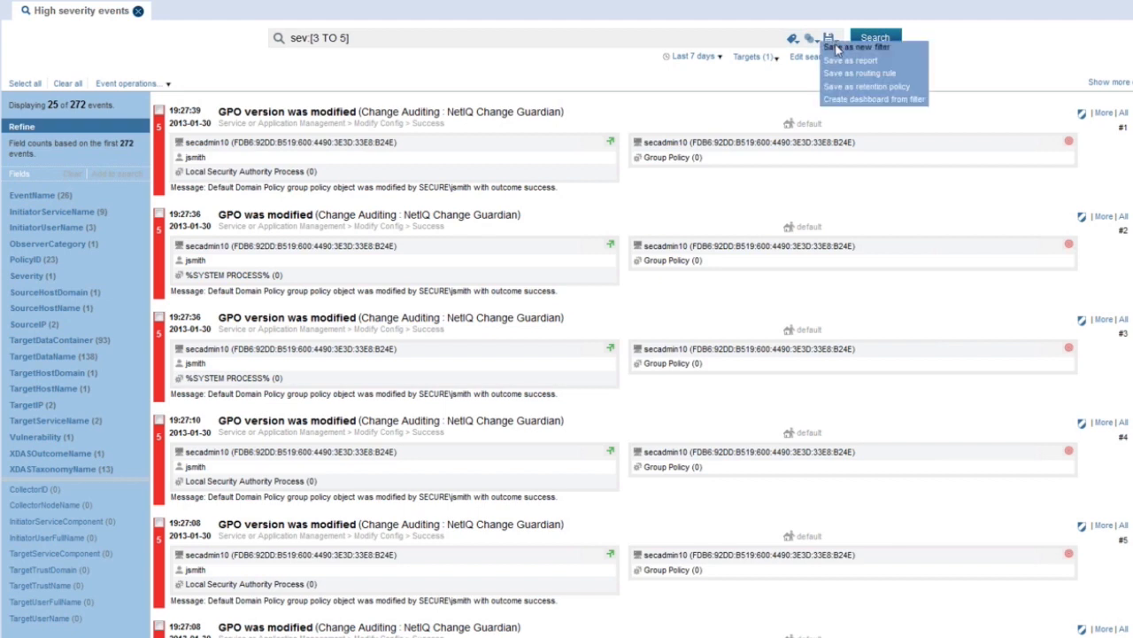
mouse_move(837, 60)
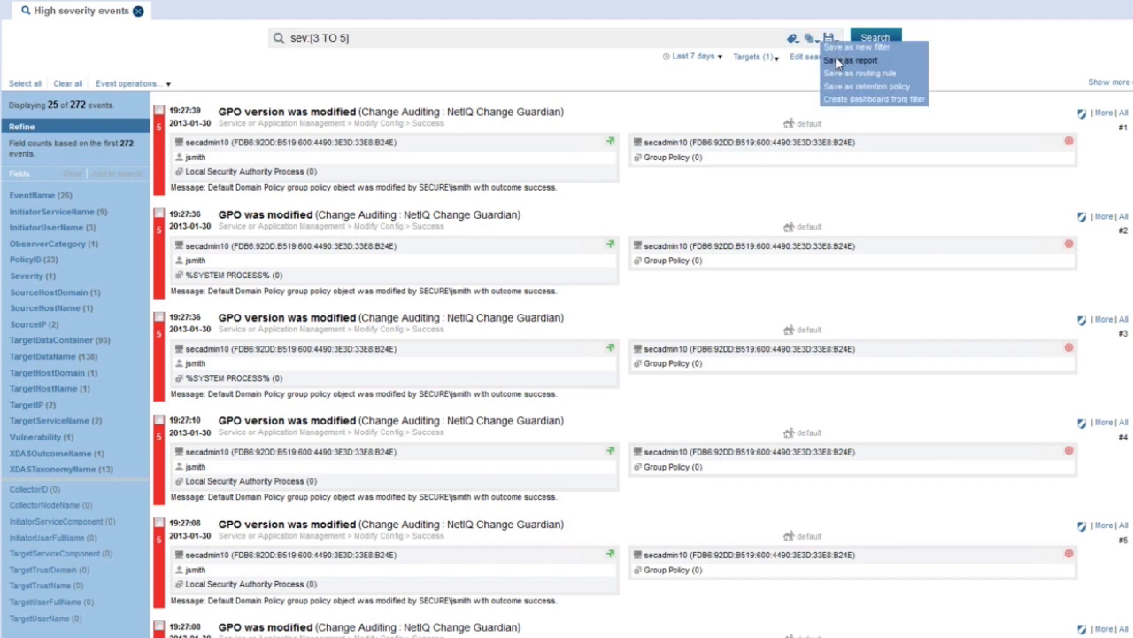
click(850, 60)
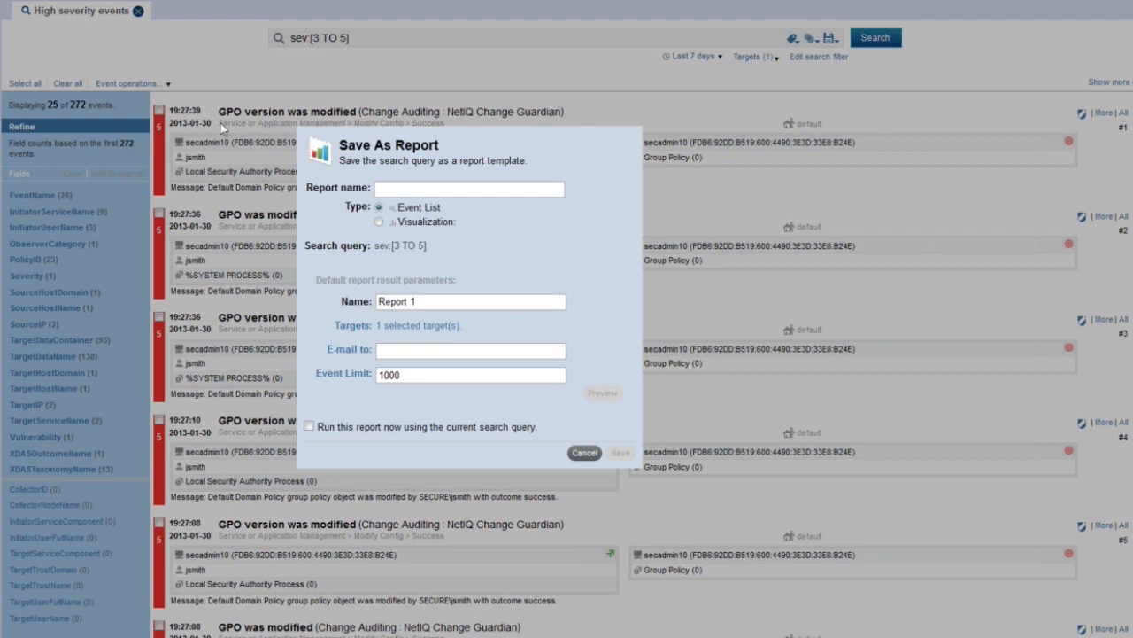
mouse_move(254, 180)
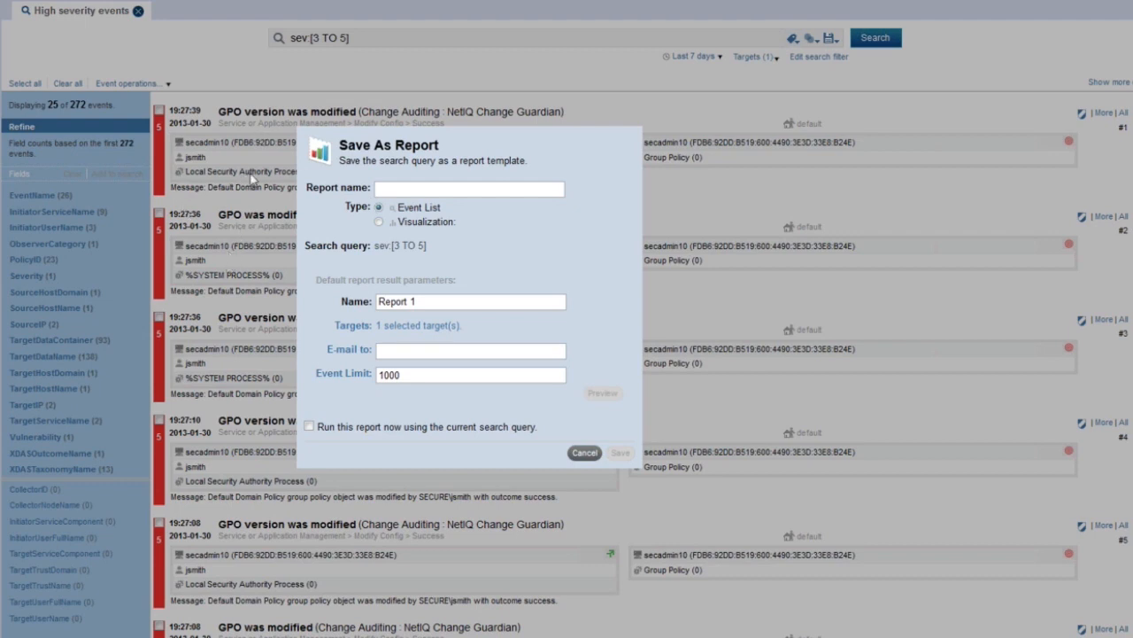
mouse_move(396, 212)
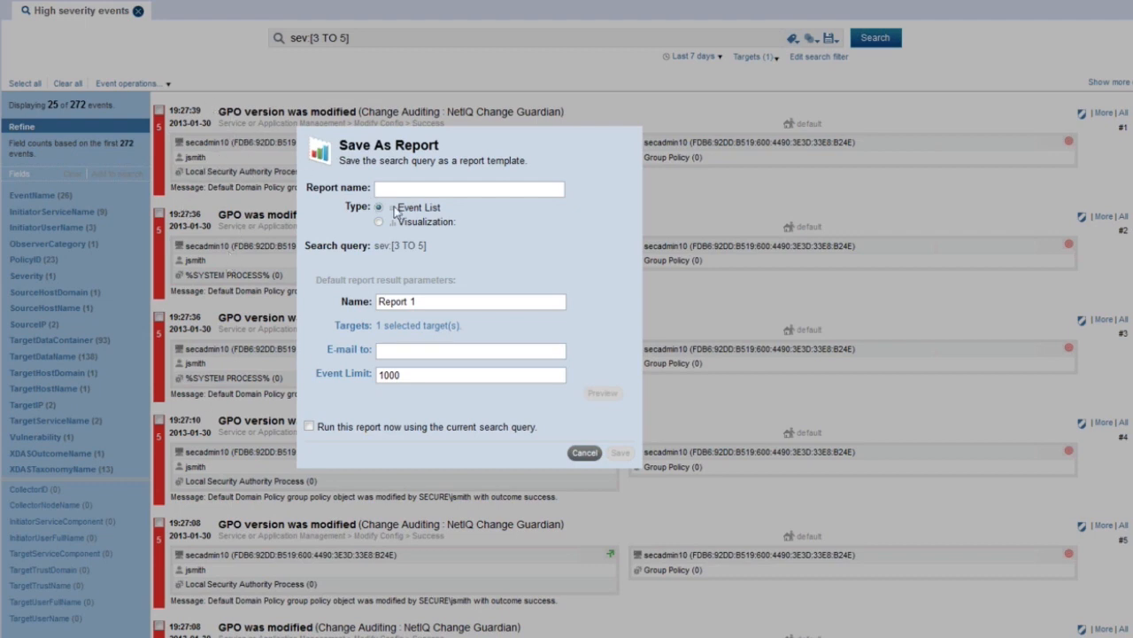
click(380, 222)
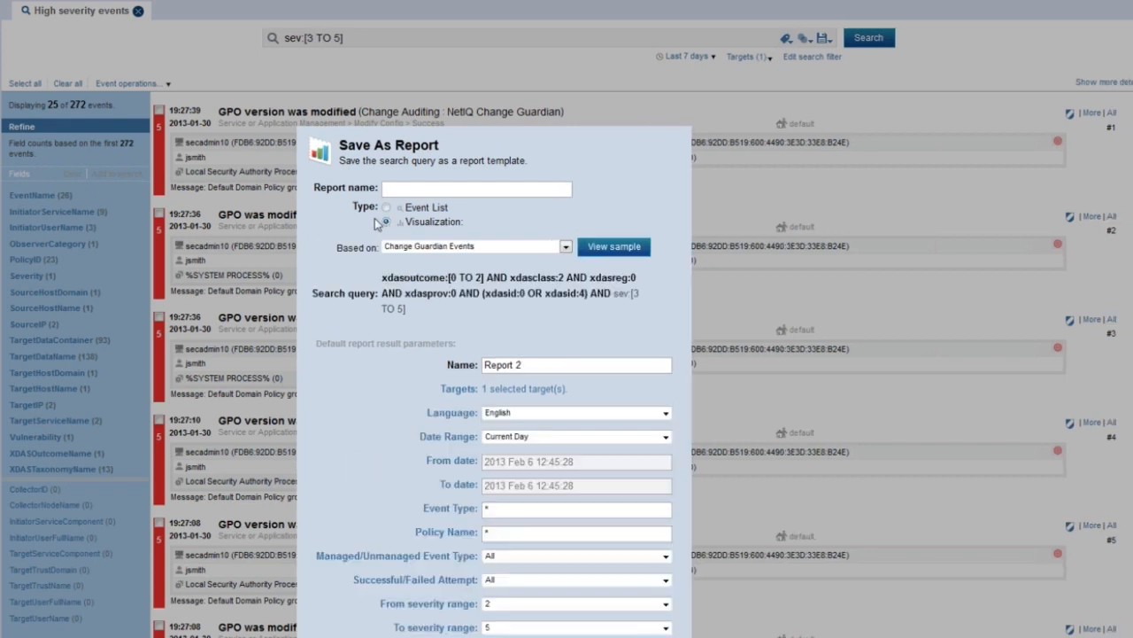
Base the report on Change Guardian Top 10 Events grouped by User, then choose the date range
click(564, 246)
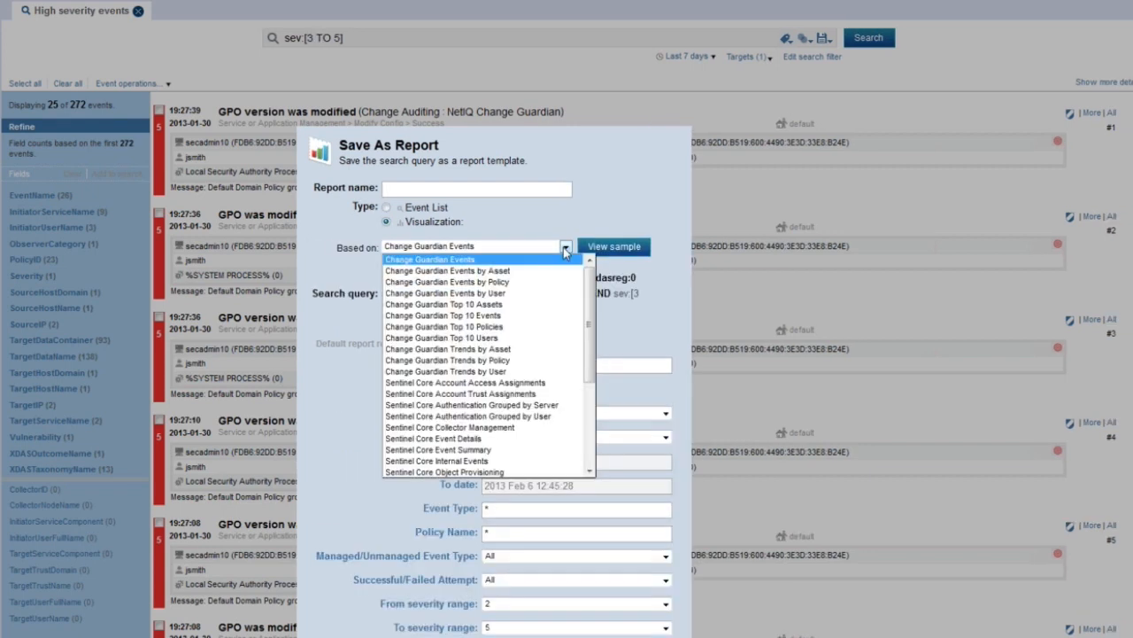
mouse_move(545, 264)
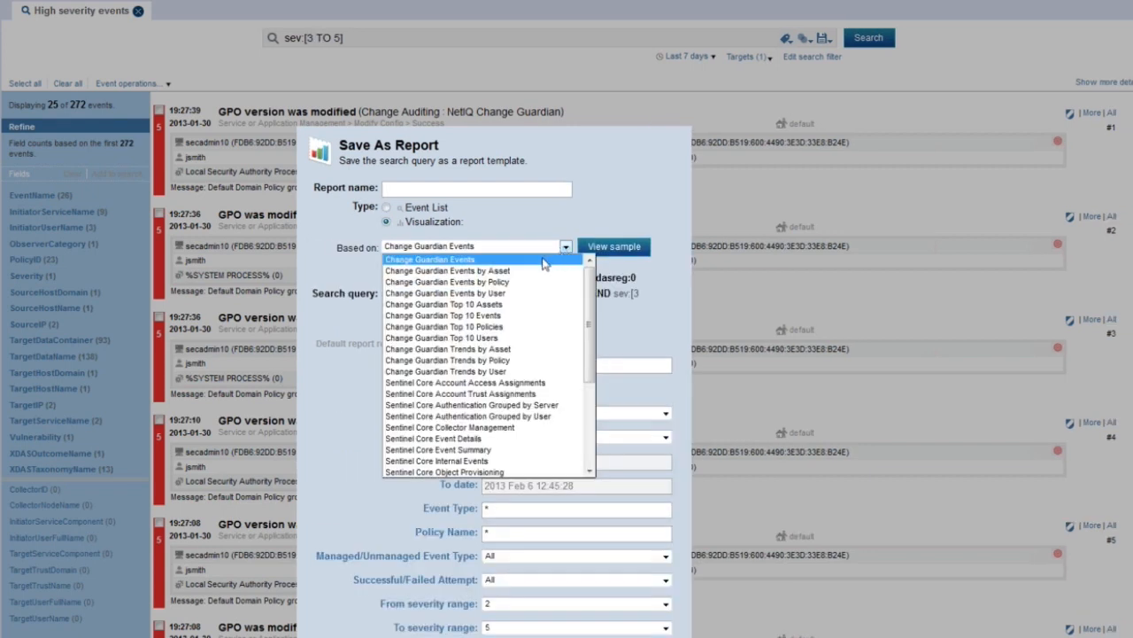
mouse_move(443, 315)
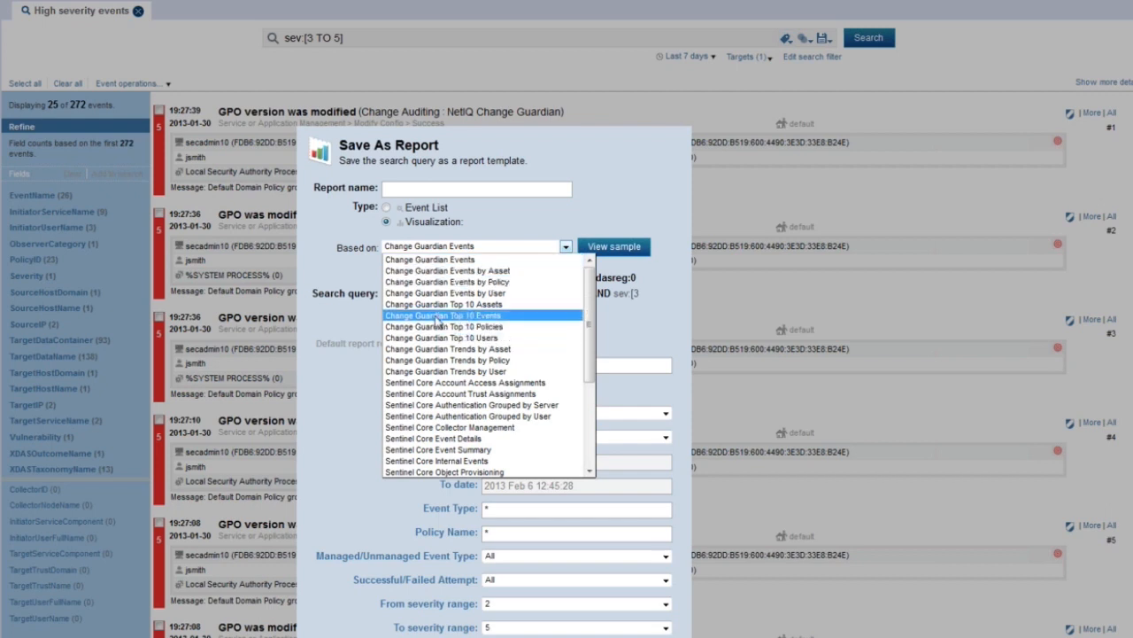
click(444, 316)
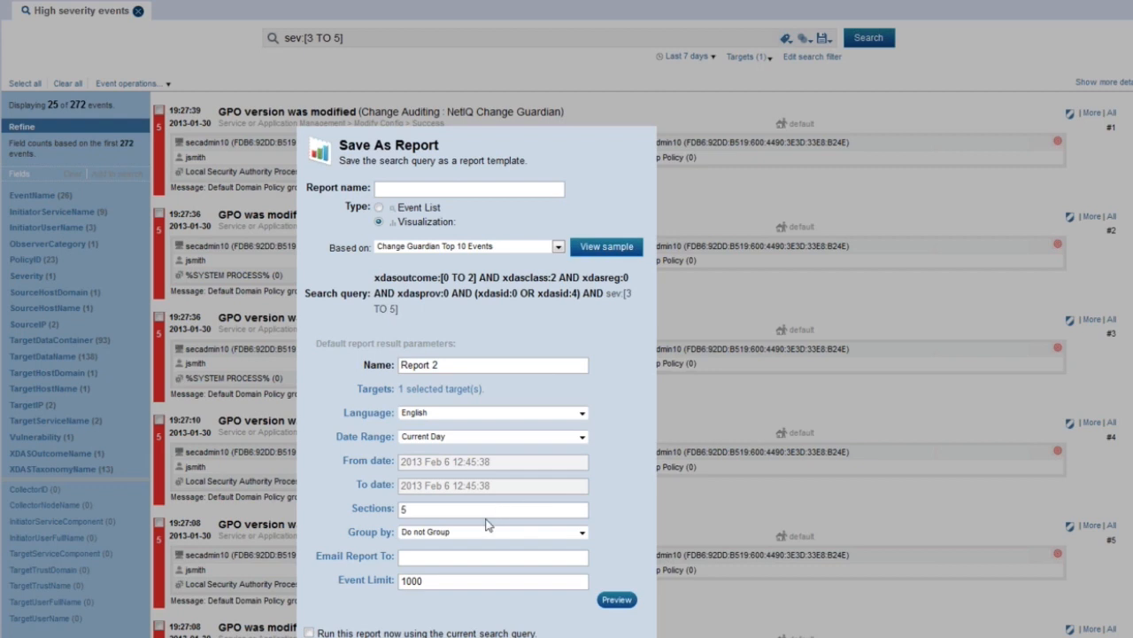
click(581, 532)
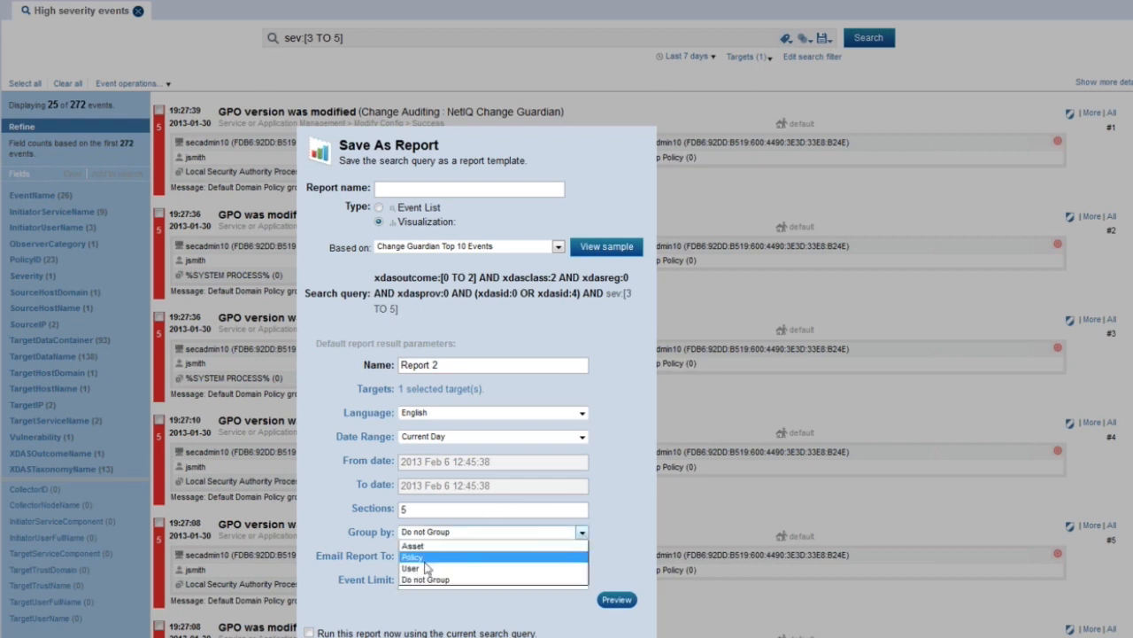
click(410, 567)
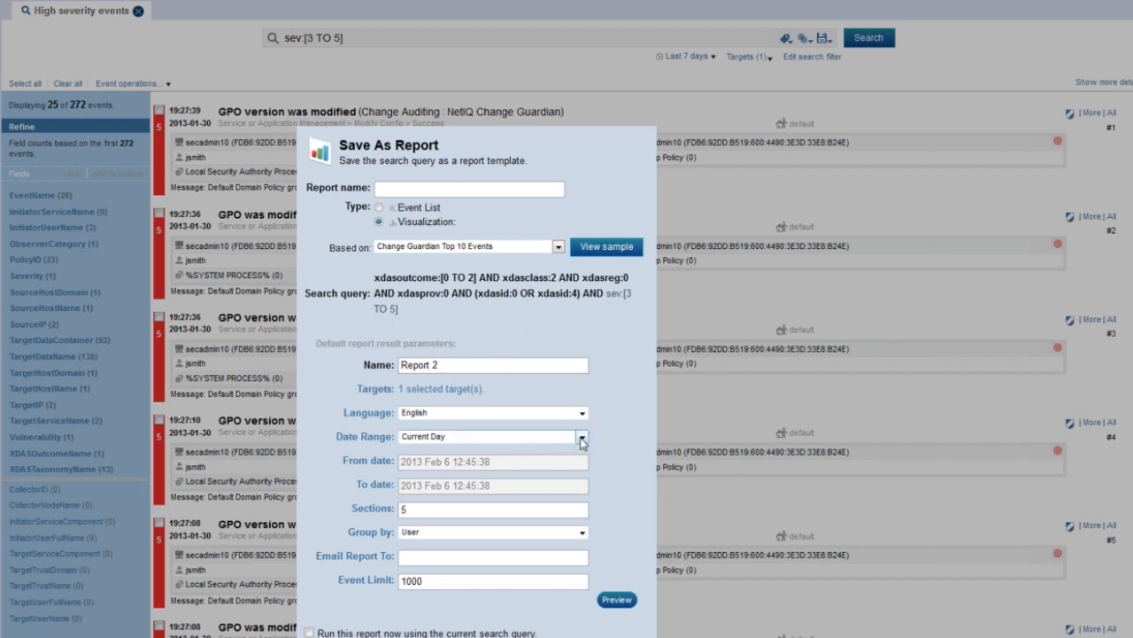
click(581, 436)
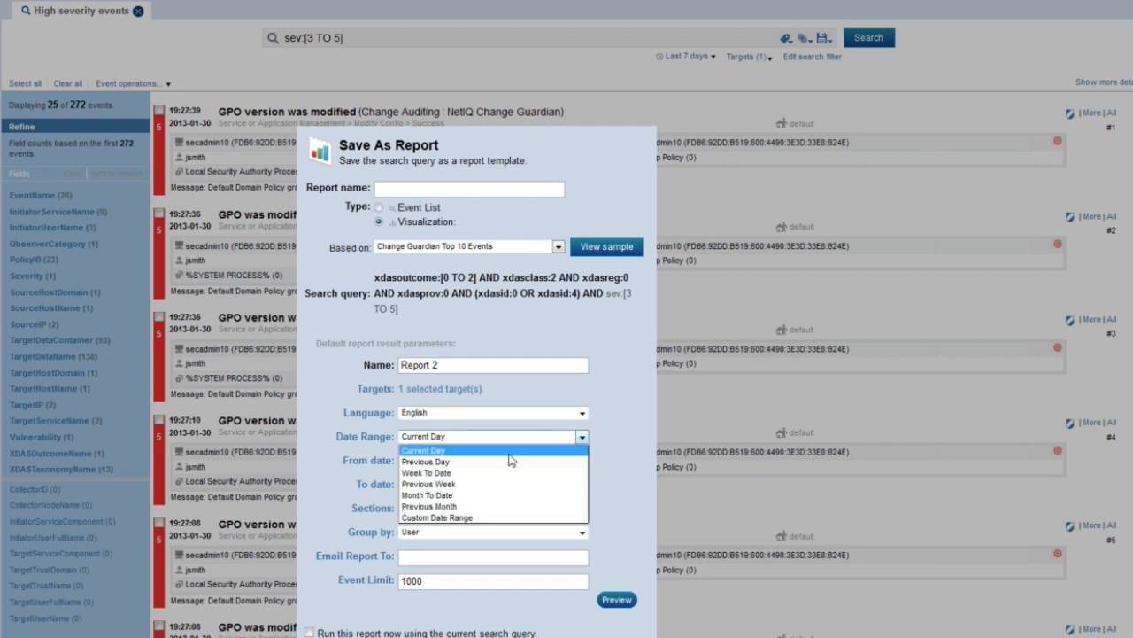
mouse_move(458, 495)
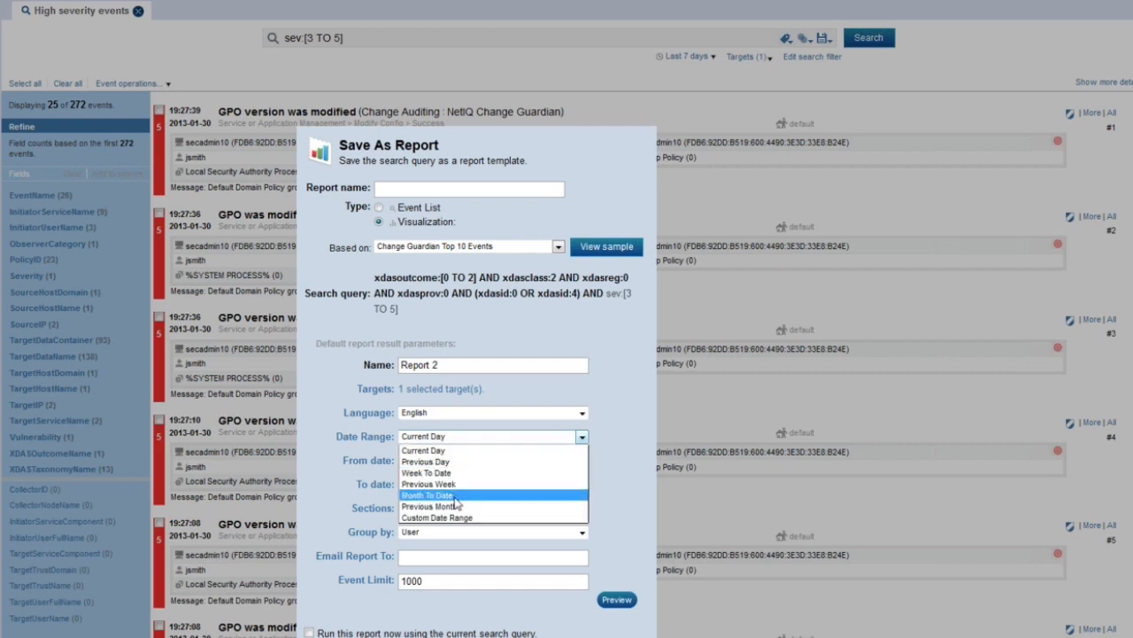
mouse_move(456, 506)
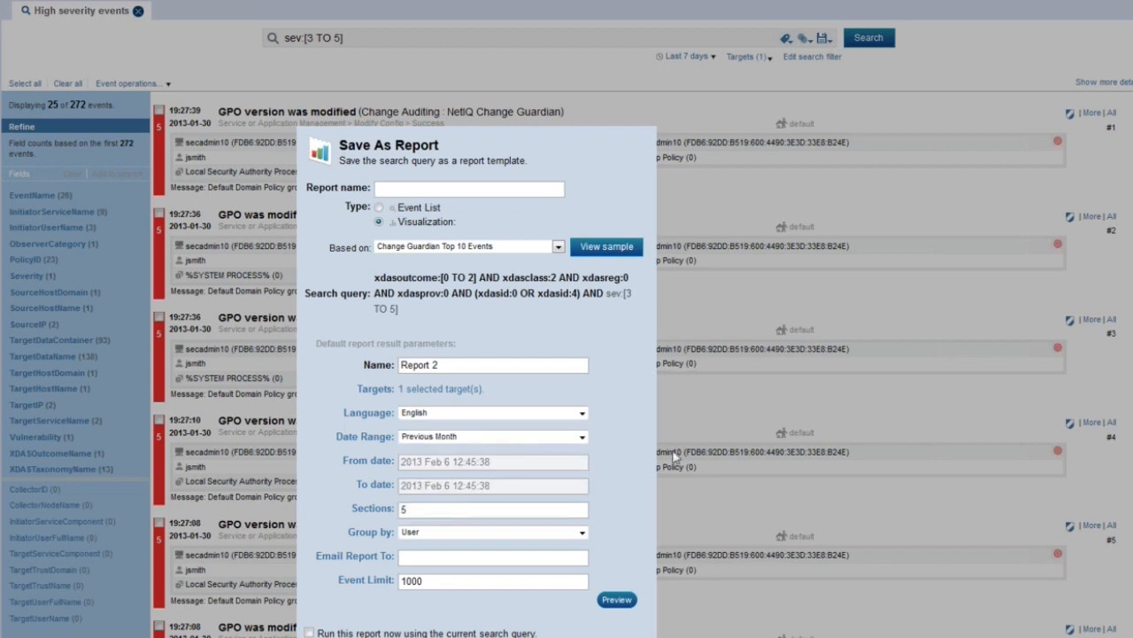
mouse_move(620, 455)
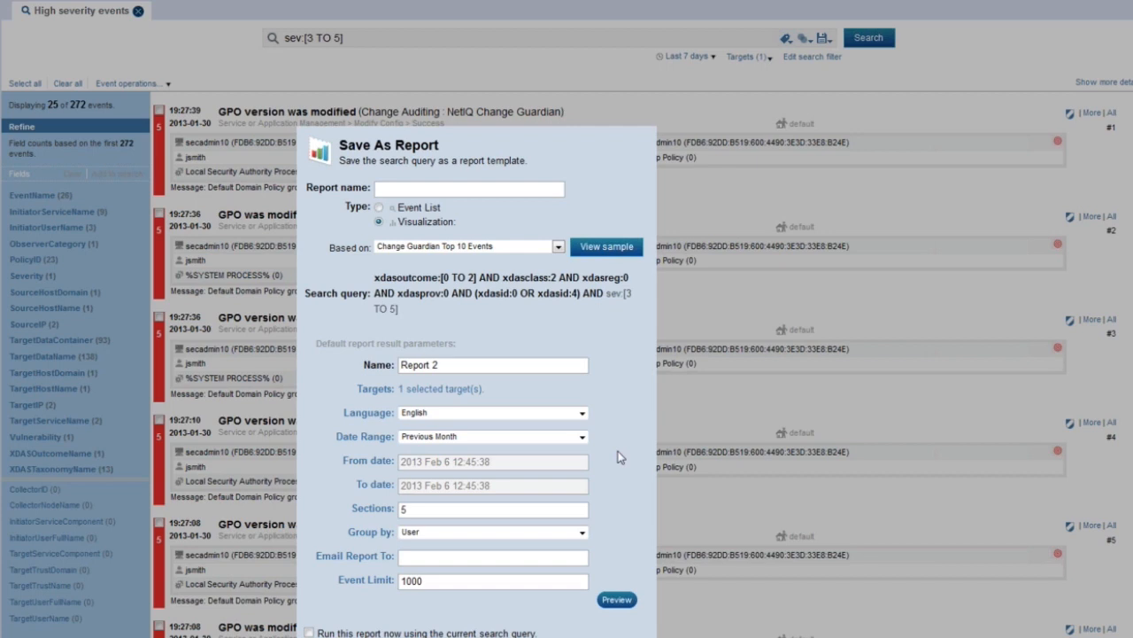
mouse_move(617, 599)
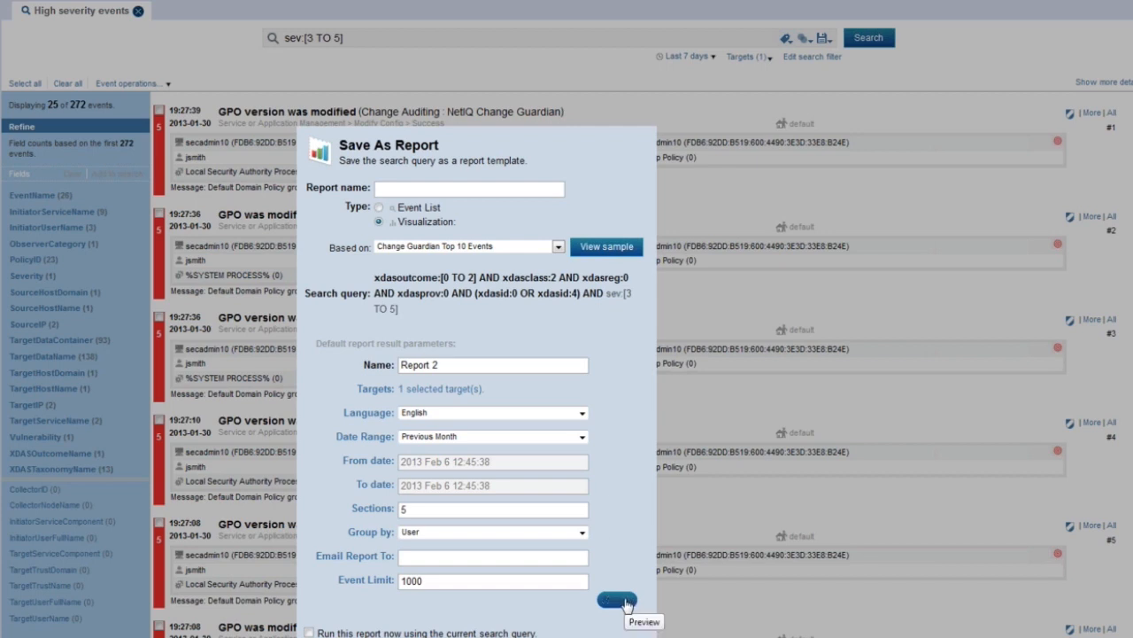
Preview the Top 10 Events report as a PDF
click(615, 600)
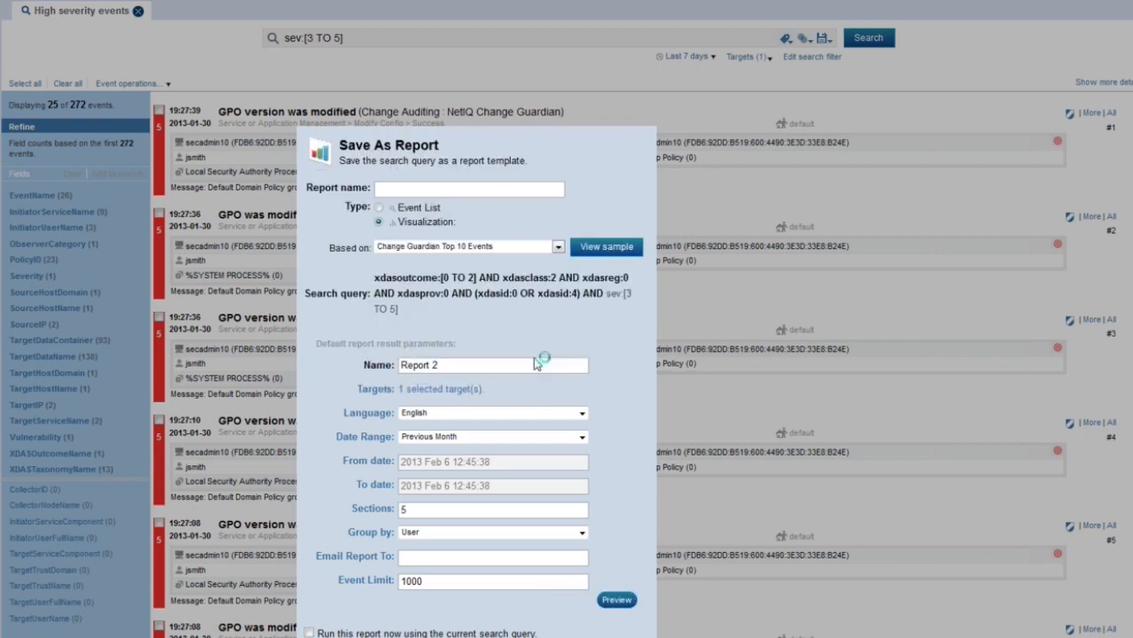
click(616, 600)
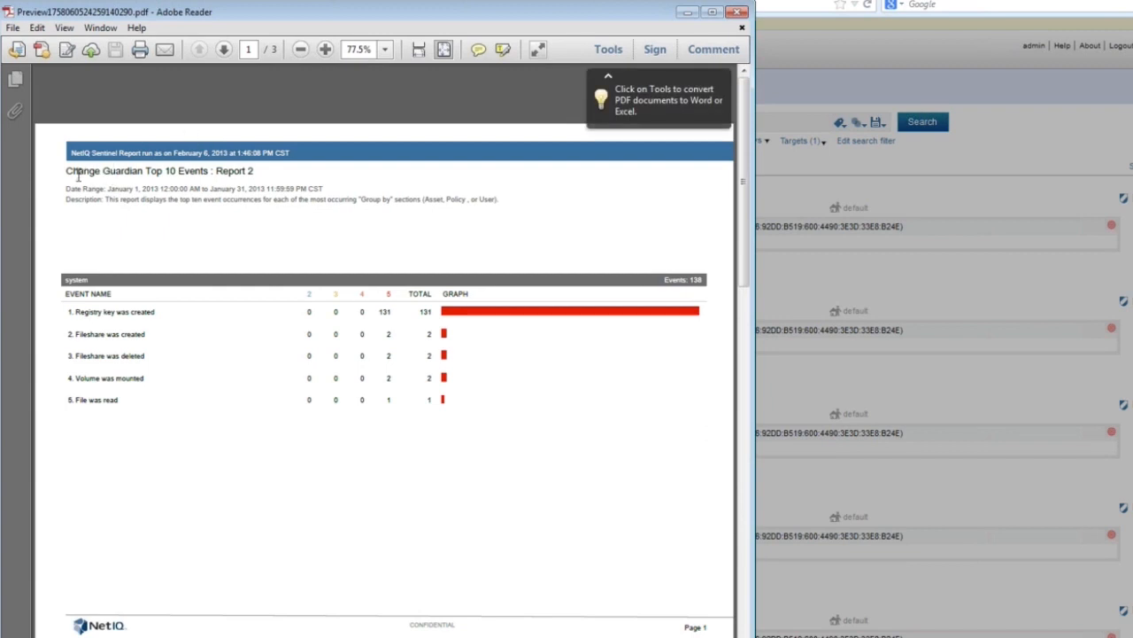
mouse_move(60, 301)
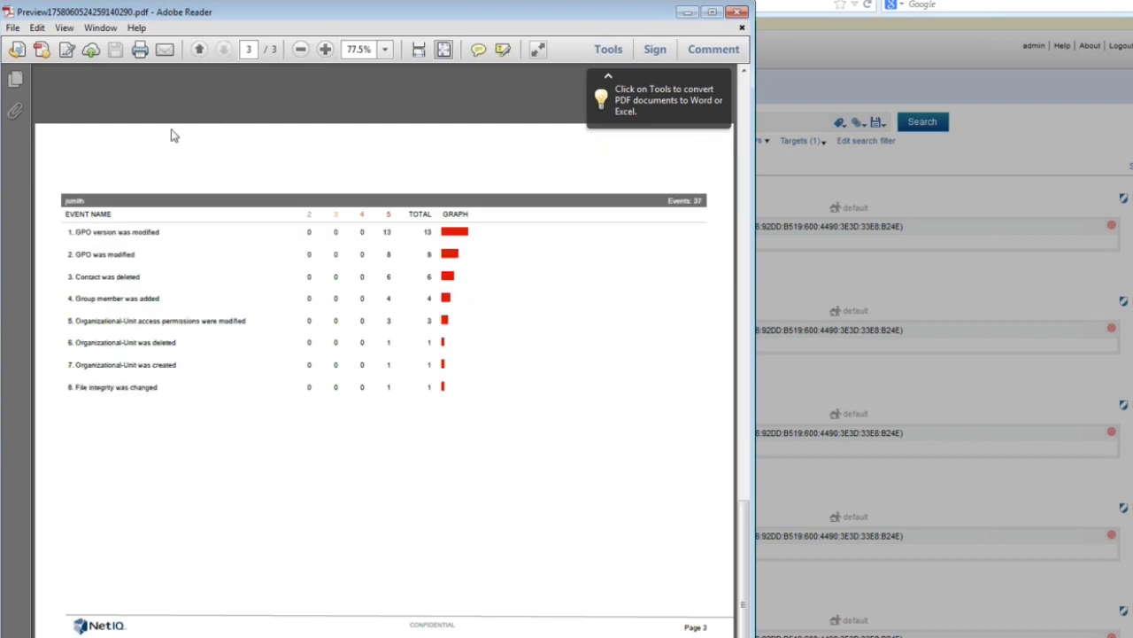
mouse_move(128, 178)
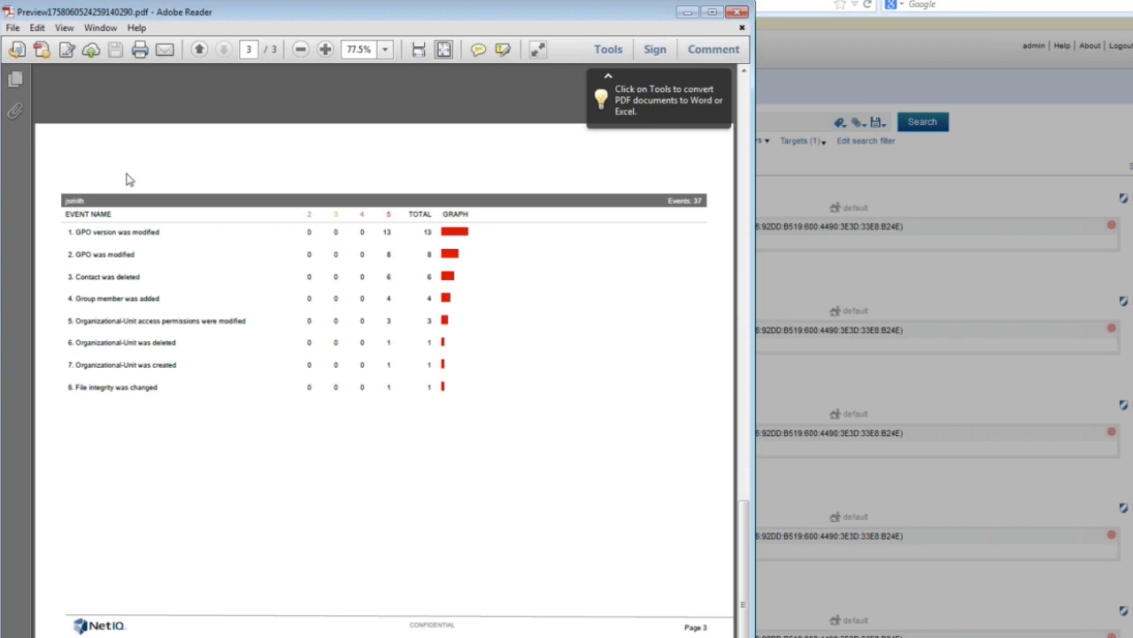
mouse_move(350, 437)
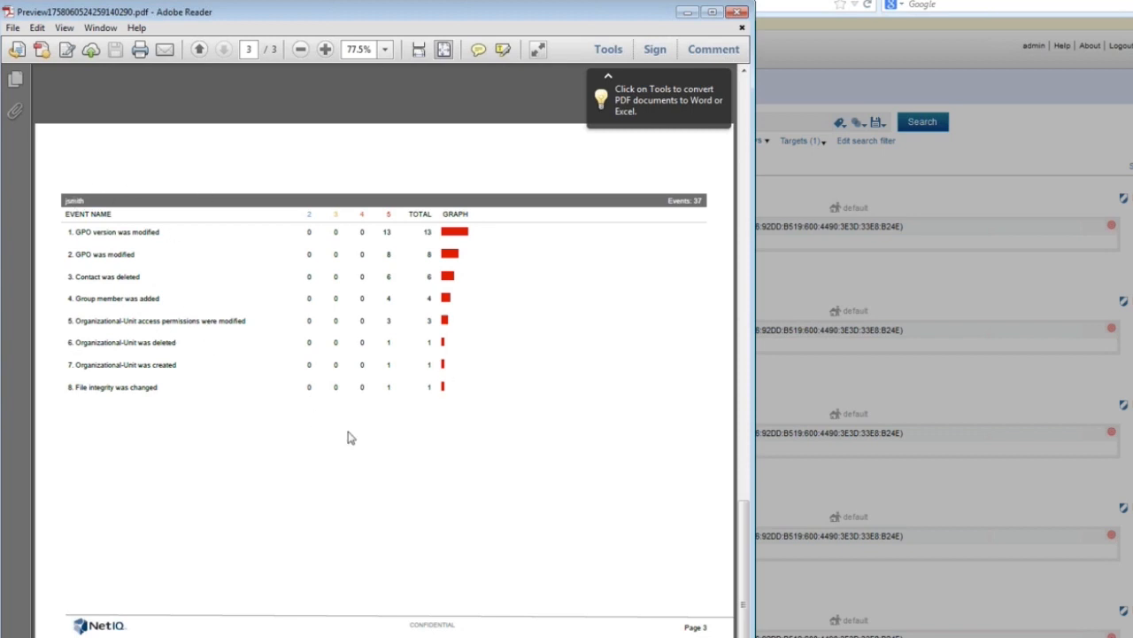